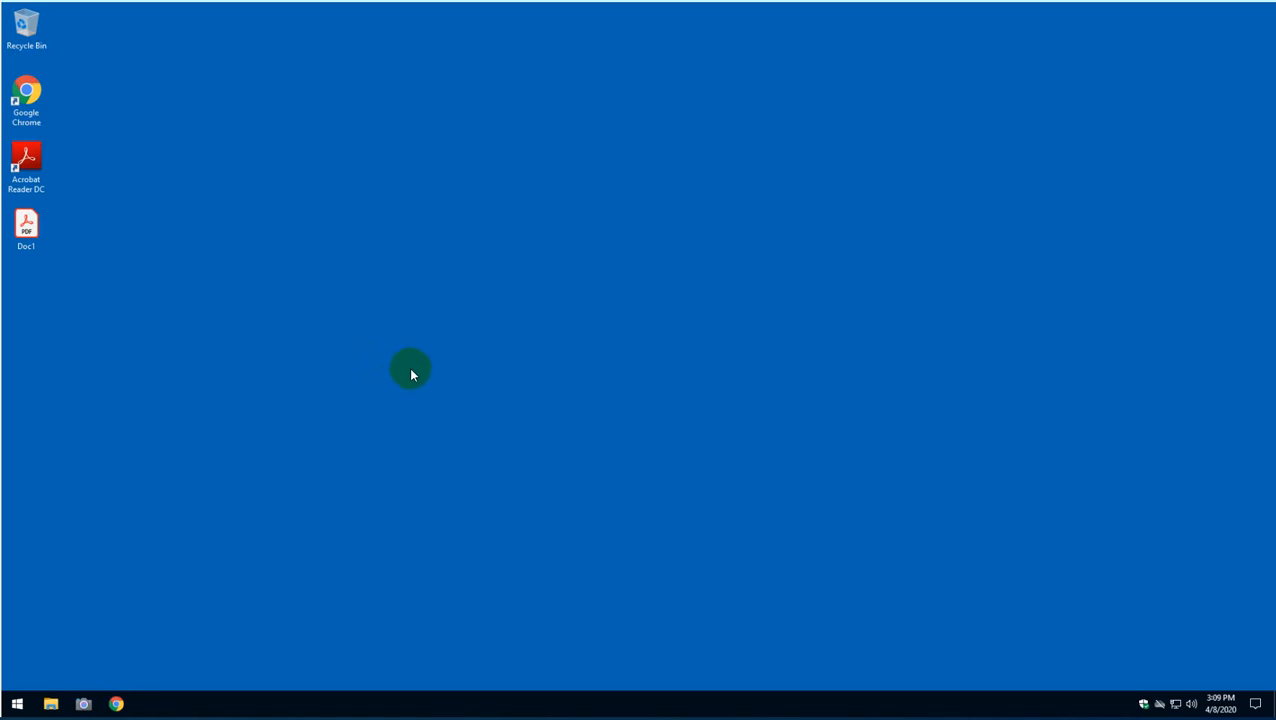
mouse_move(412, 380)
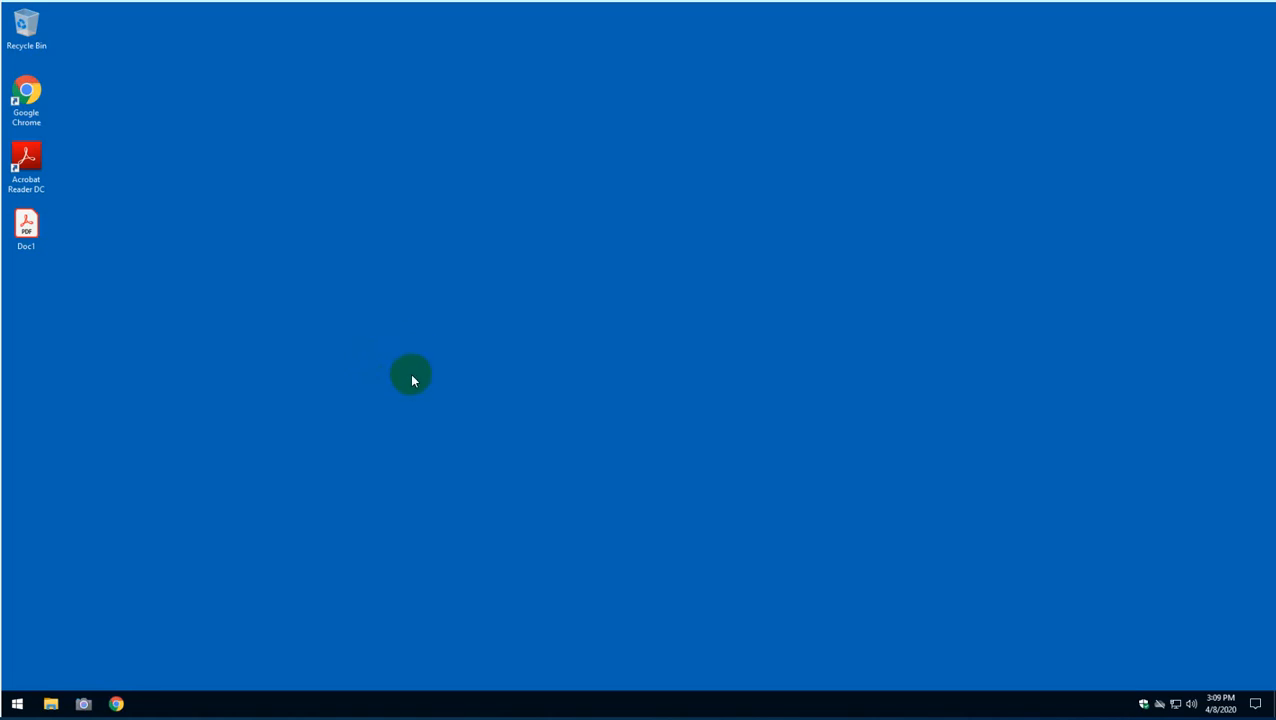
mouse_move(416, 384)
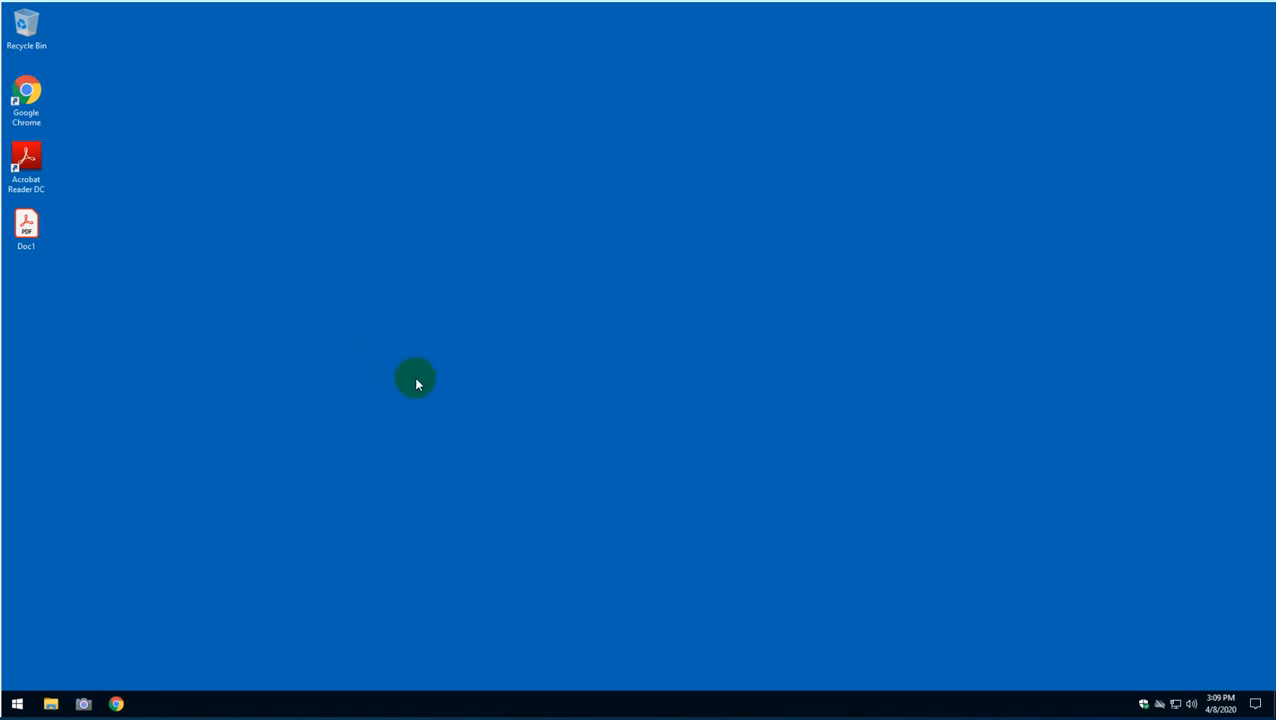
mouse_move(276, 392)
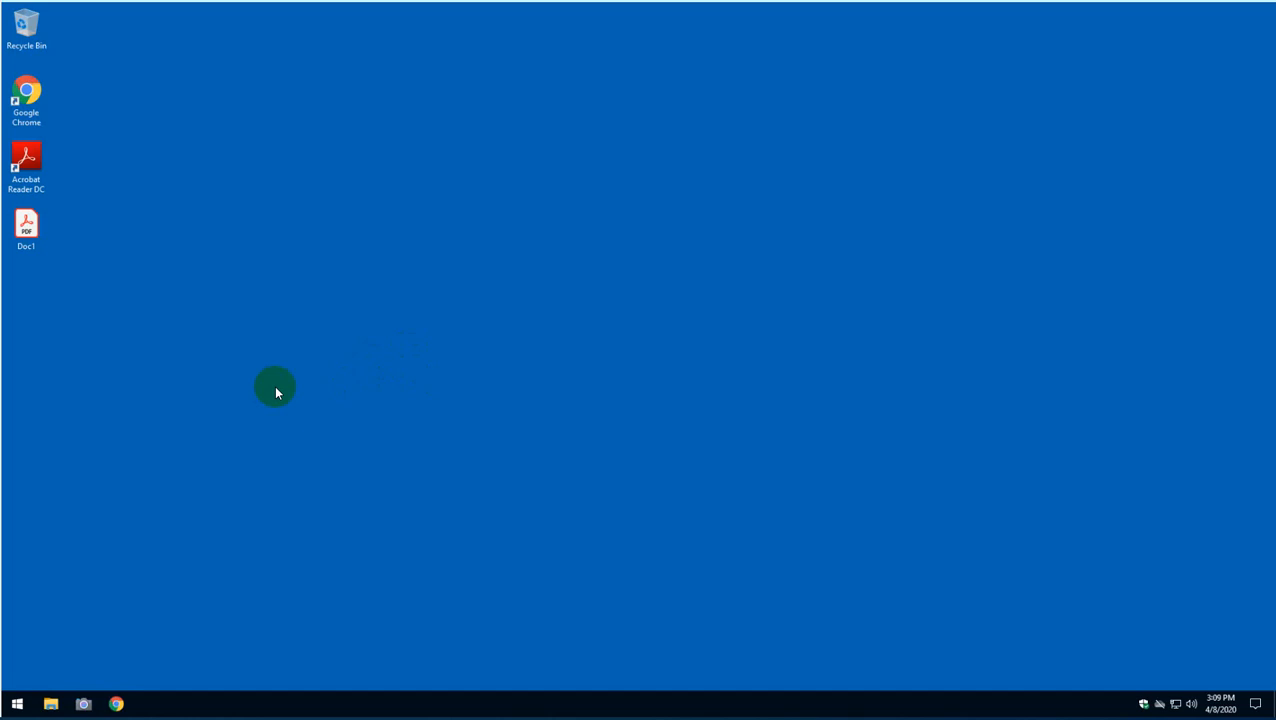
mouse_move(272, 412)
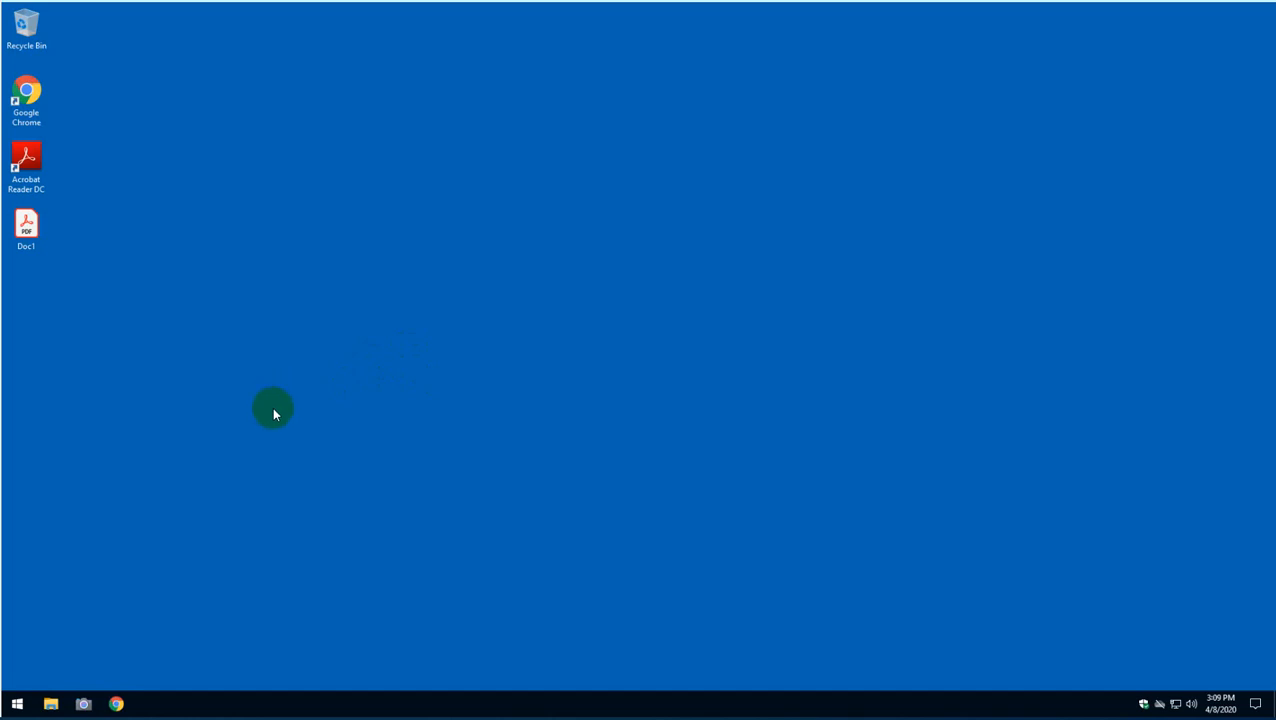
On the server, minimize ADUC and view This PC's System properties showing DC1 in lab.local.
click(16, 704)
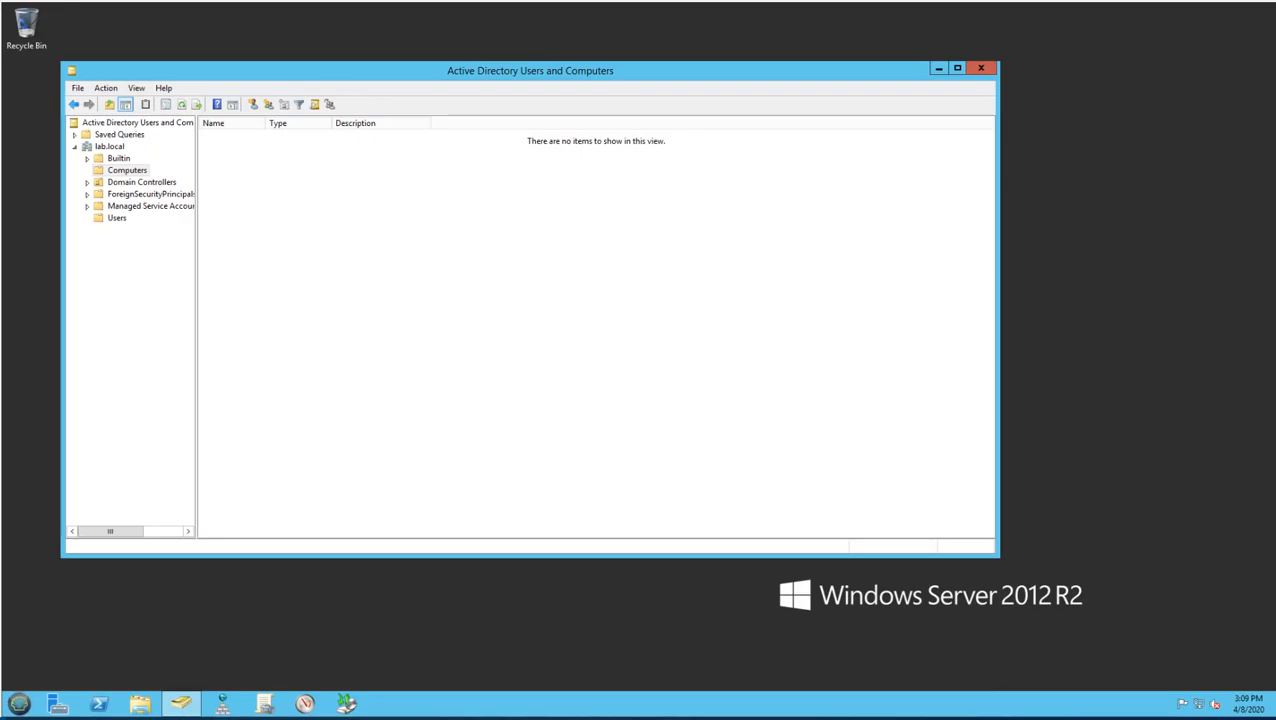
click(980, 68)
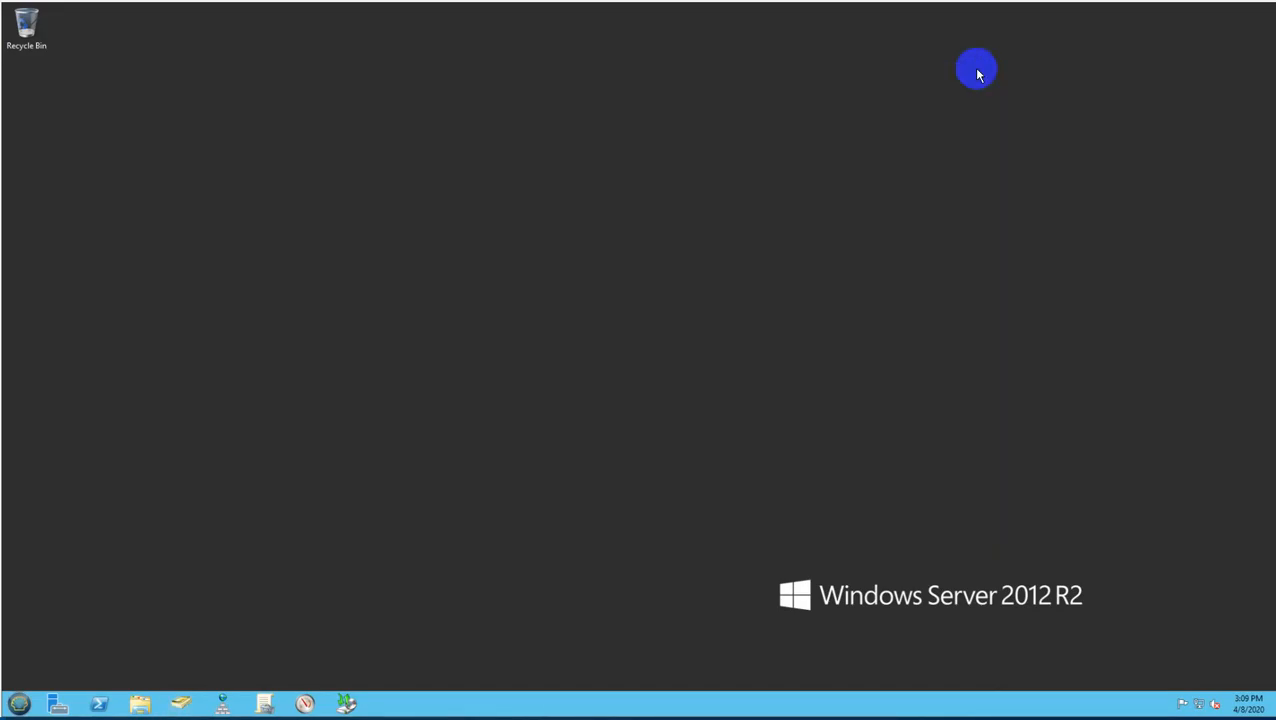
mouse_move(78, 648)
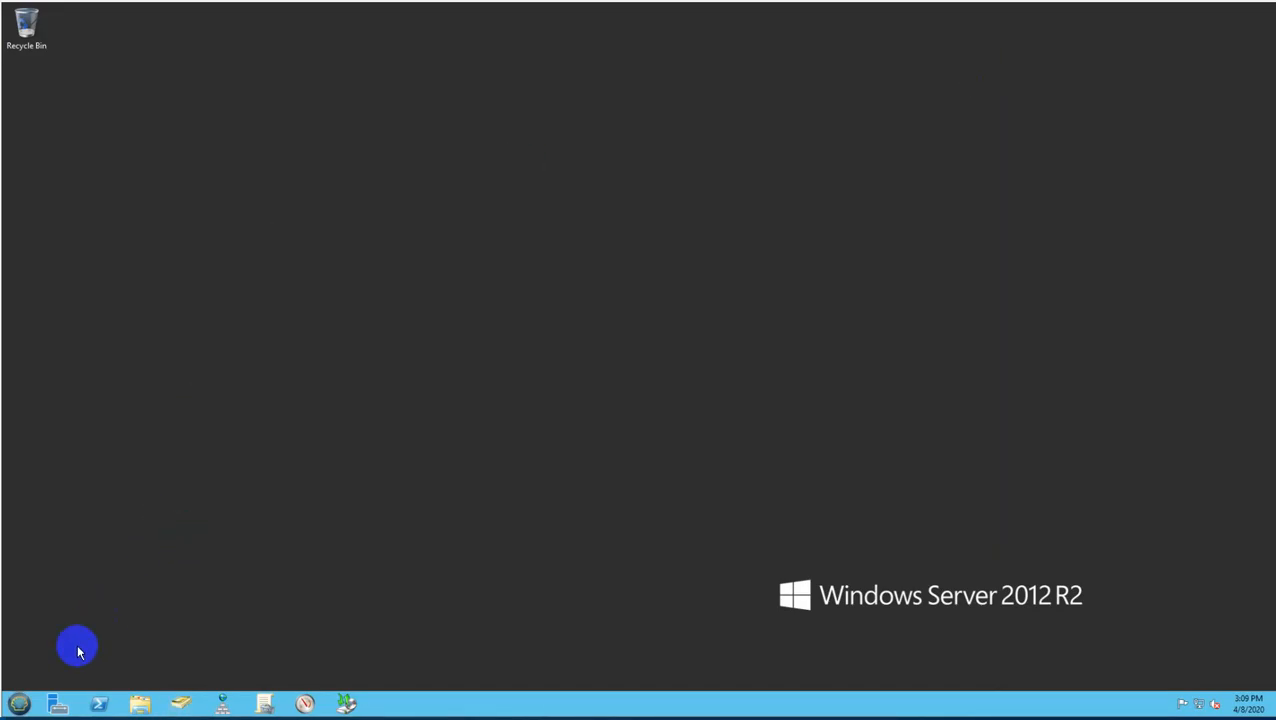
click(18, 704)
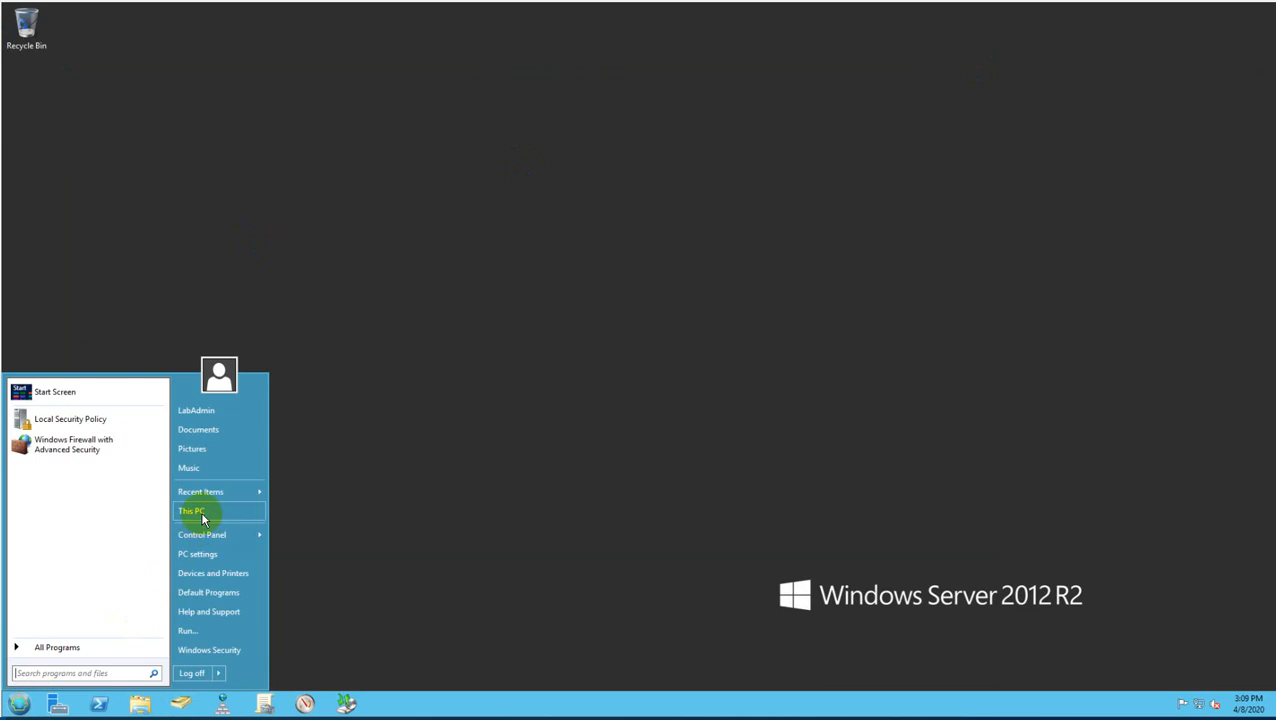
right_click(192, 512)
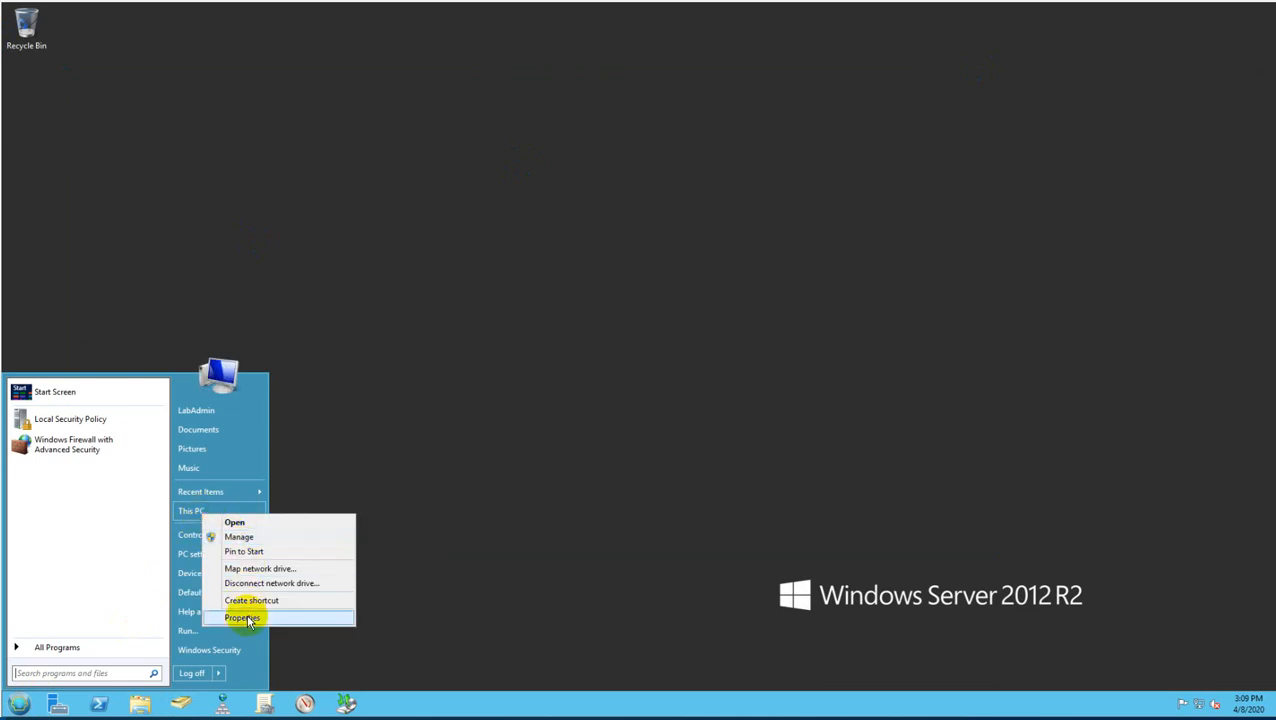
click(242, 616)
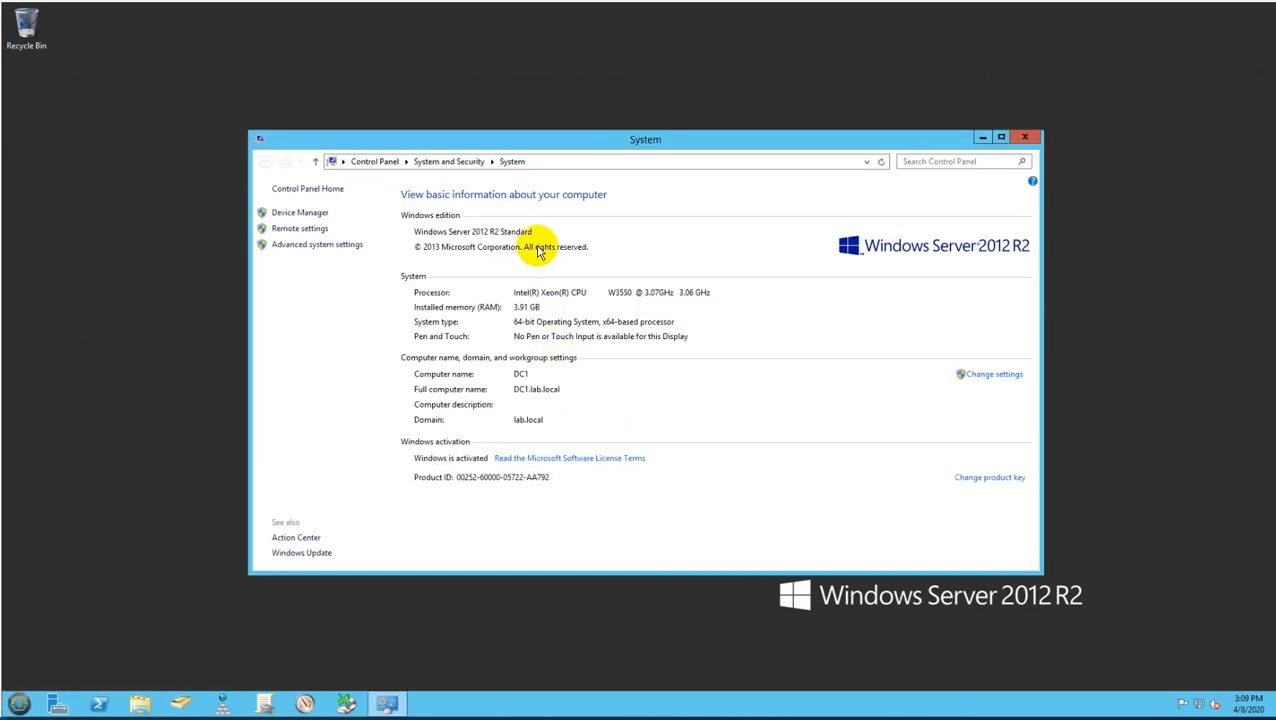
mouse_move(1020, 278)
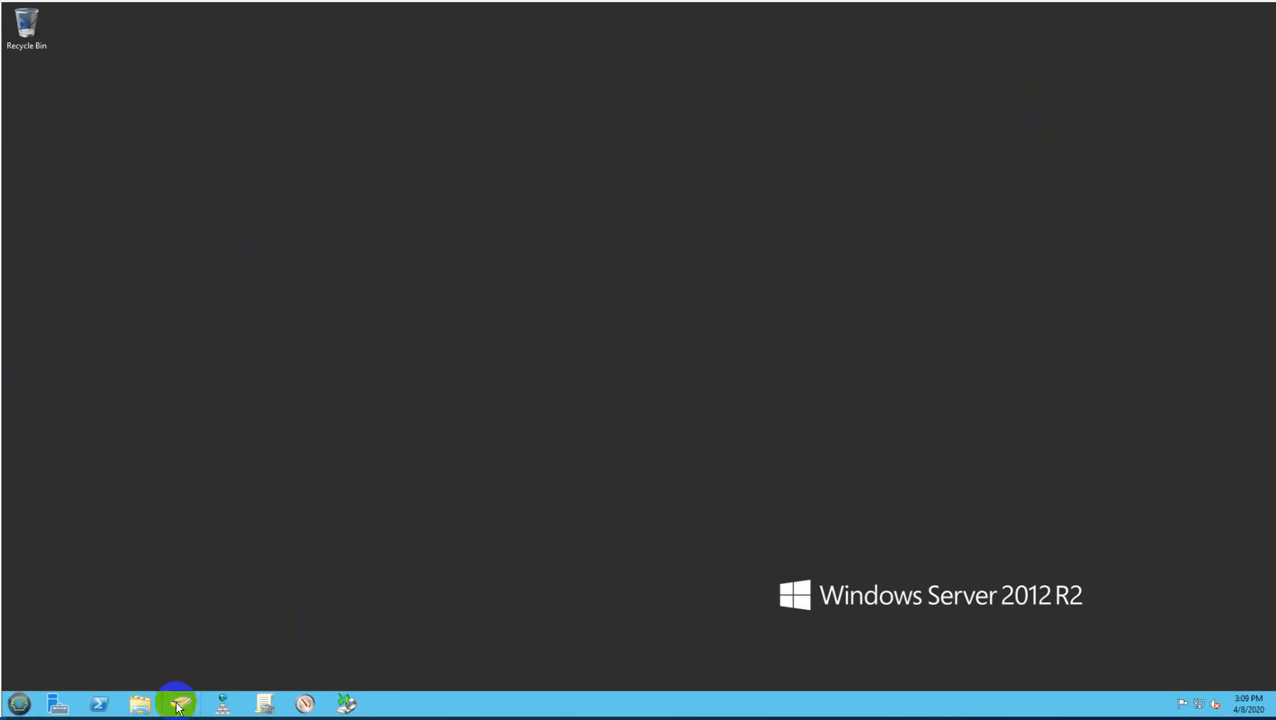
click(176, 704)
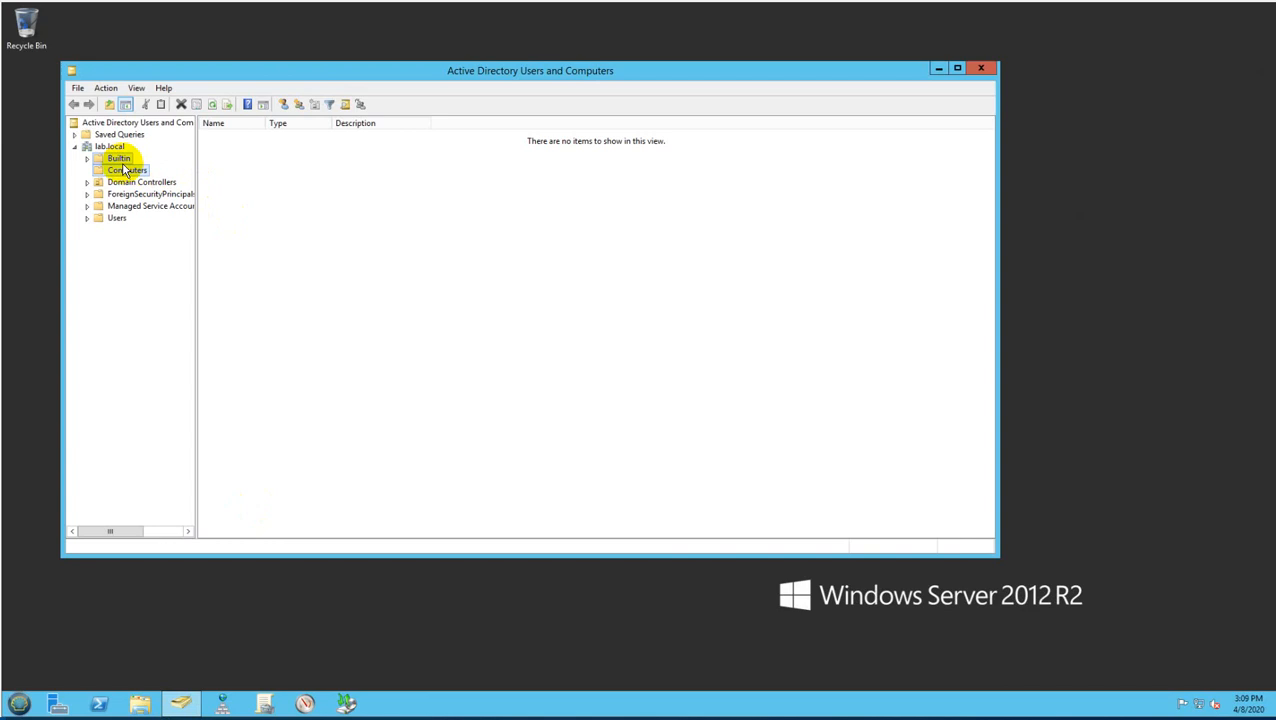
click(128, 170)
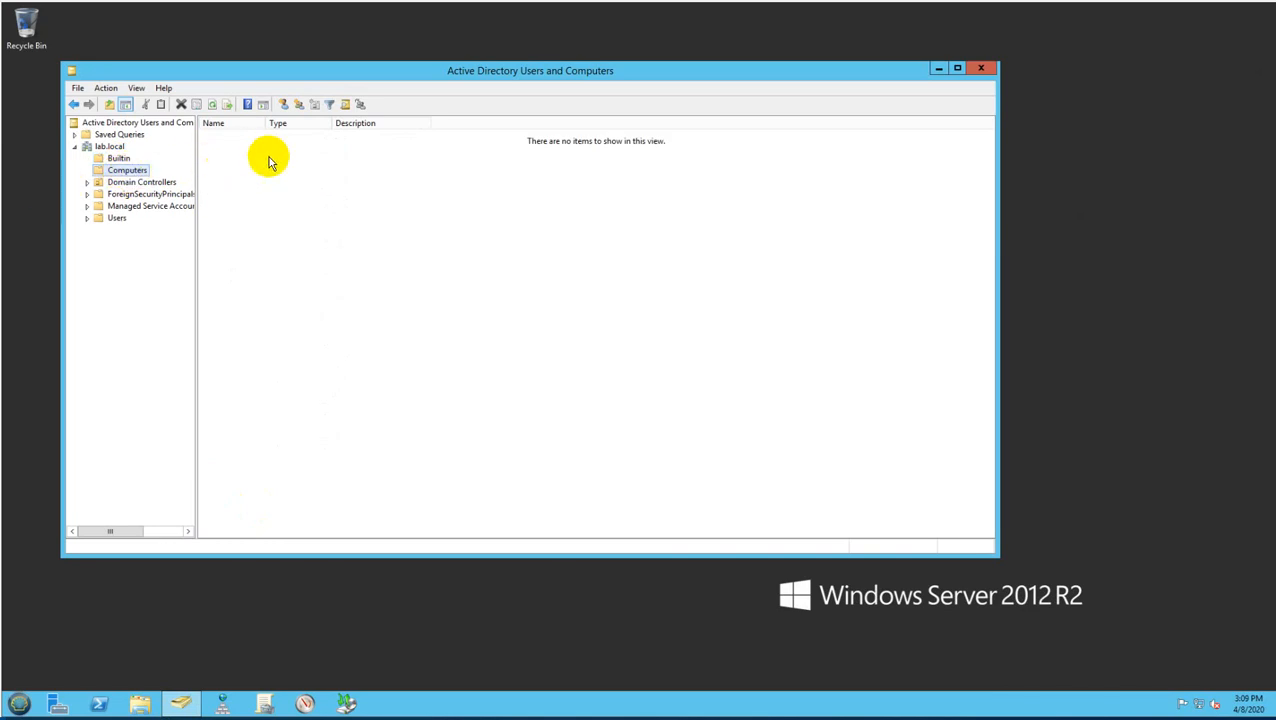
mouse_move(218, 250)
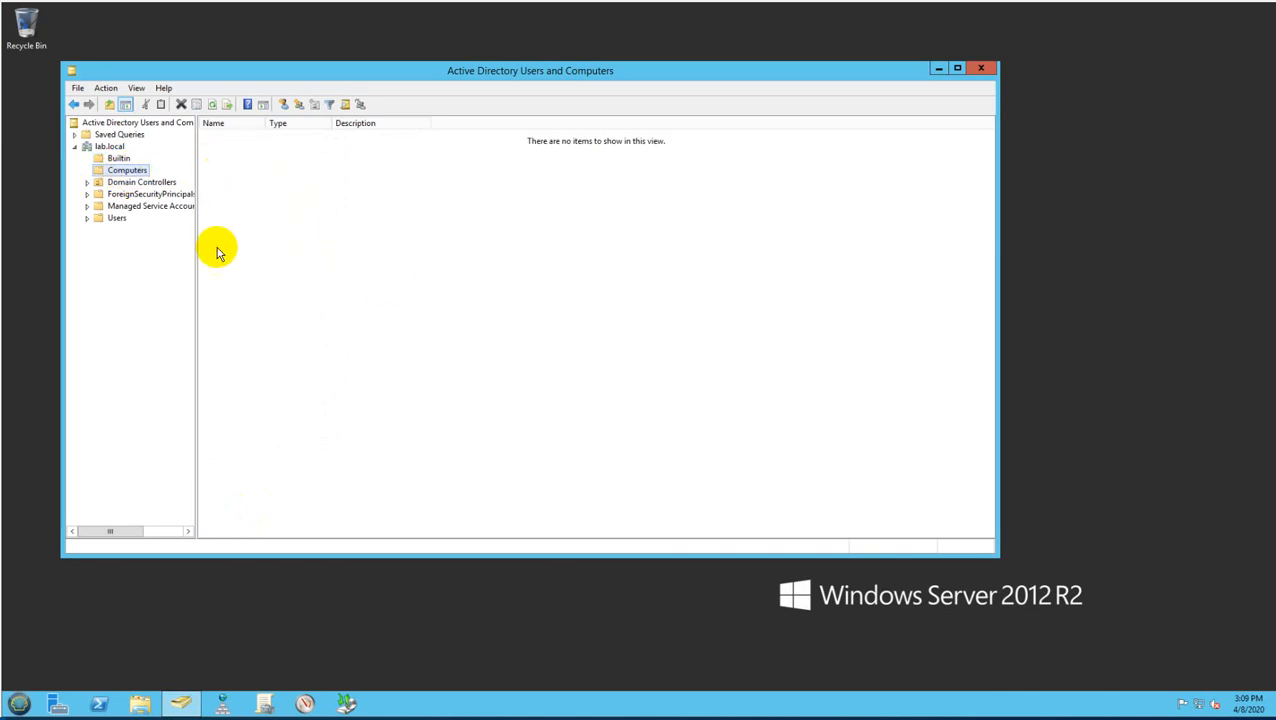
mouse_move(366, 328)
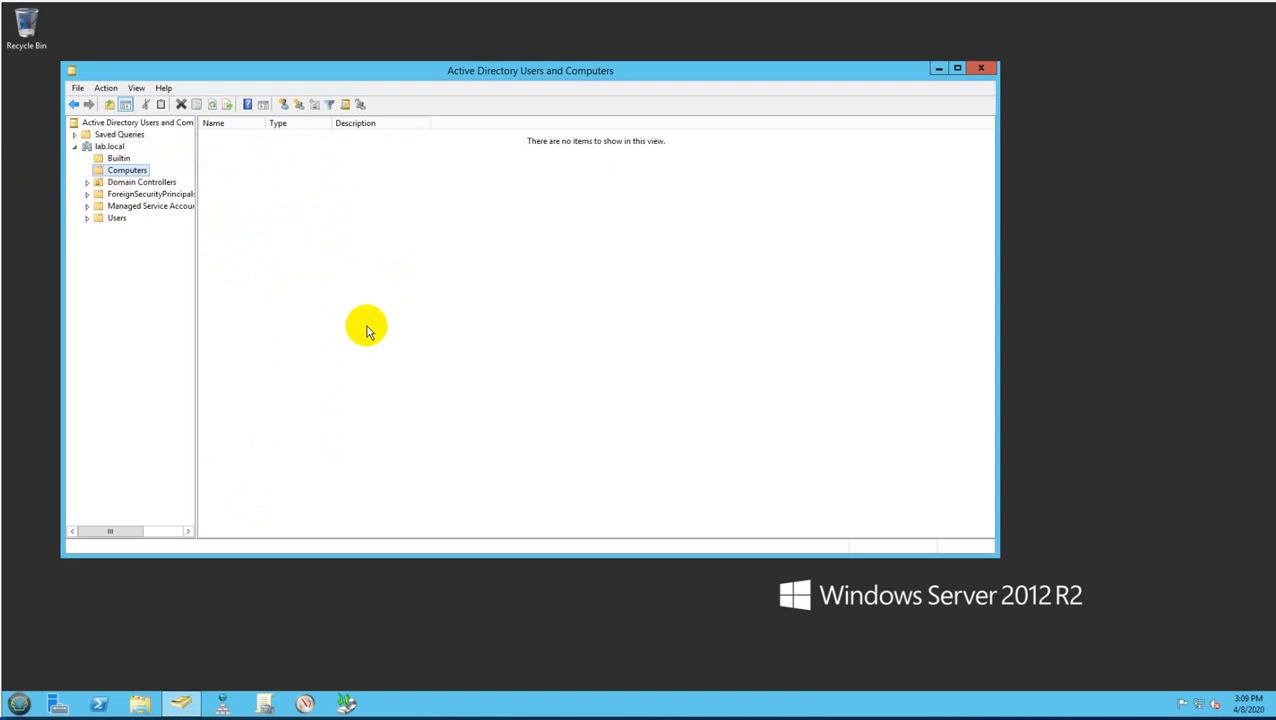
mouse_move(164, 530)
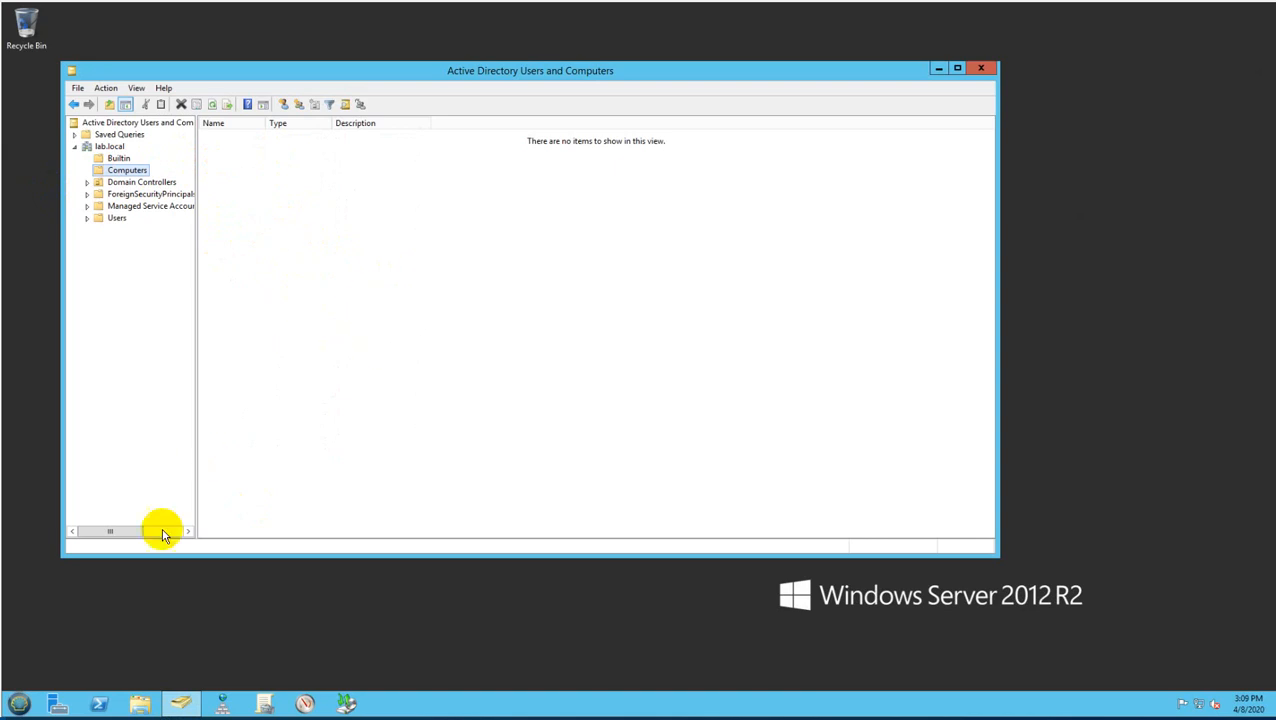
click(18, 704)
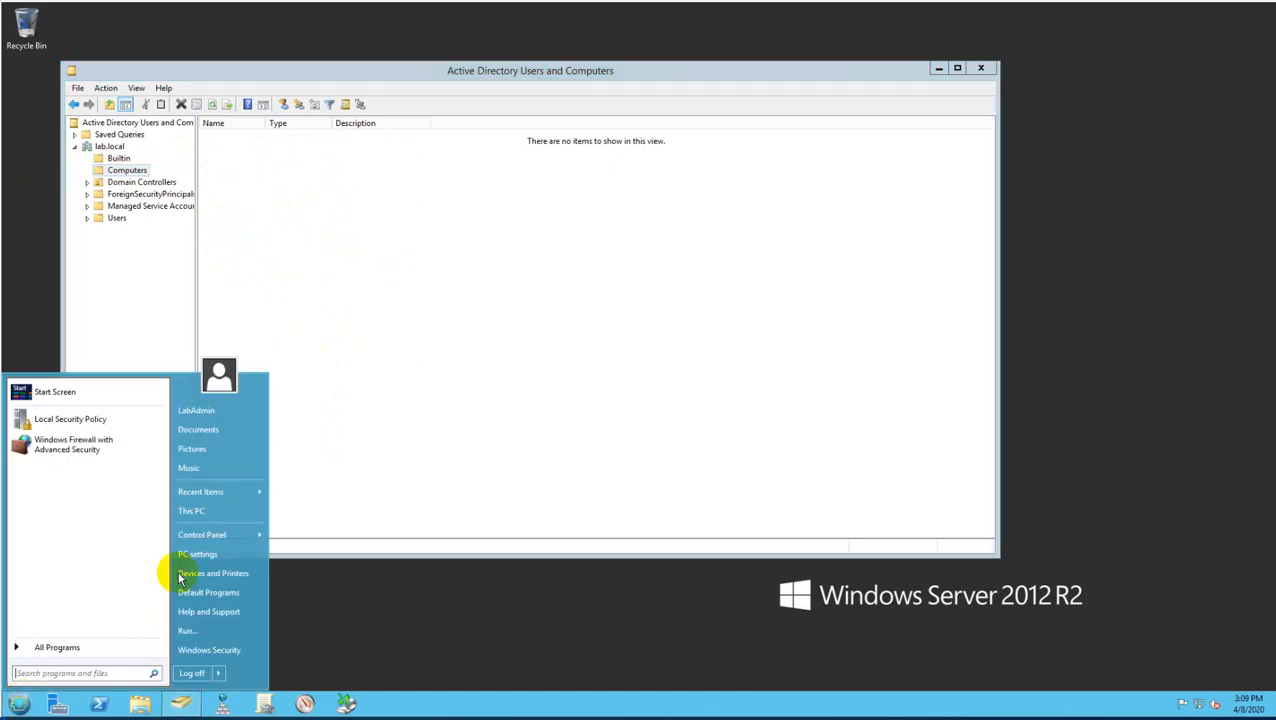
right_click(190, 510)
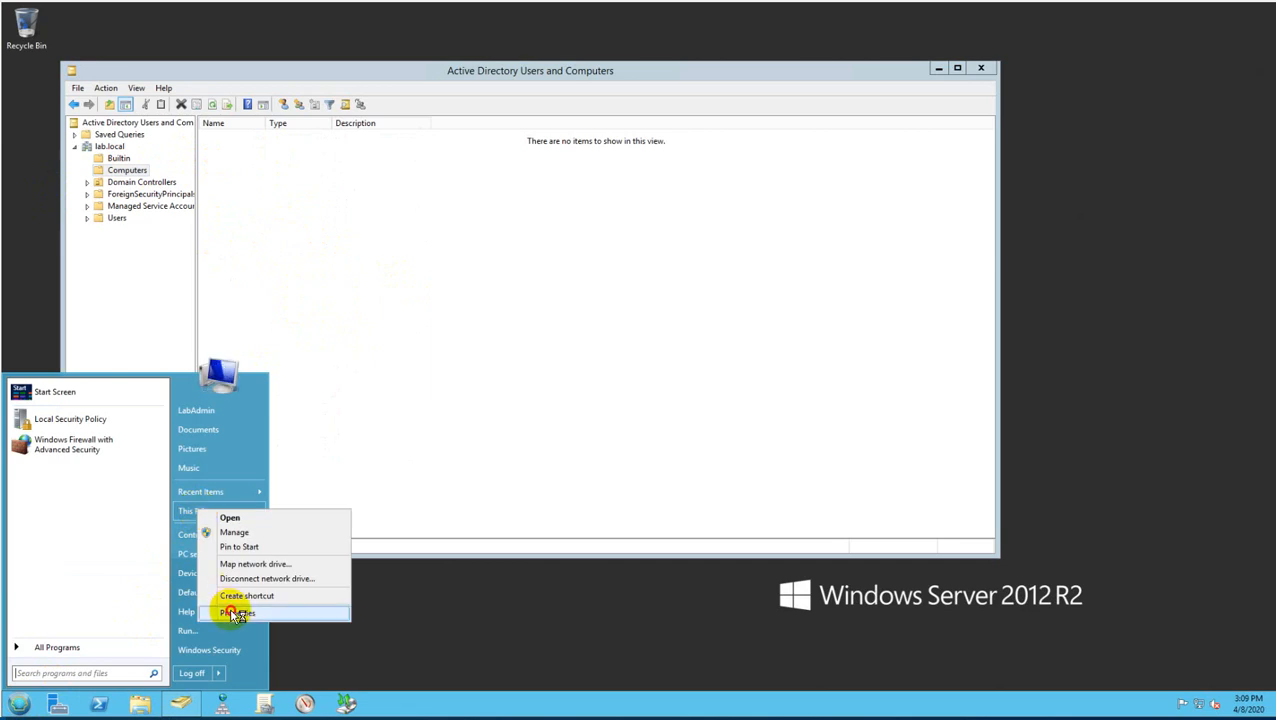
click(238, 612)
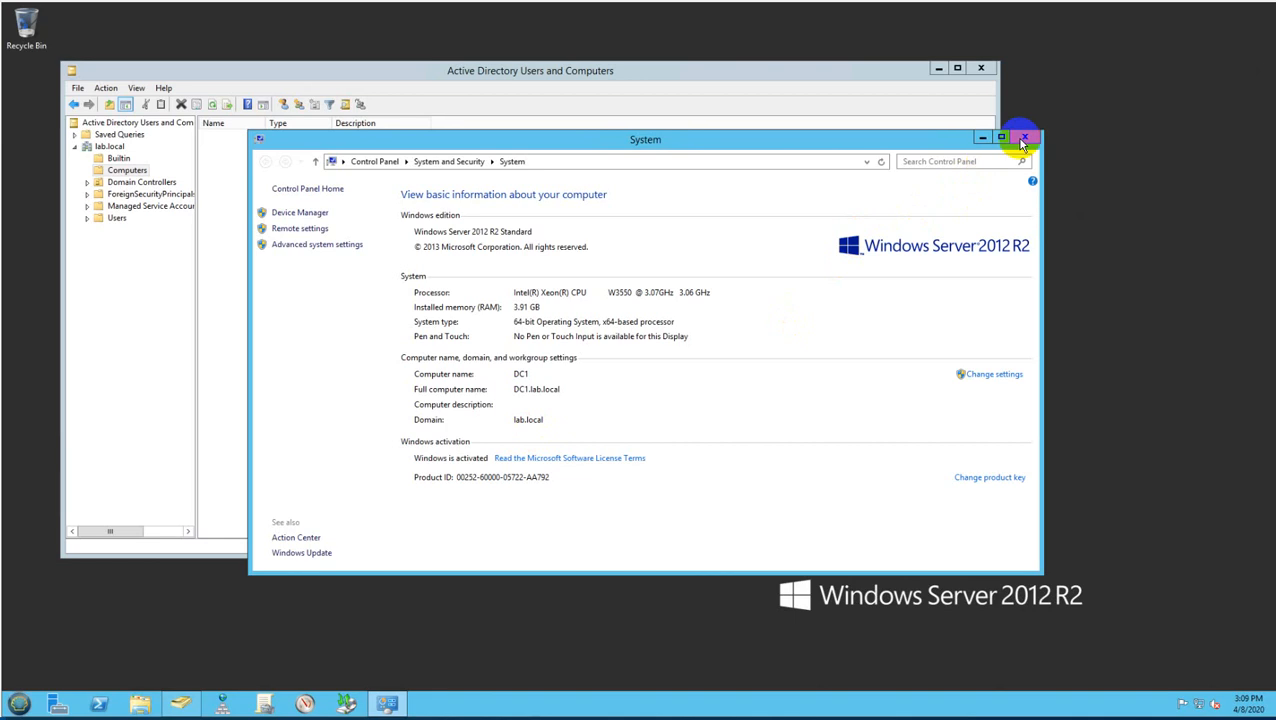
click(1024, 138)
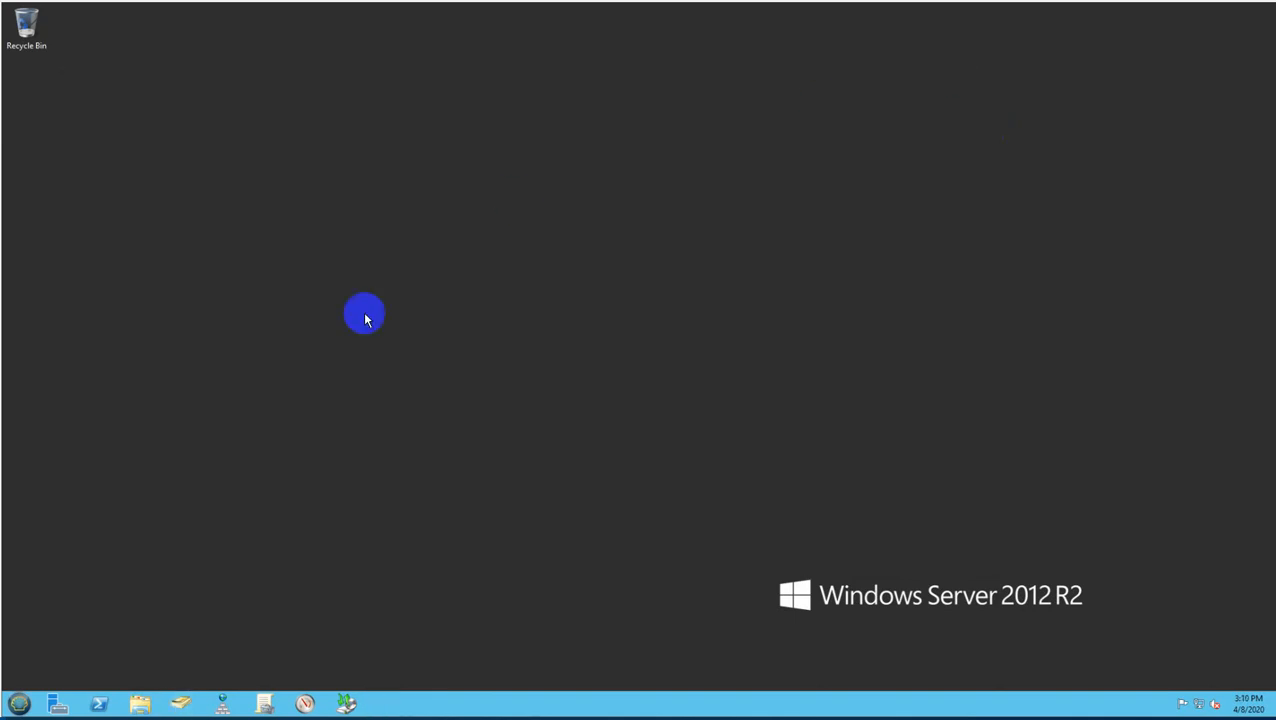
mouse_move(136, 612)
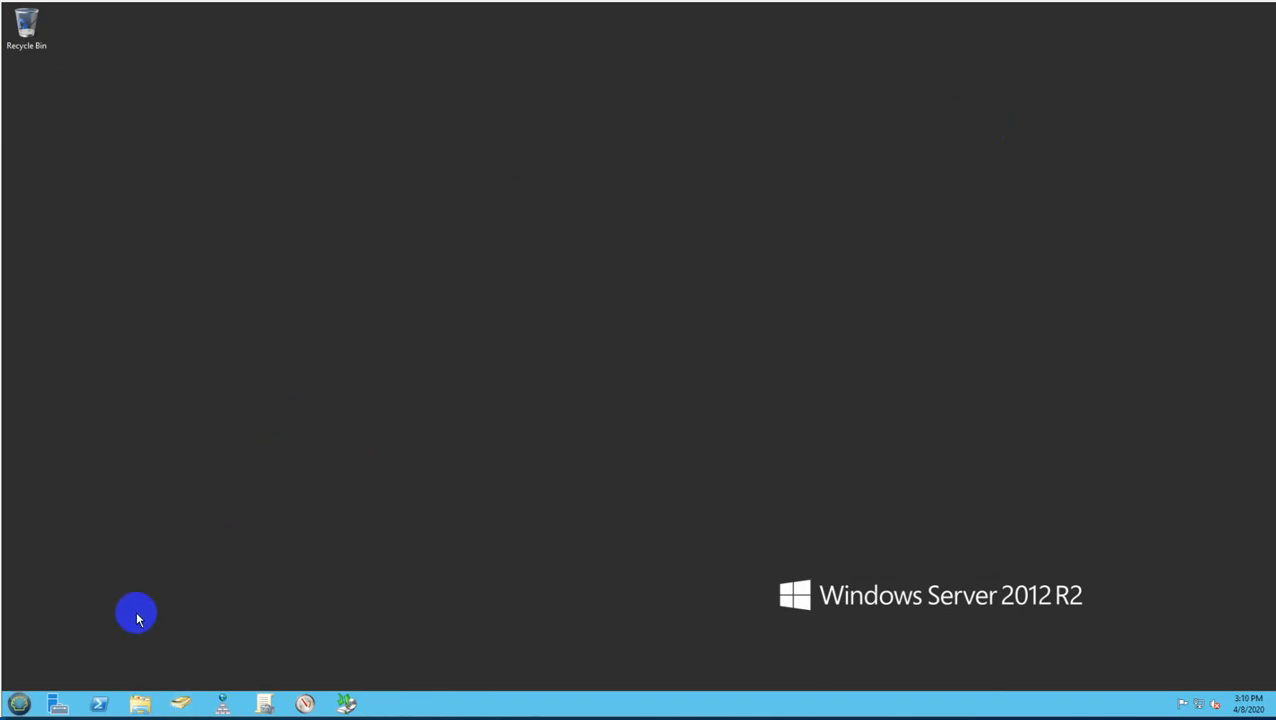
On PC1, search 'myp' from Start and view This PC's System properties showing WORKGROUP.
click(18, 704)
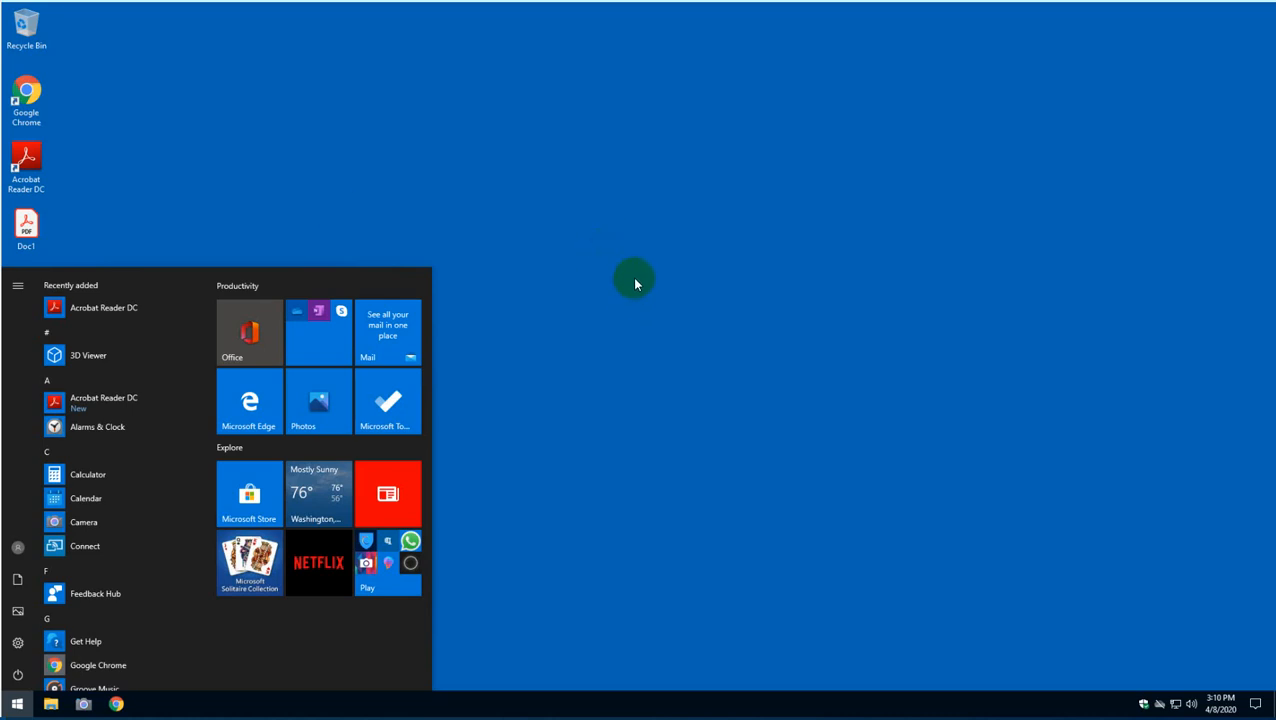
mouse_move(612, 308)
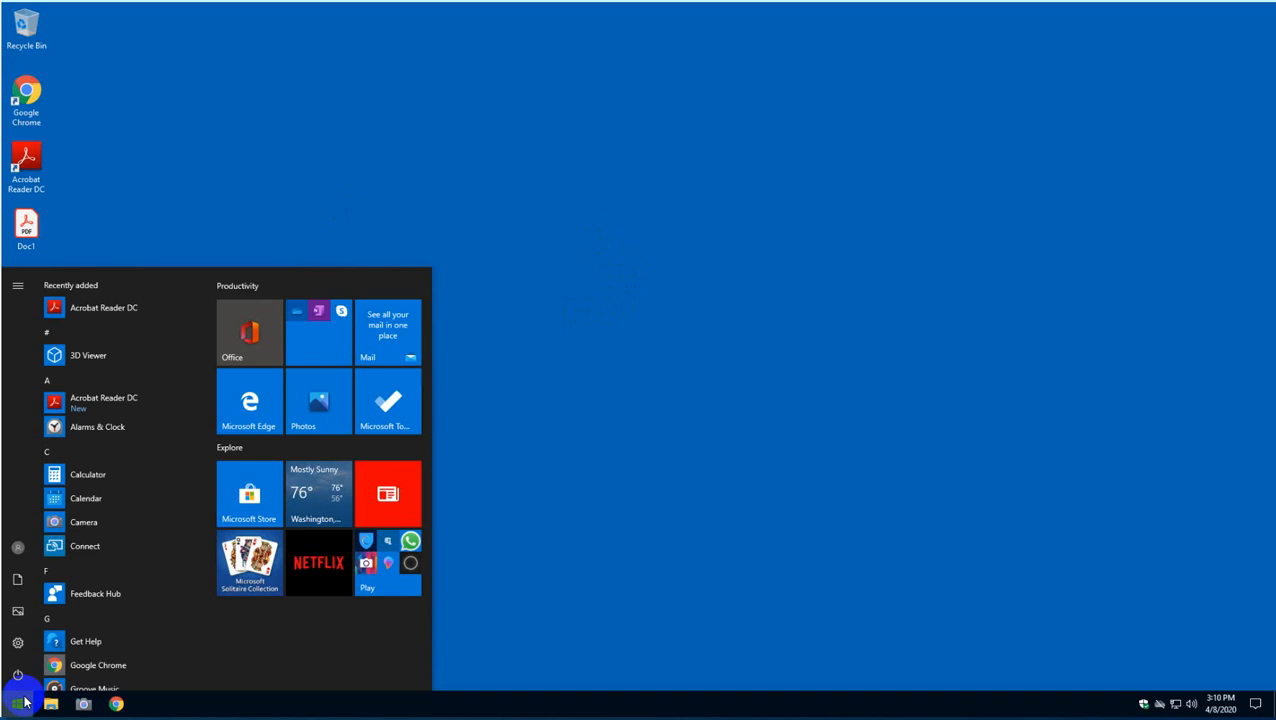
text(mypc)
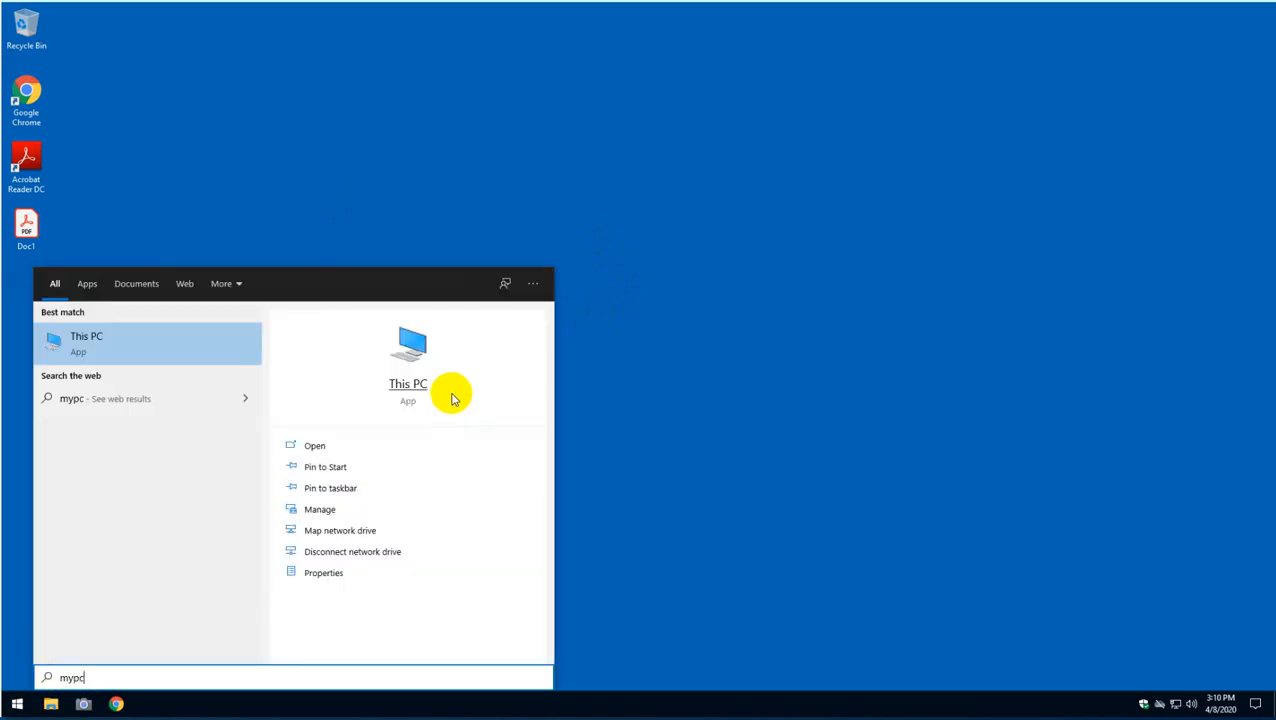
mouse_move(324, 572)
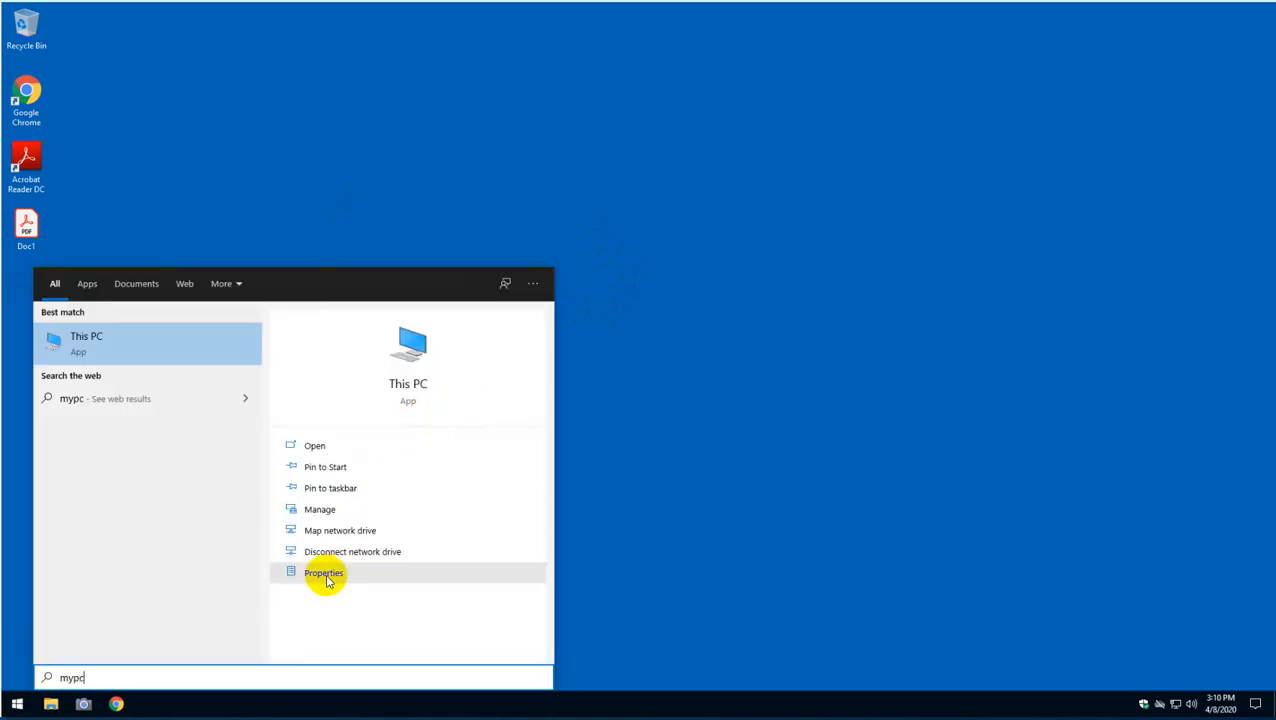
click(324, 572)
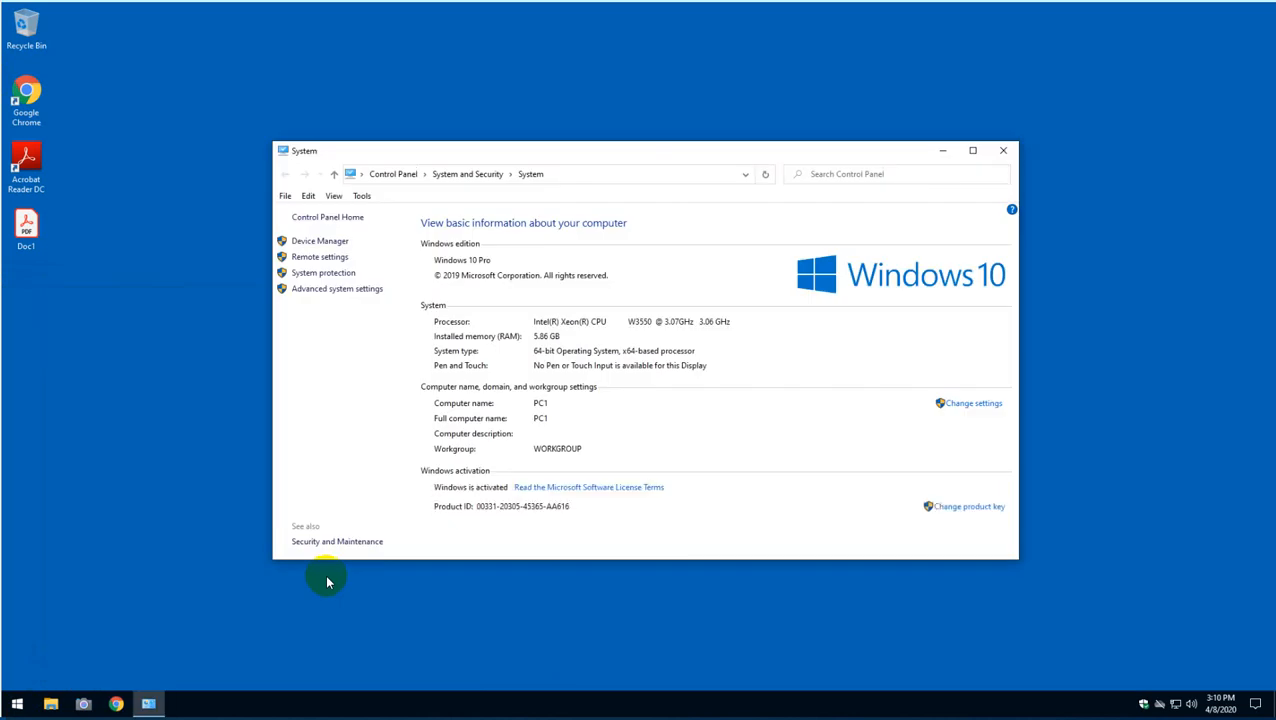
mouse_move(712, 444)
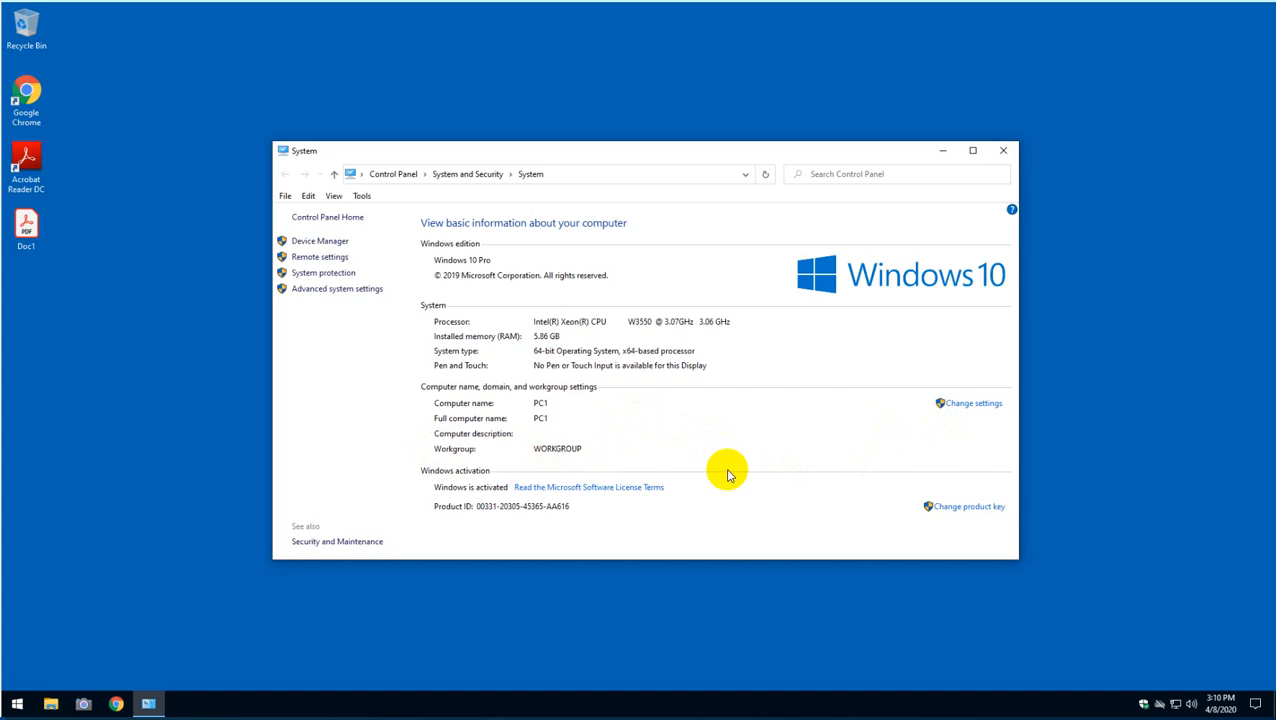
mouse_move(744, 456)
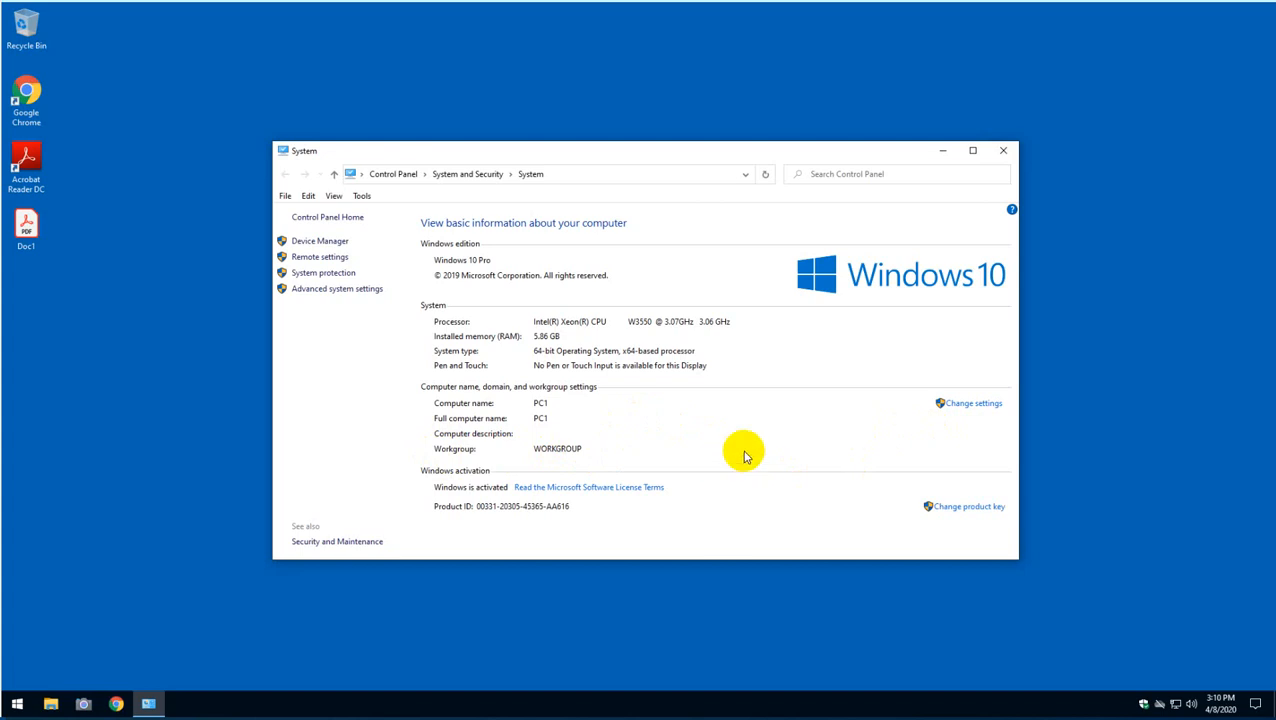
mouse_move(924, 424)
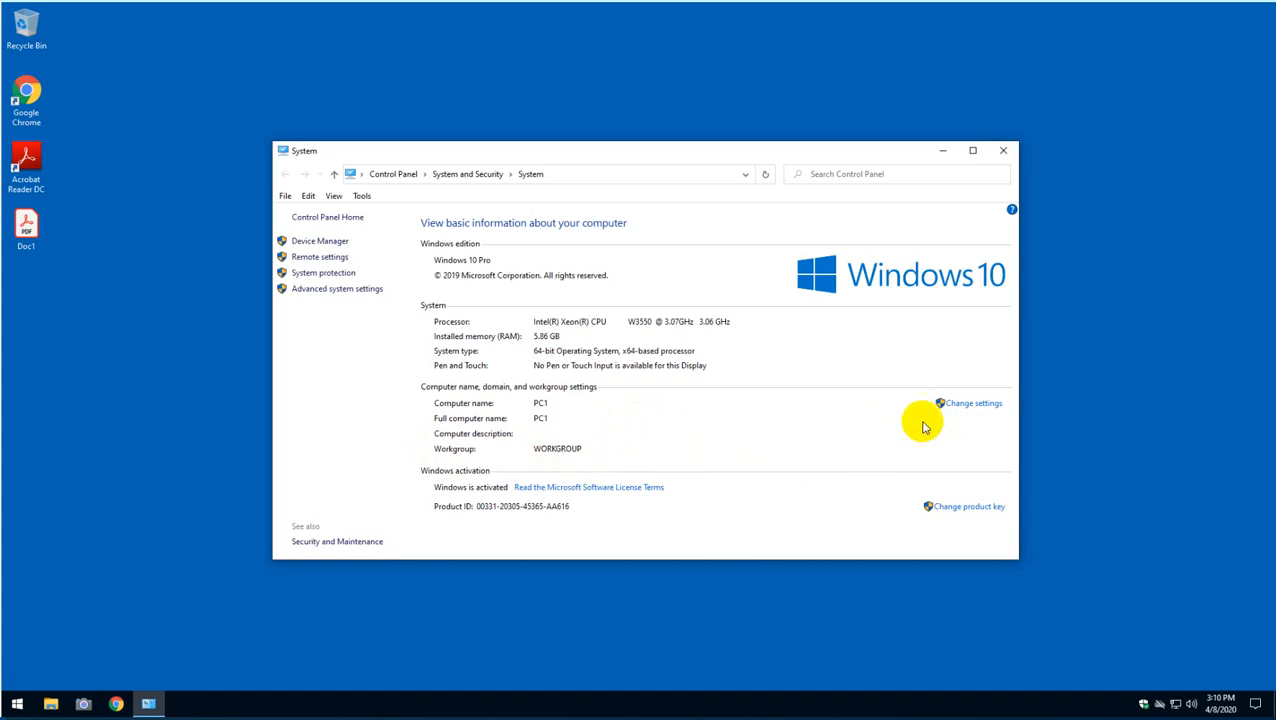
Briefly view PC1's computer name and domain settings, confirming WORKGROUP membership.
click(972, 404)
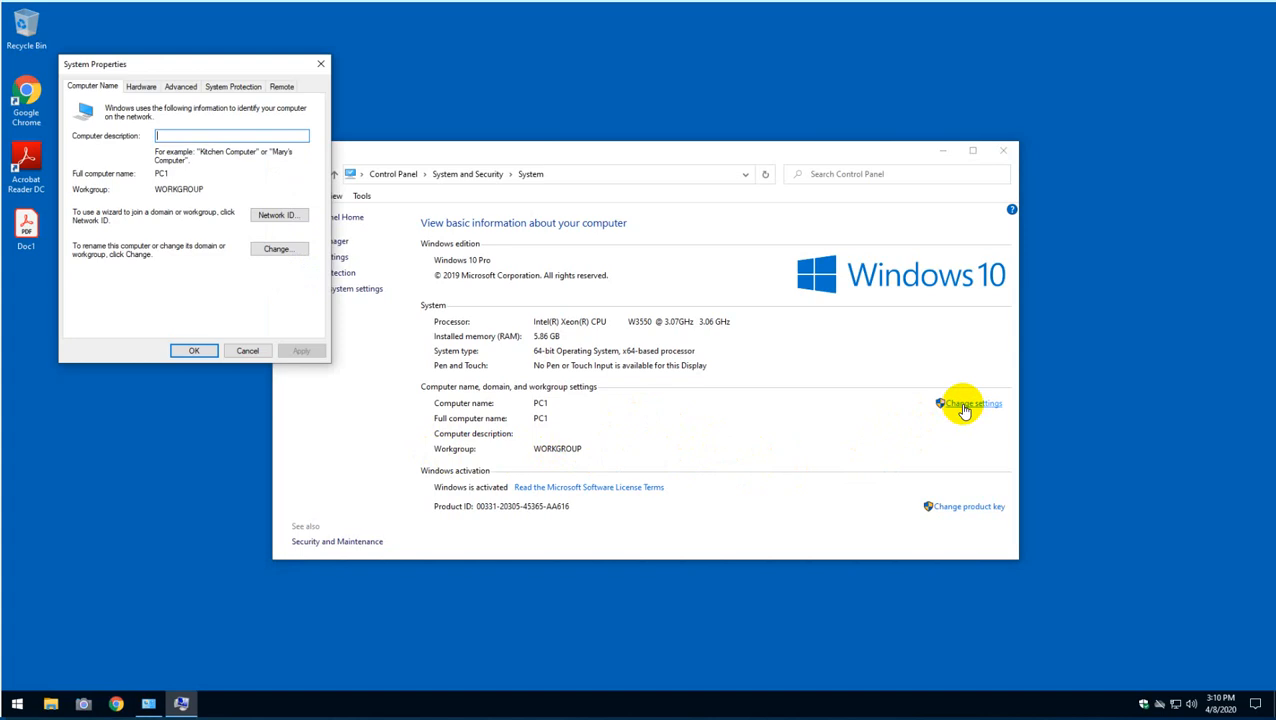
click(248, 350)
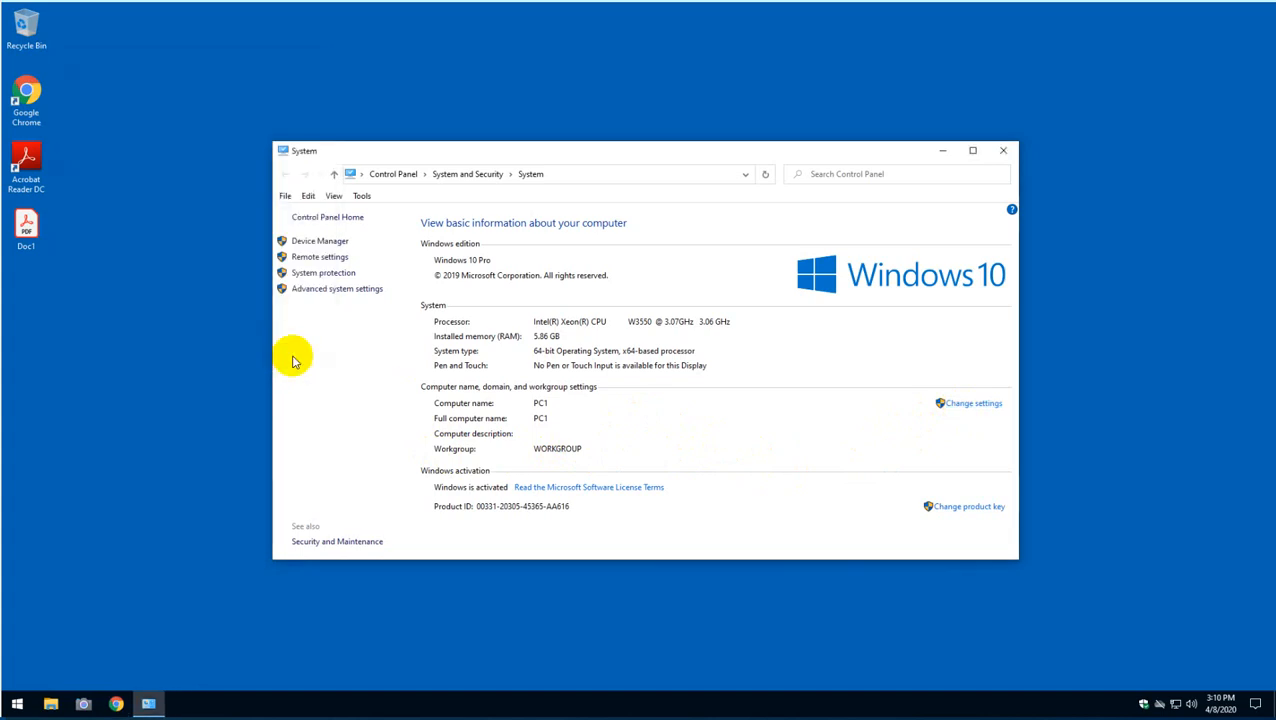
mouse_move(1064, 536)
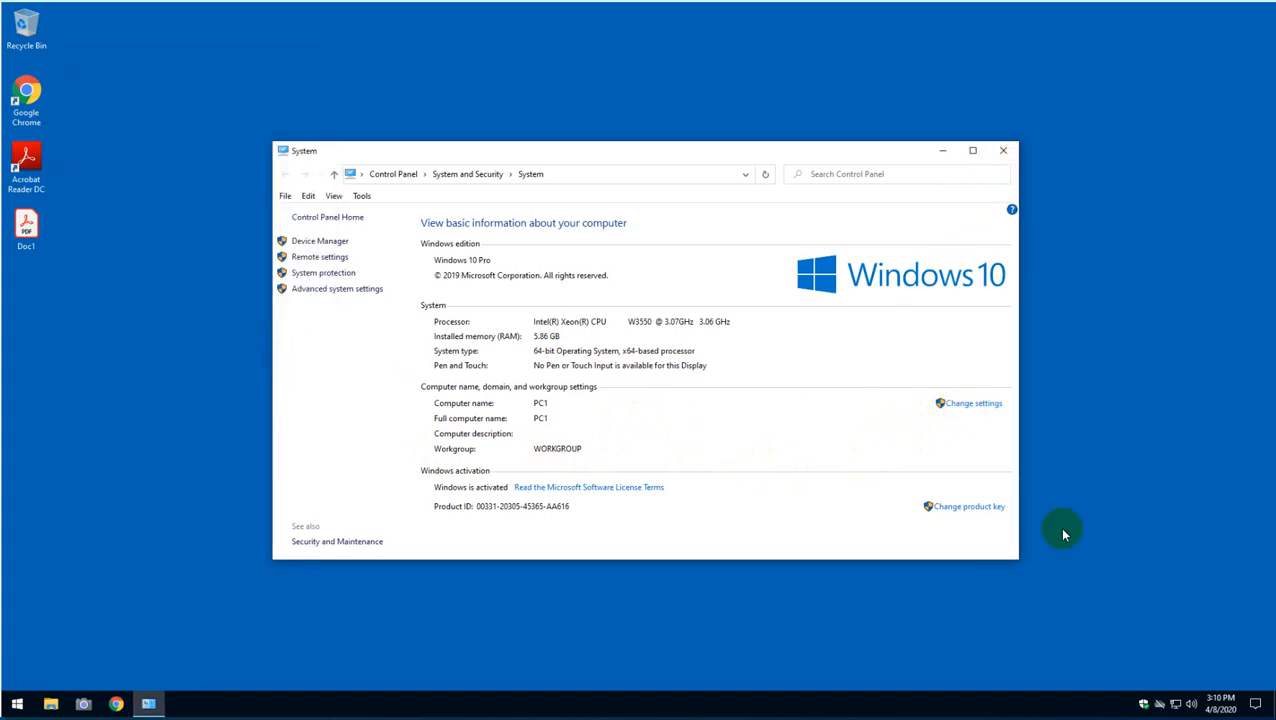
mouse_move(920, 424)
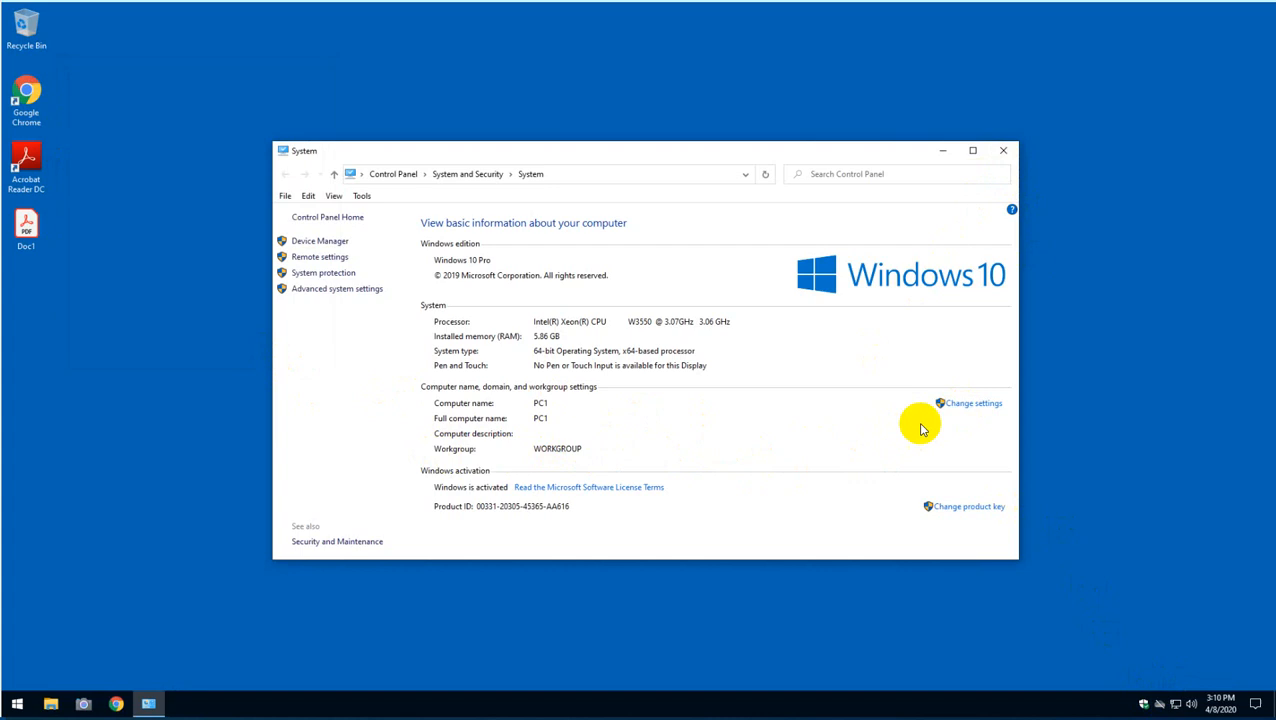
mouse_move(400, 336)
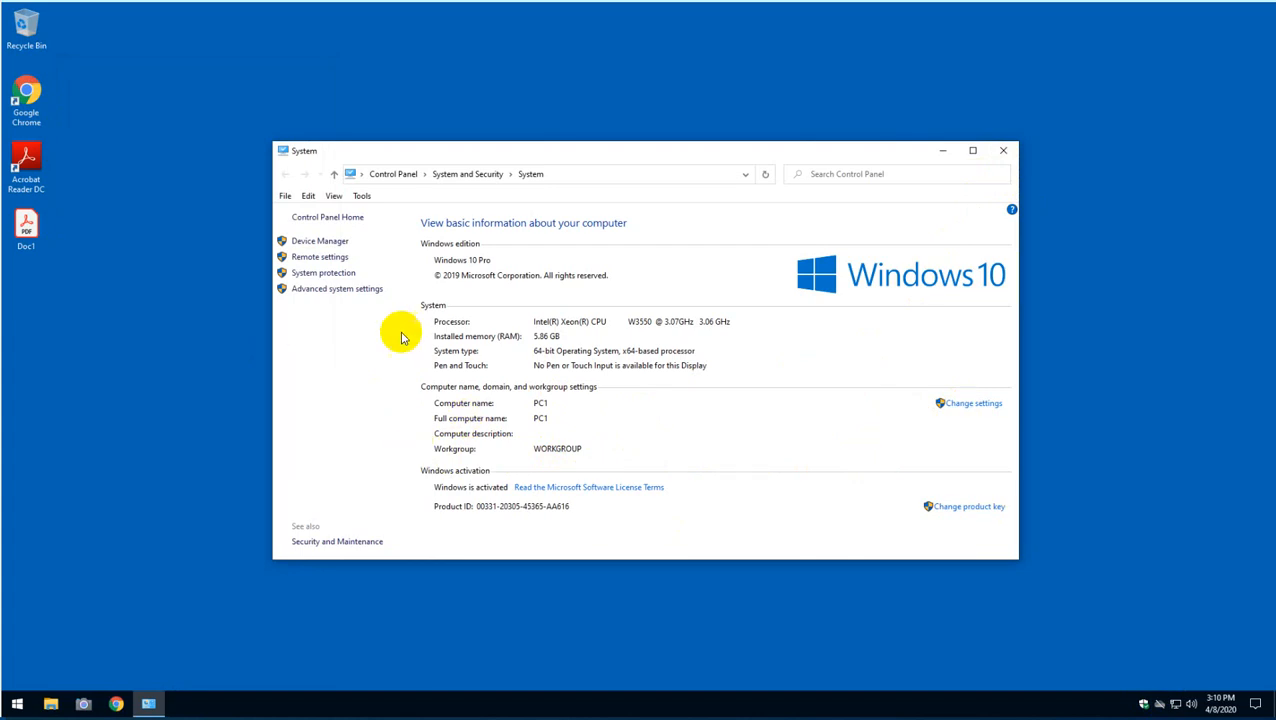
mouse_move(434, 358)
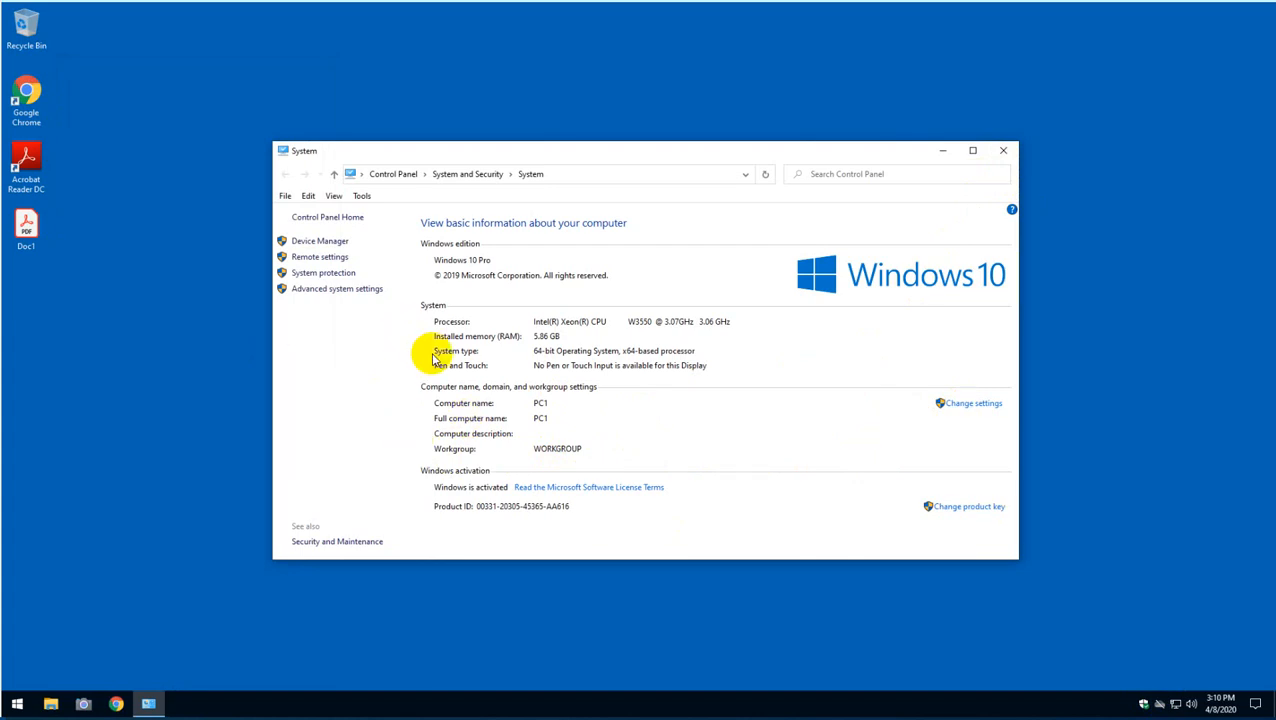
mouse_move(456, 410)
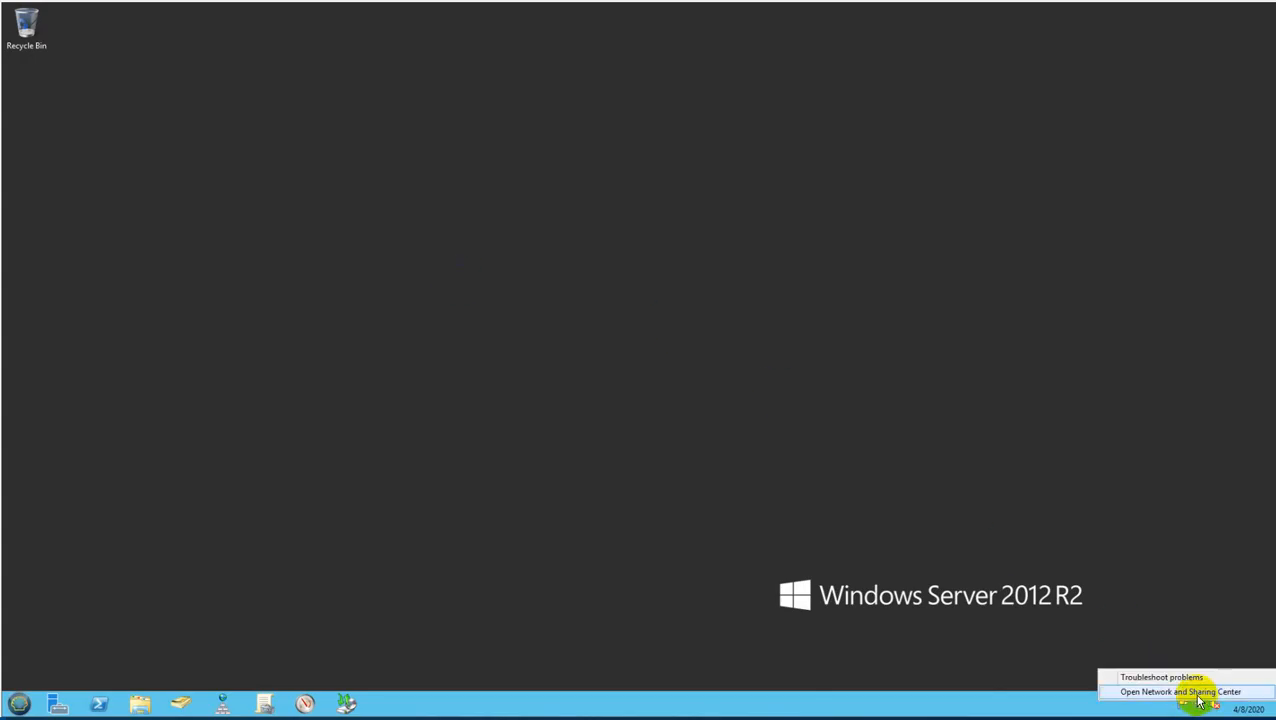
Check the server's Ethernet details showing IPv4 address 192.168.0.14, then close the network windows.
click(1180, 692)
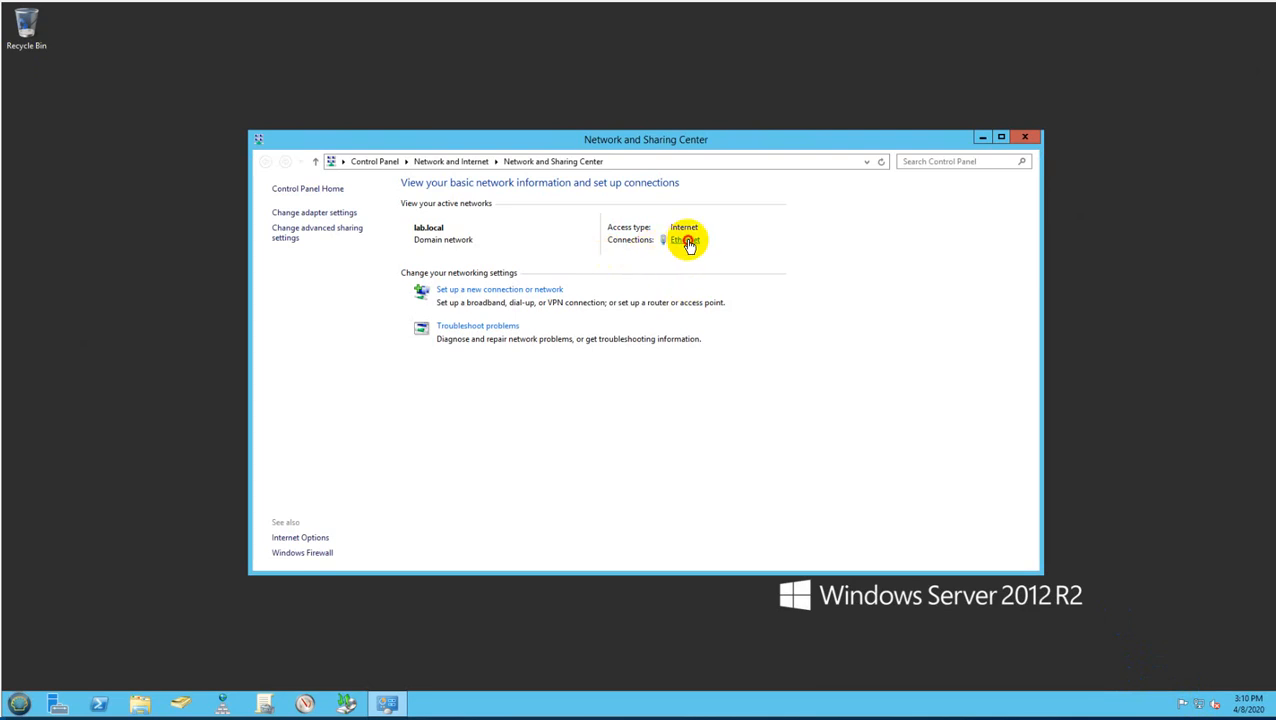
click(686, 240)
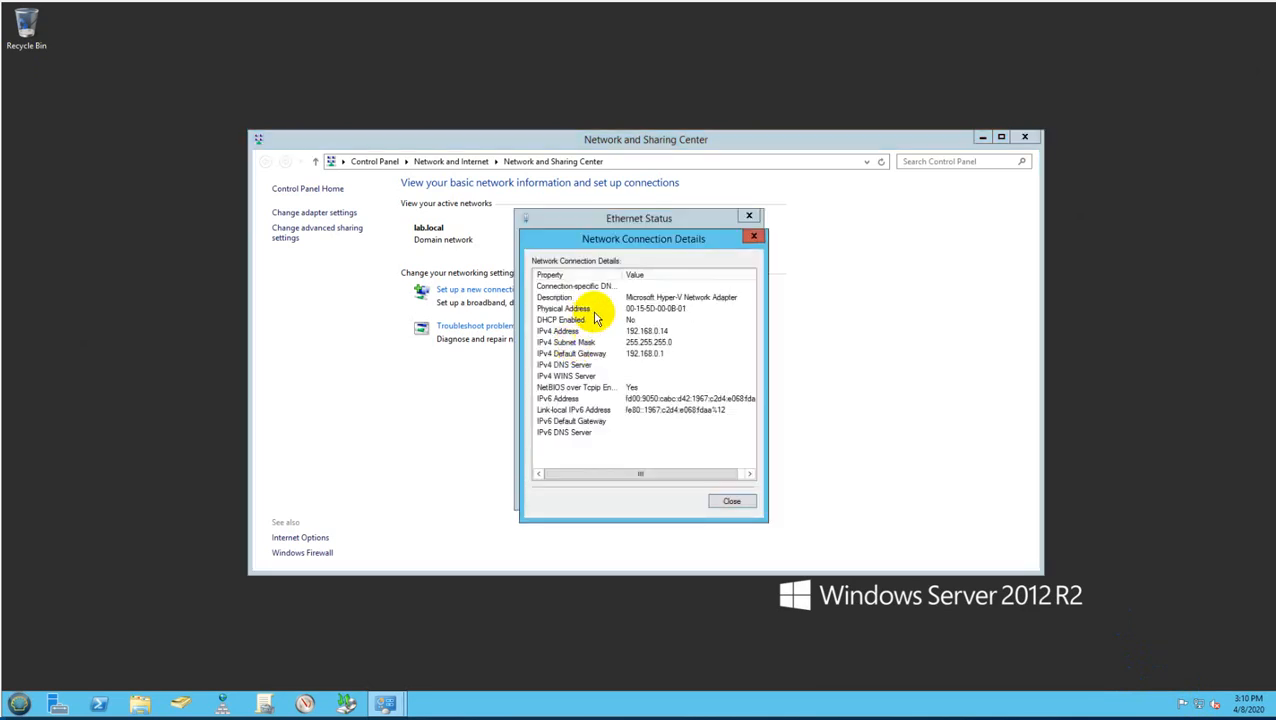
mouse_move(664, 340)
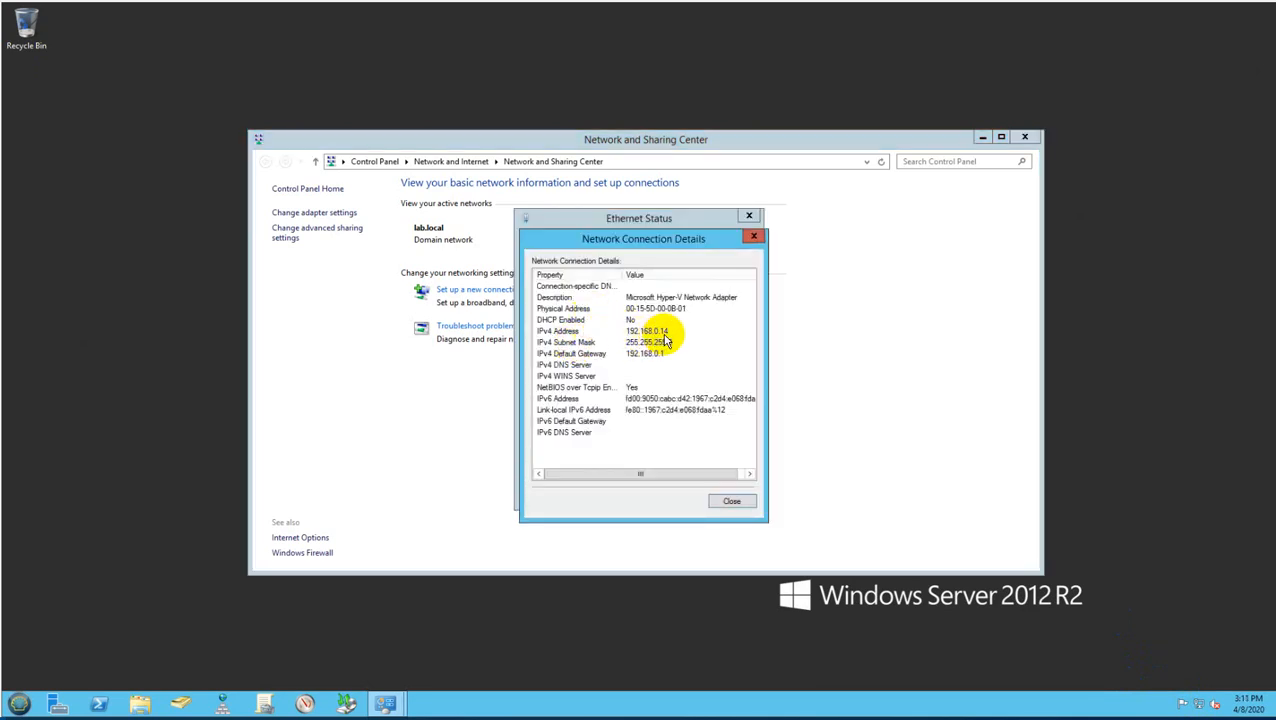
click(648, 330)
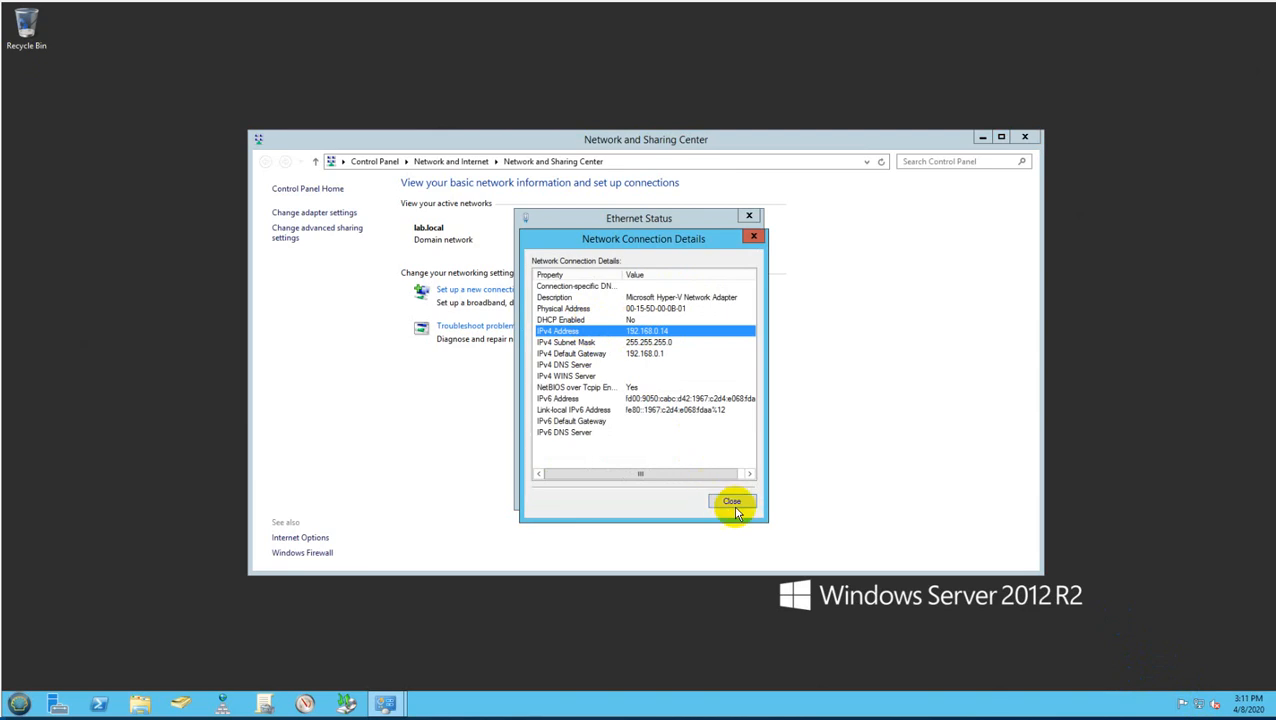
click(732, 500)
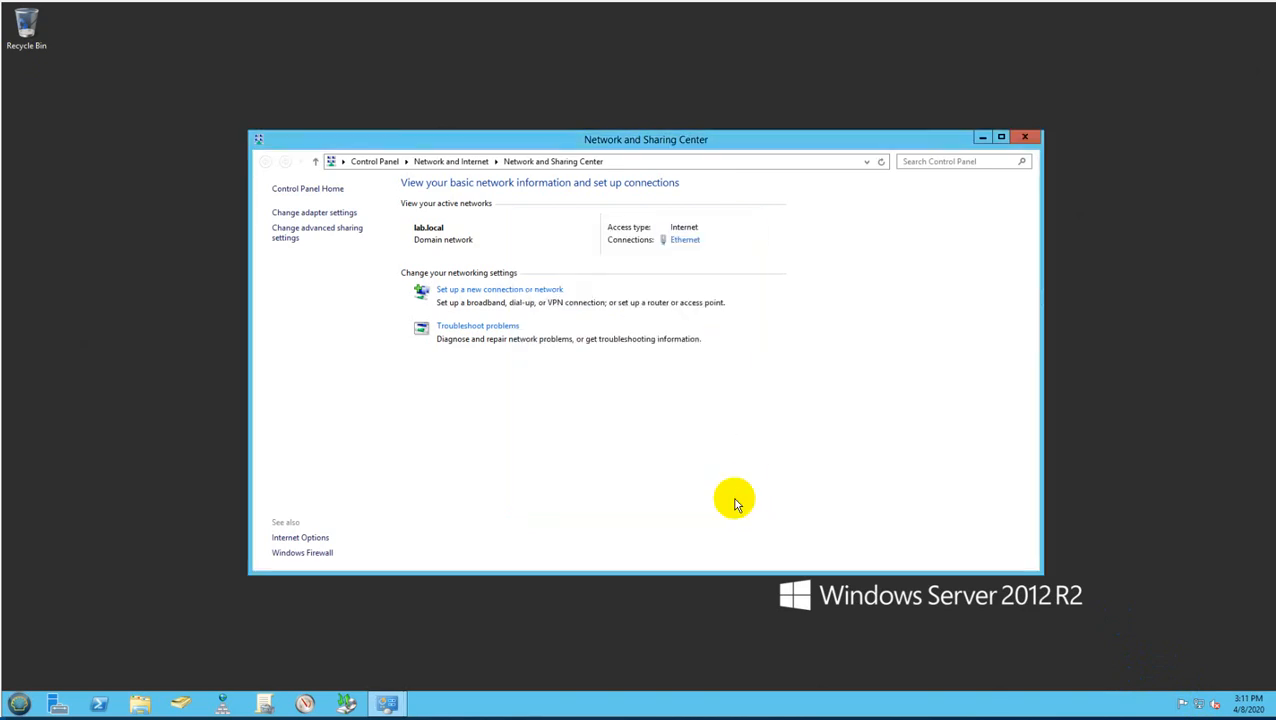
mouse_move(756, 498)
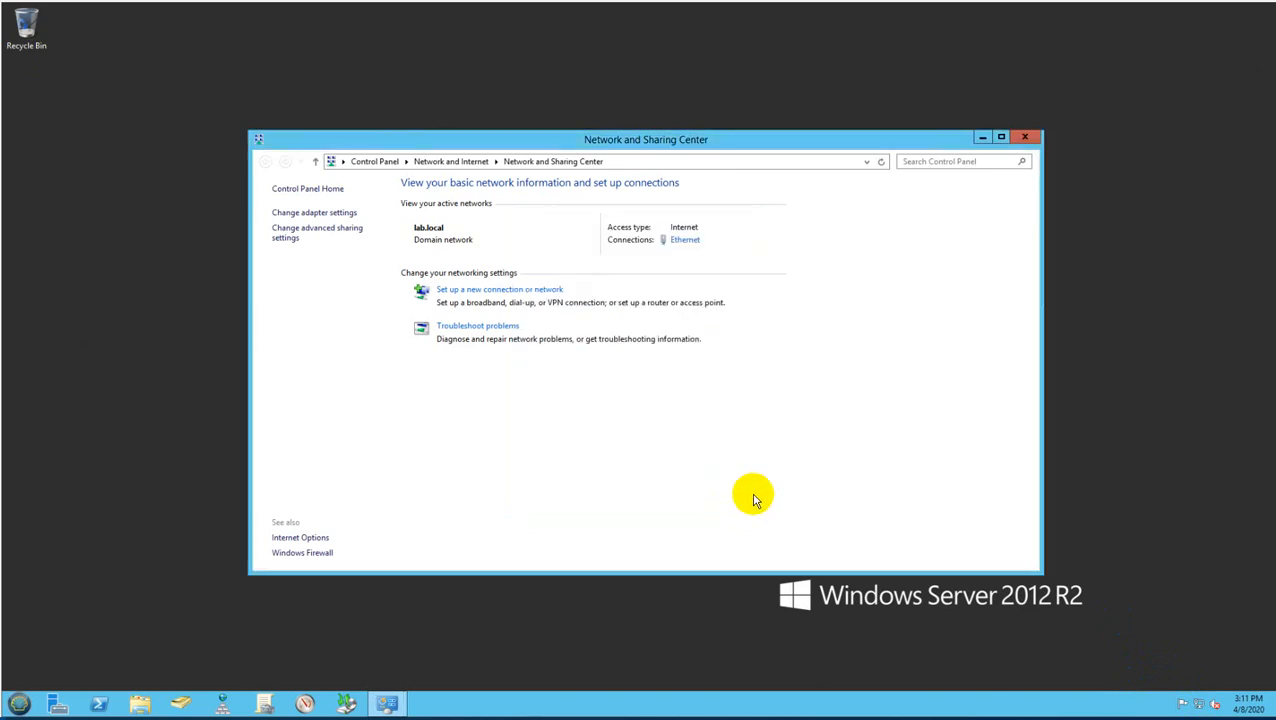
mouse_move(1024, 136)
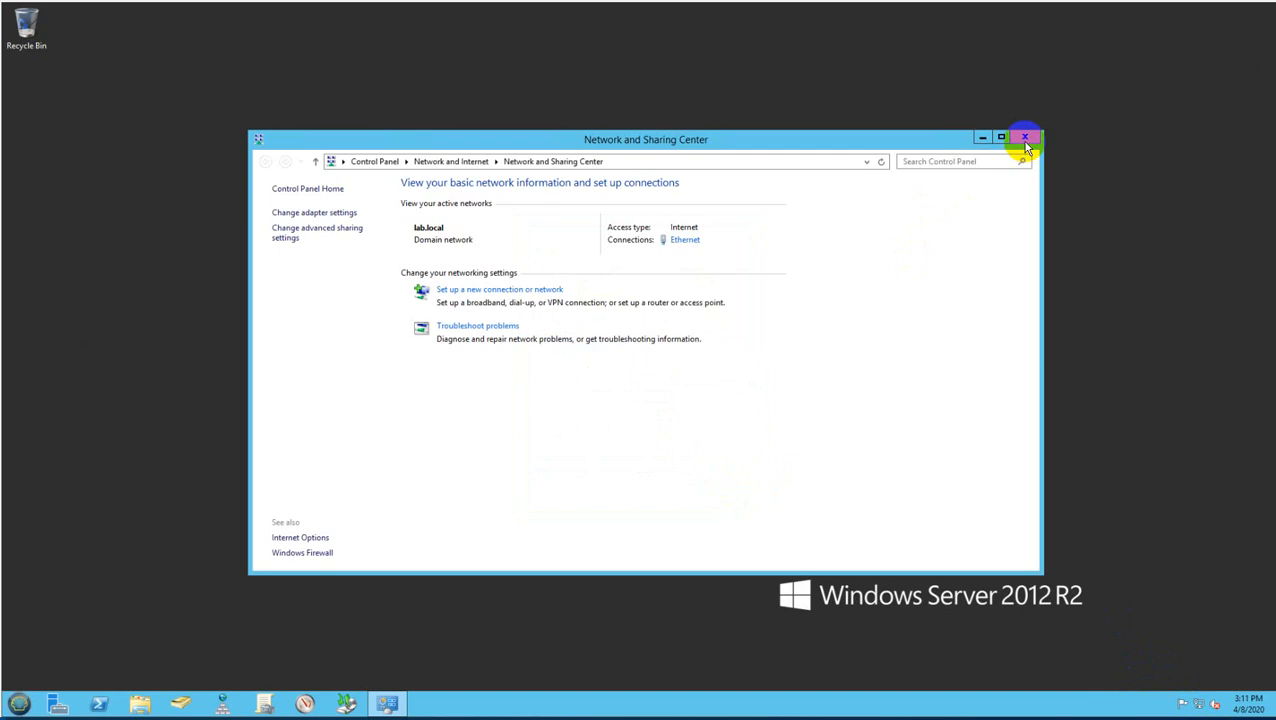
click(1024, 136)
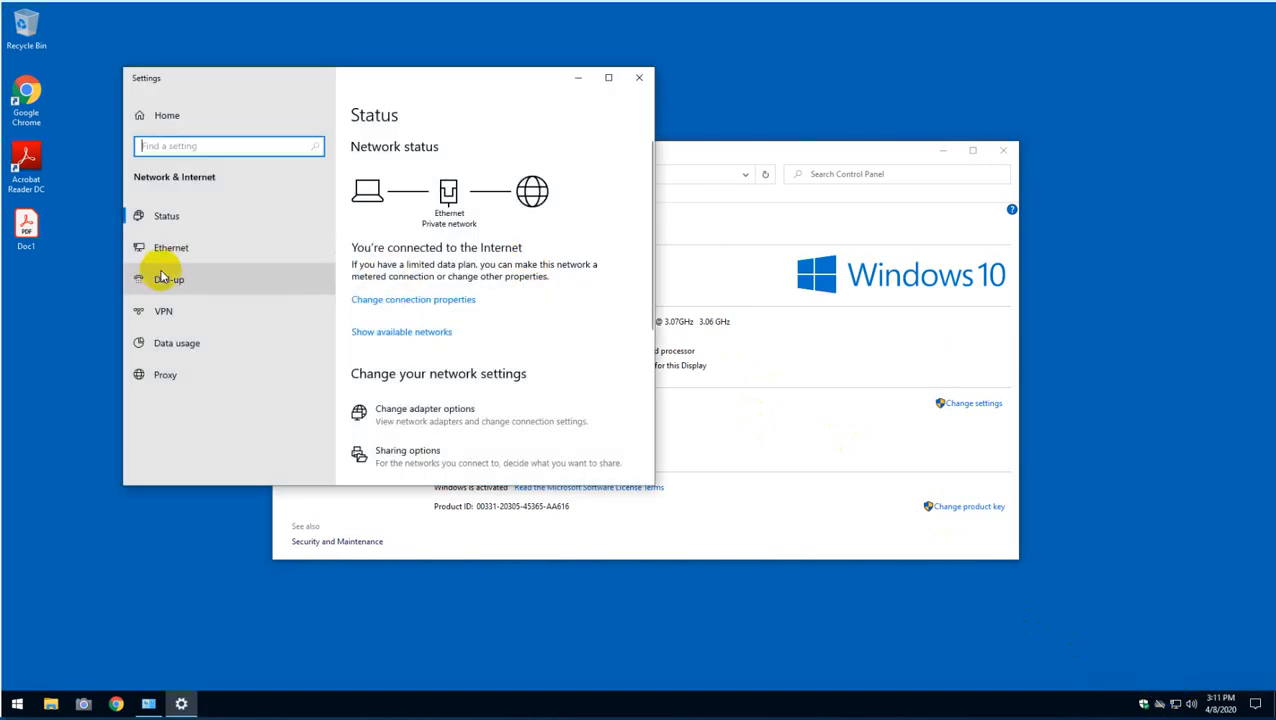
Show PC1's Ethernet settings and bring up the Ethernet adapter's actions in Network Connections.
click(172, 248)
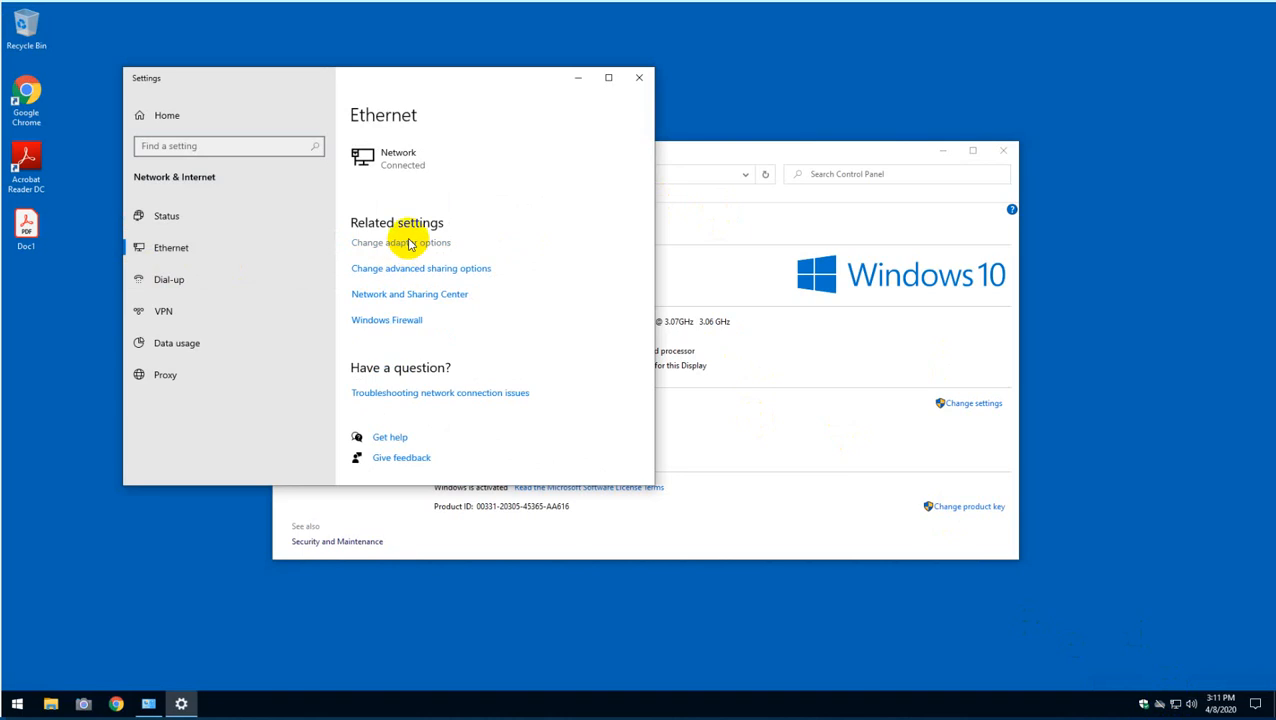
right_click(350, 260)
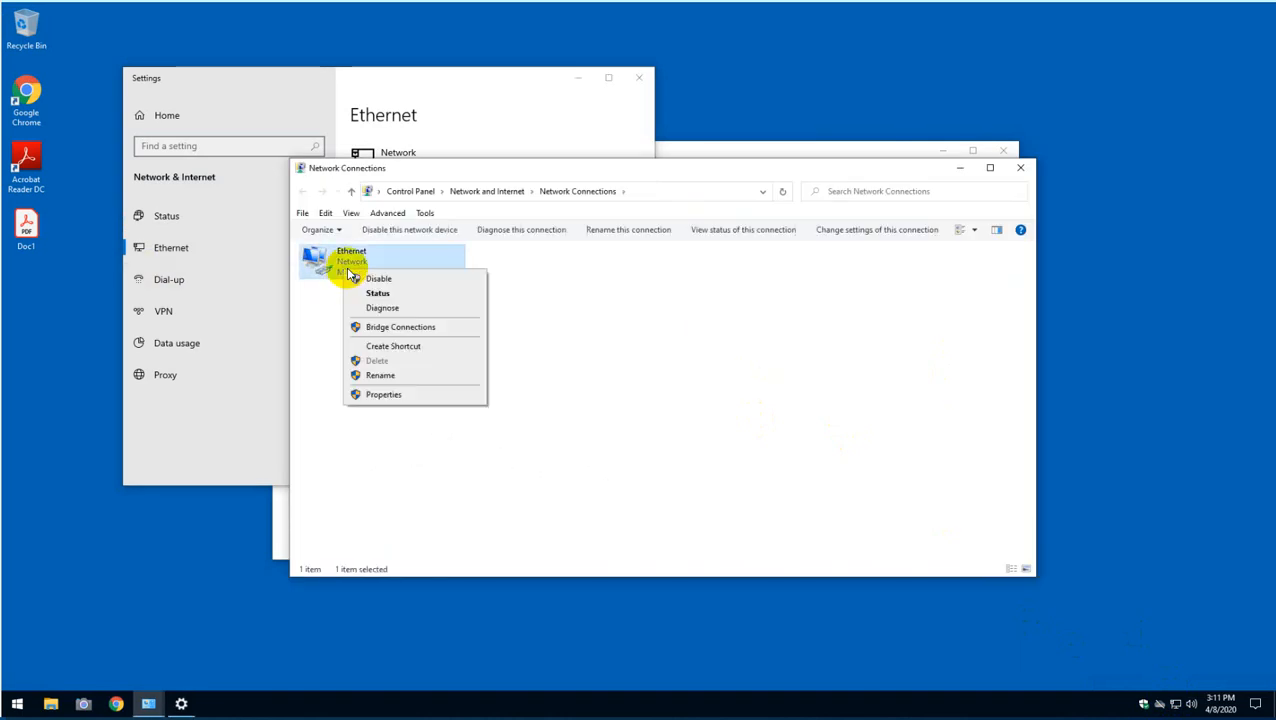
mouse_move(382, 308)
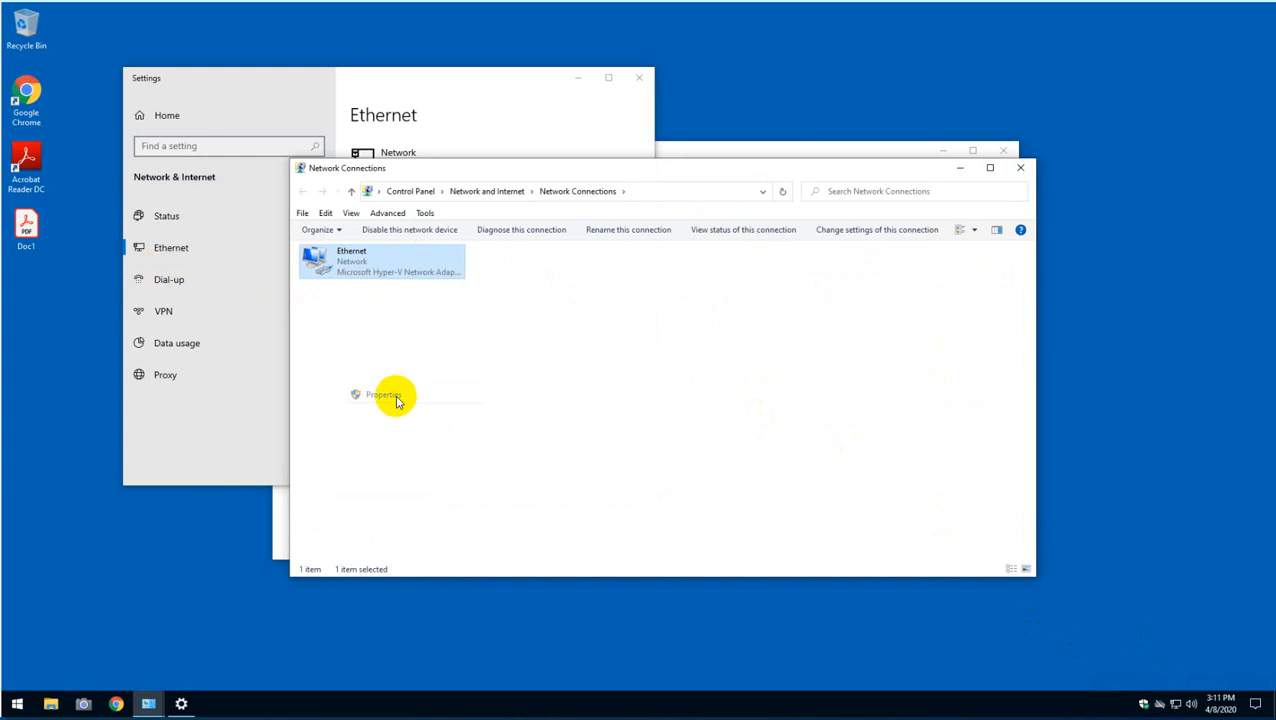
Set PC1's Ethernet IPv4 to static 192.168.0.12 with preferred DNS 192.168.0.14 and apply.
click(380, 392)
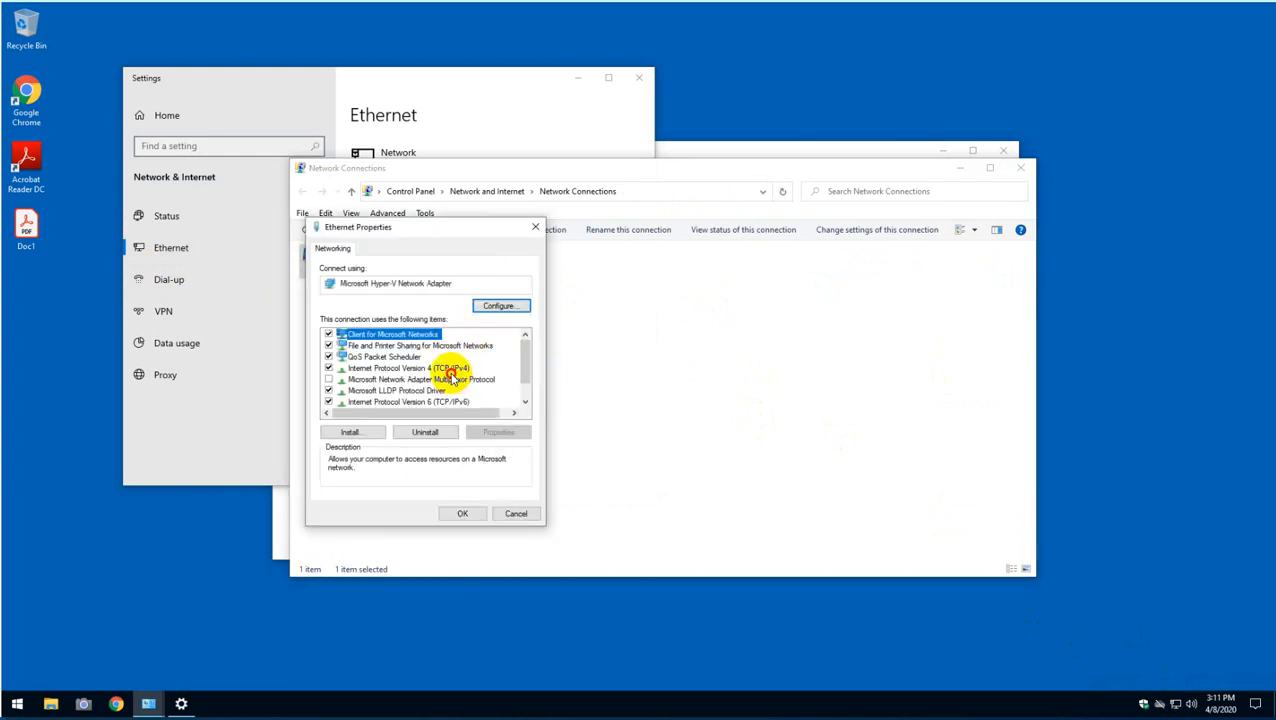
click(408, 368)
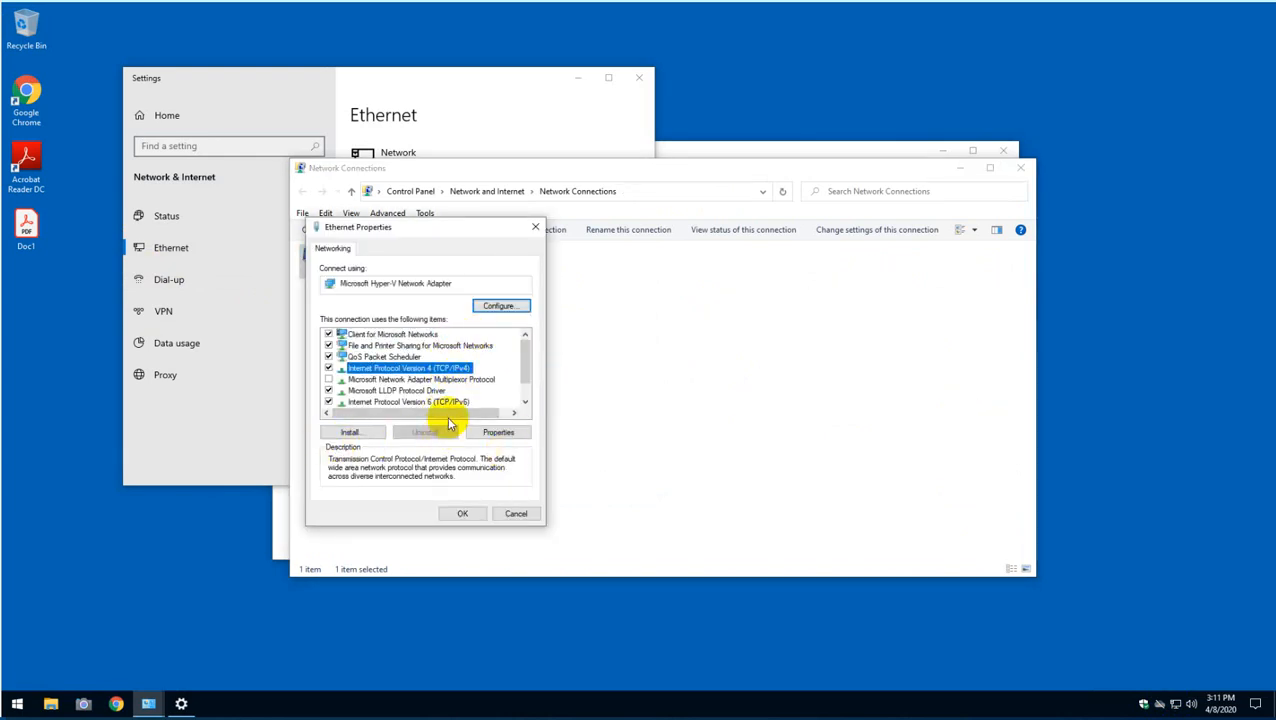
click(498, 432)
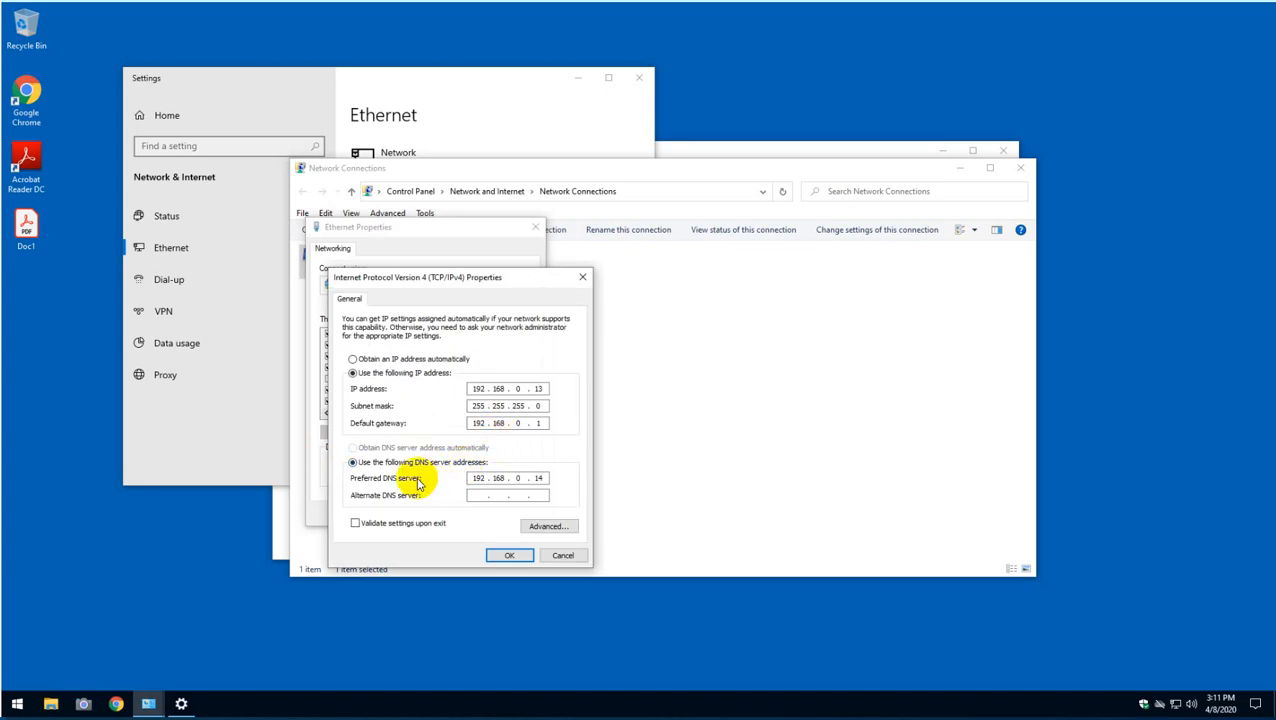
mouse_move(444, 480)
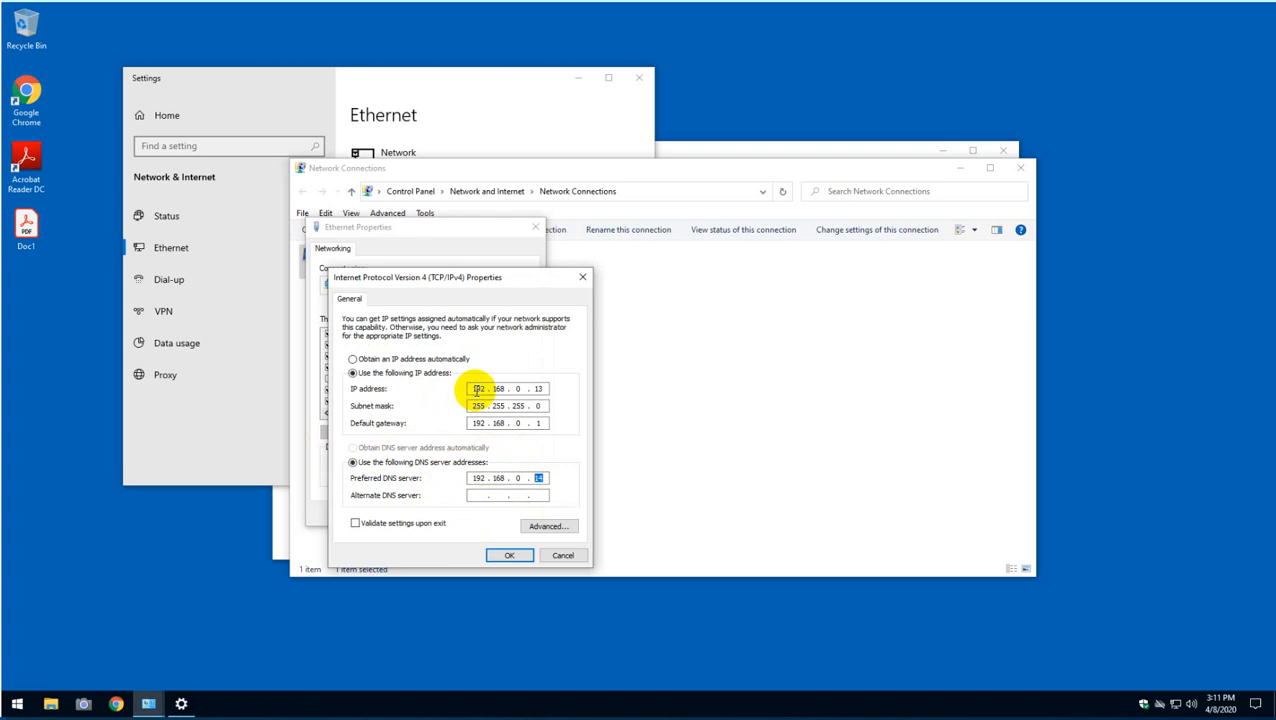
click(496, 404)
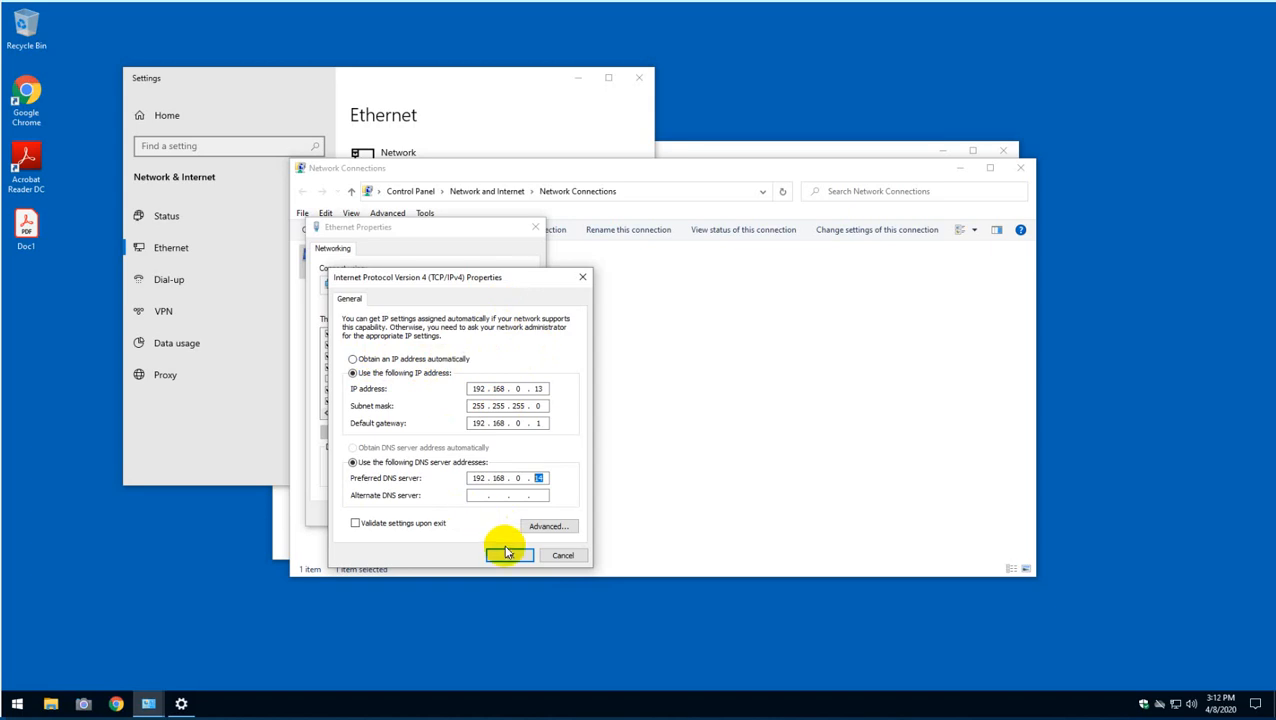
click(508, 556)
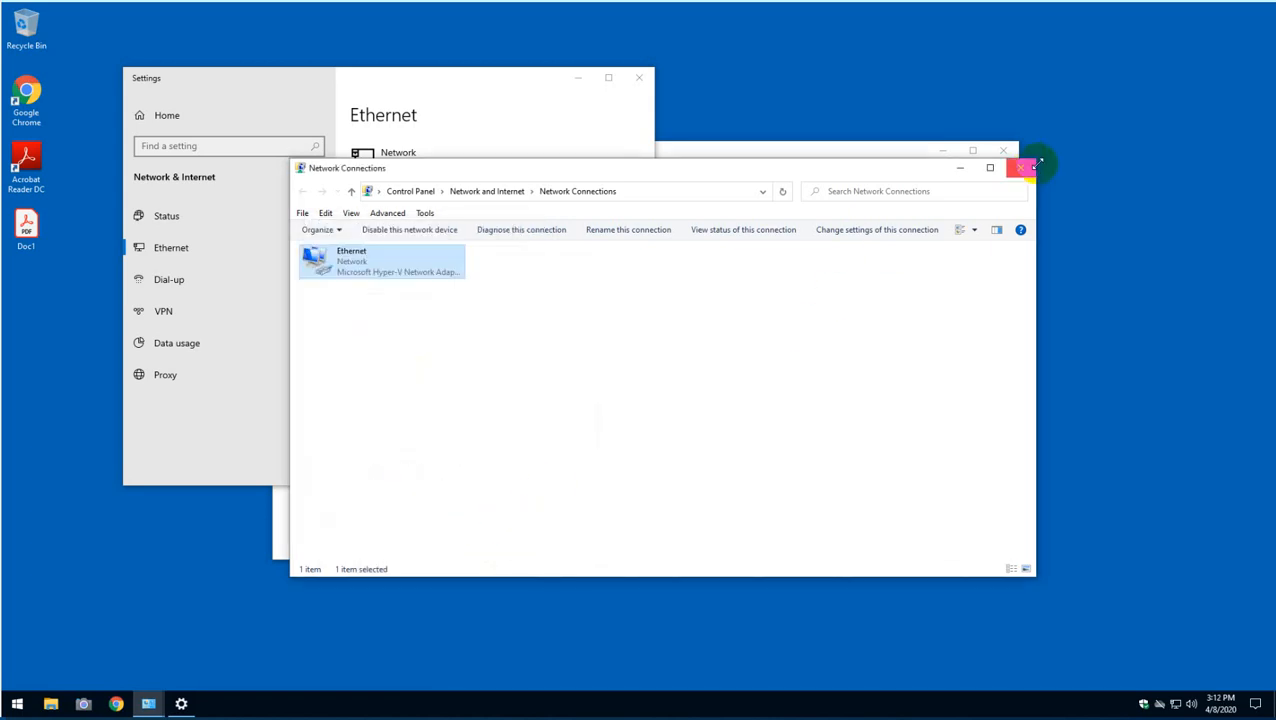
Close the network windows and reach PC1's Computer Name/Domain Changes dialog.
click(1032, 168)
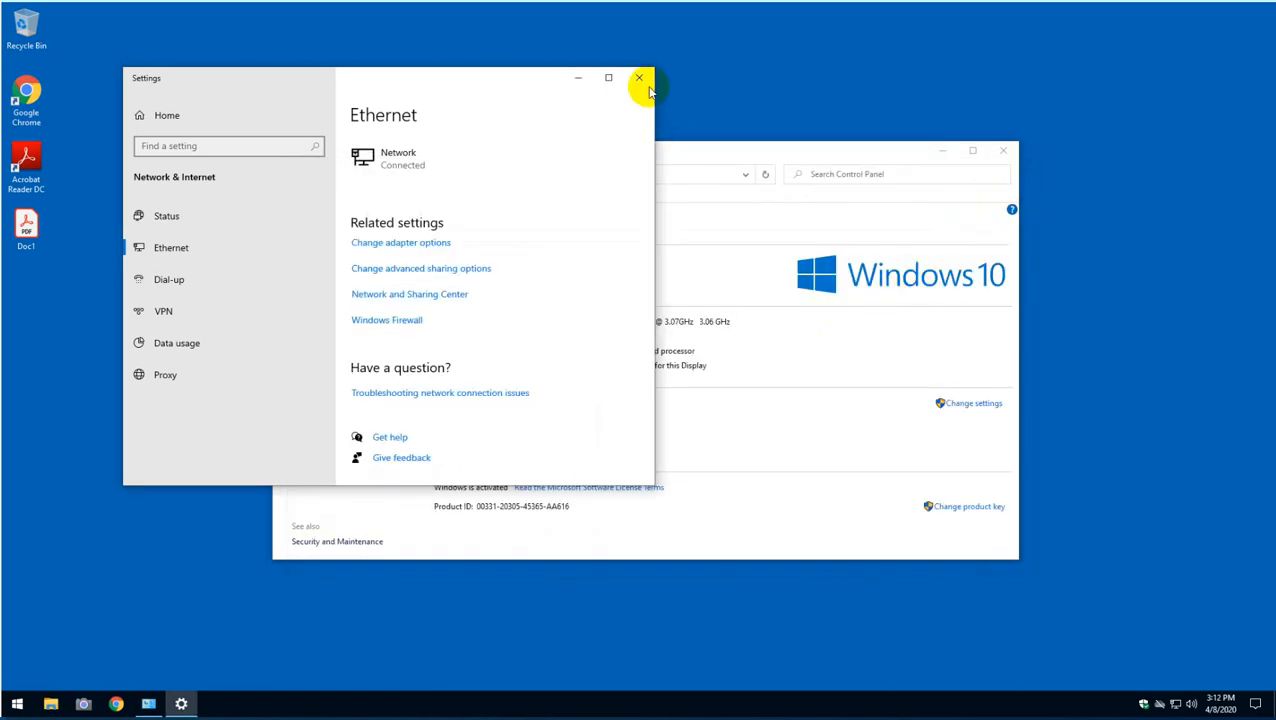
click(640, 78)
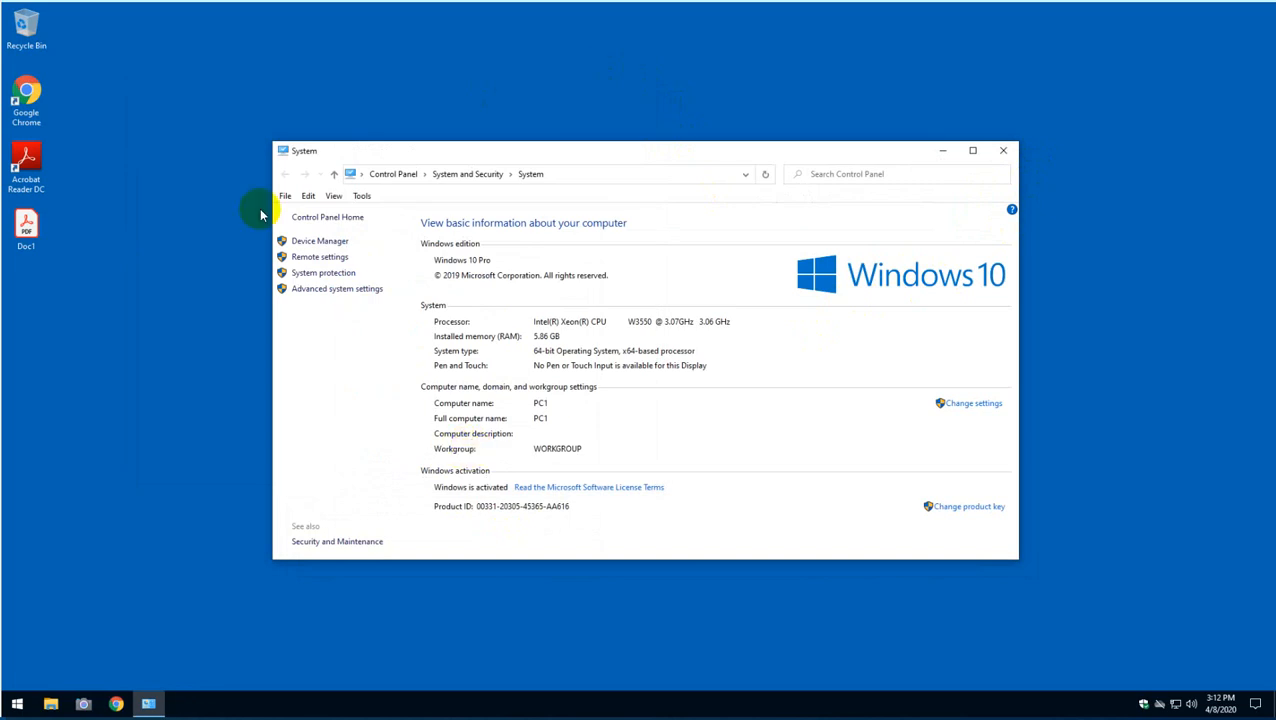
mouse_move(768, 456)
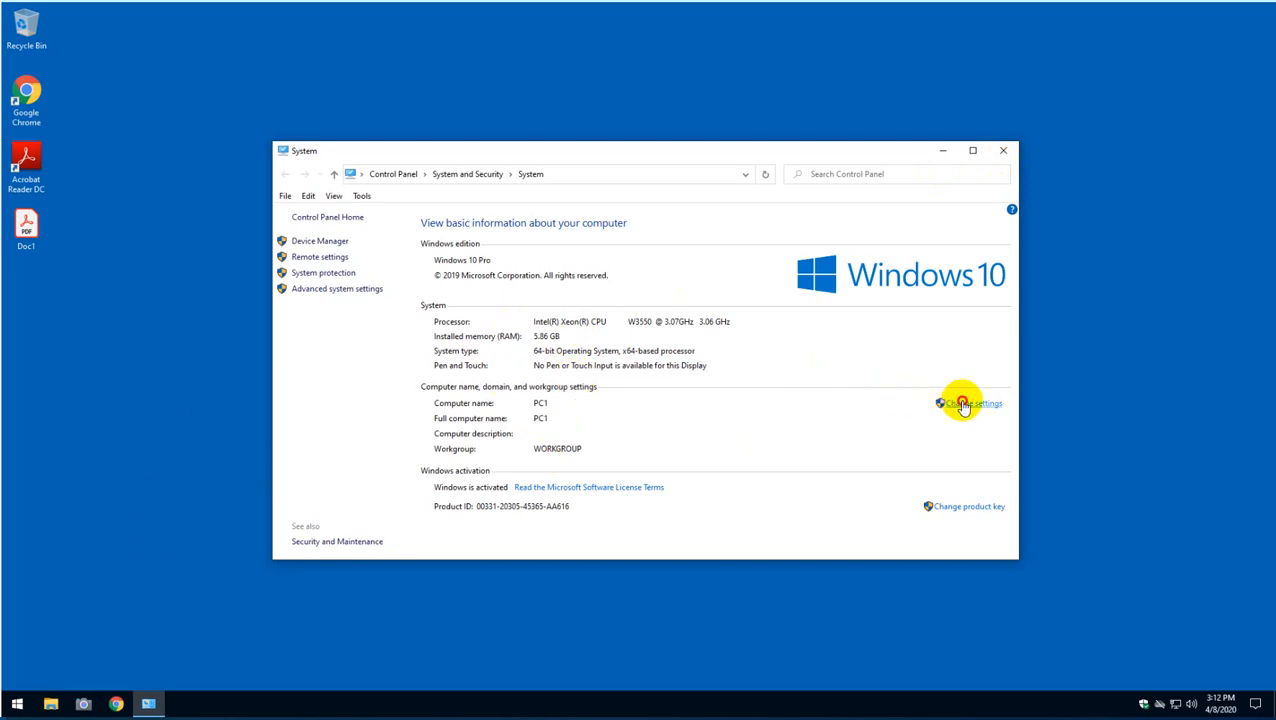
click(968, 404)
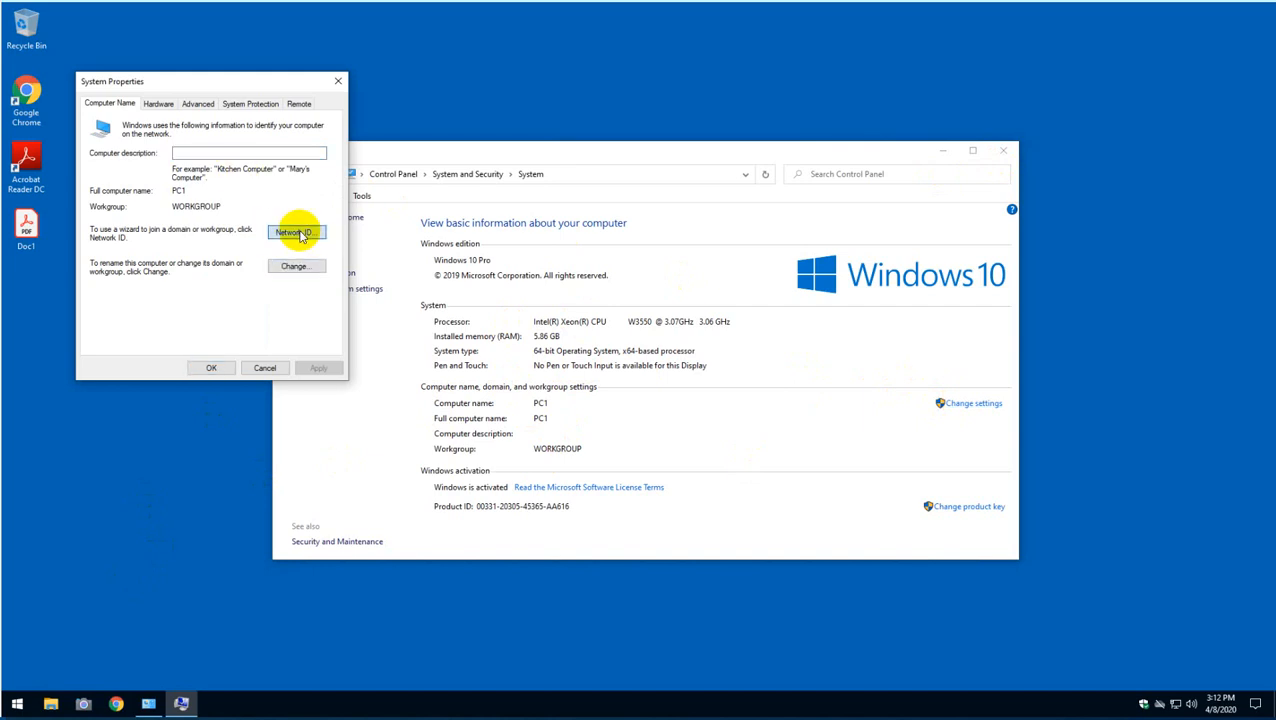
mouse_move(370, 298)
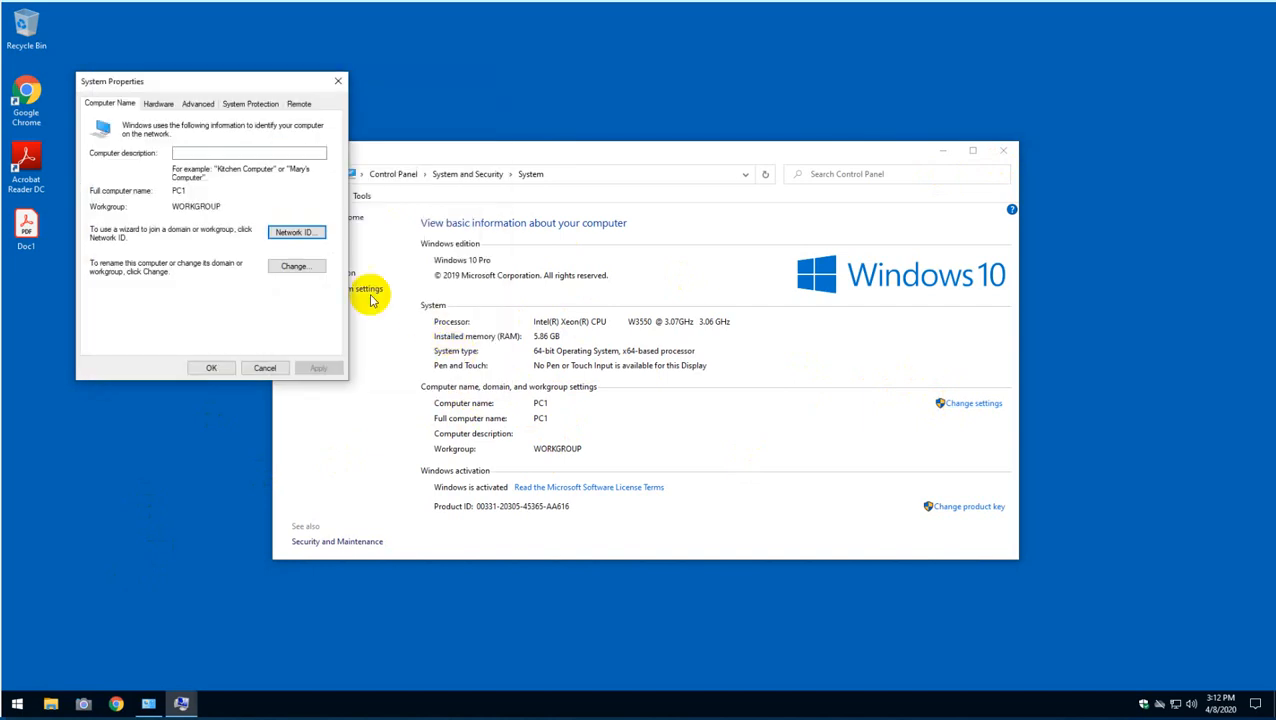
click(296, 264)
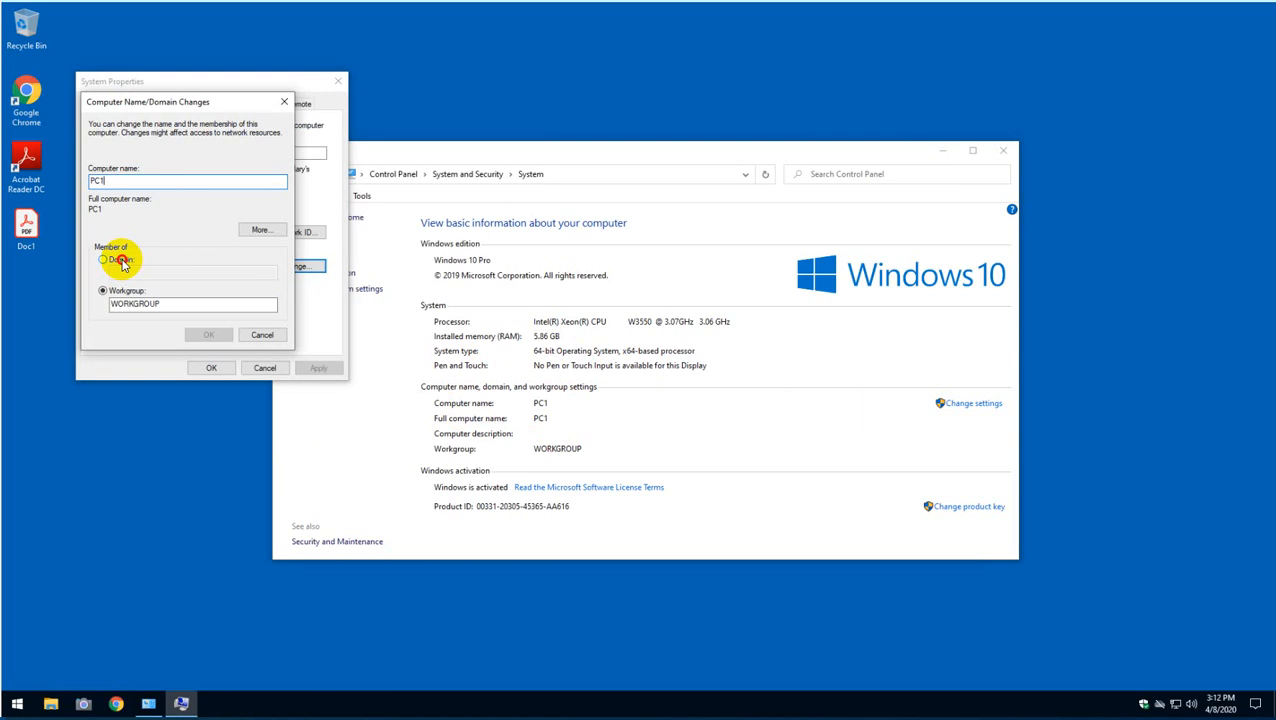
Choose Domain membership for PC1 and submit the lab.local domain name.
click(102, 260)
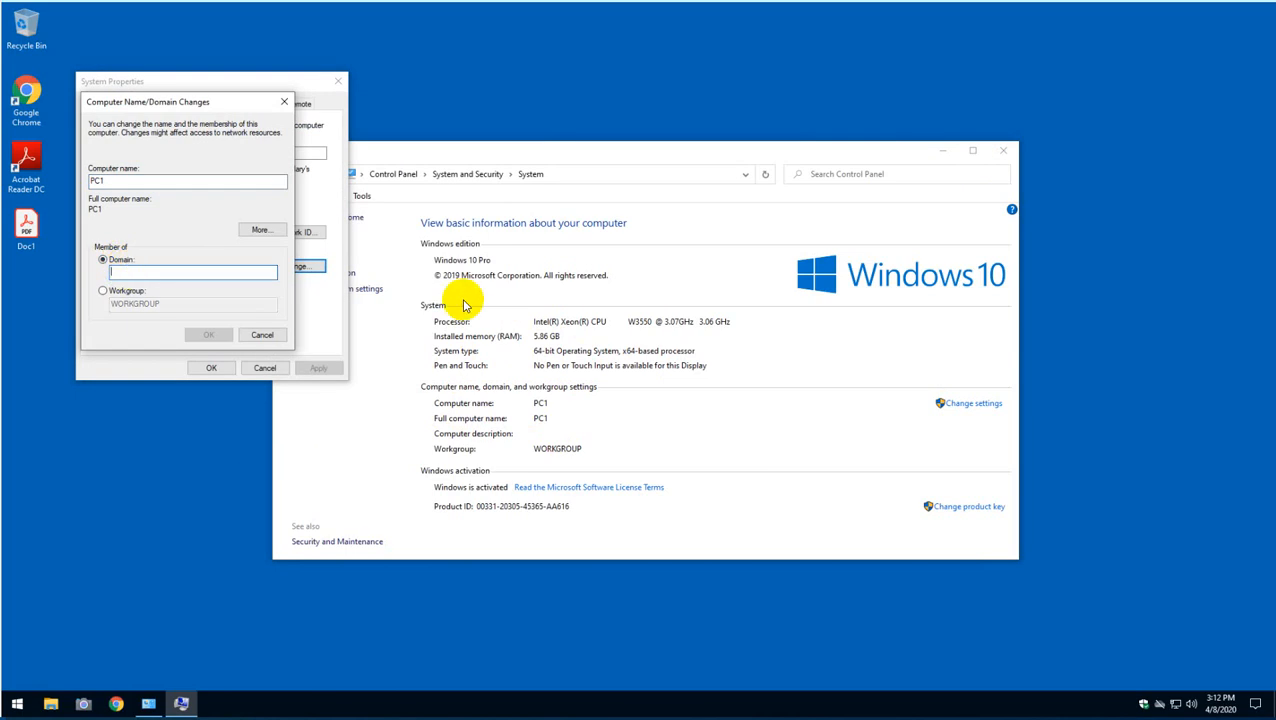
text(lab.local)
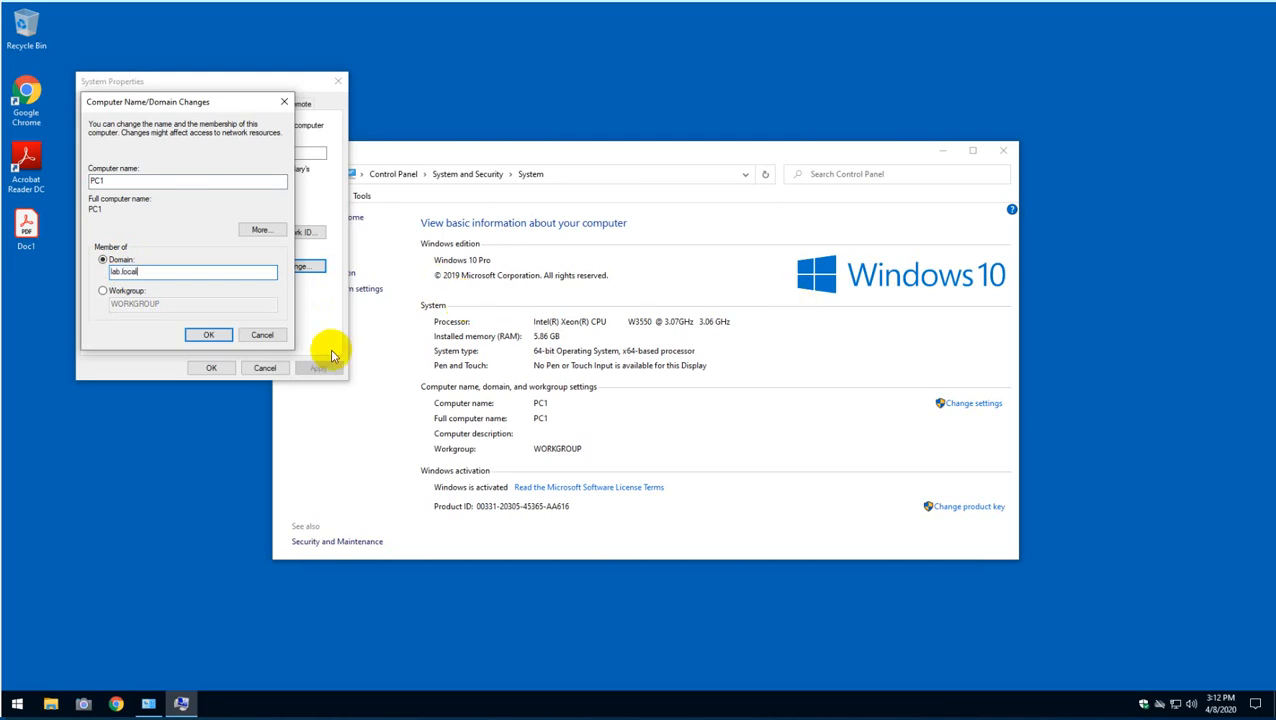
click(208, 334)
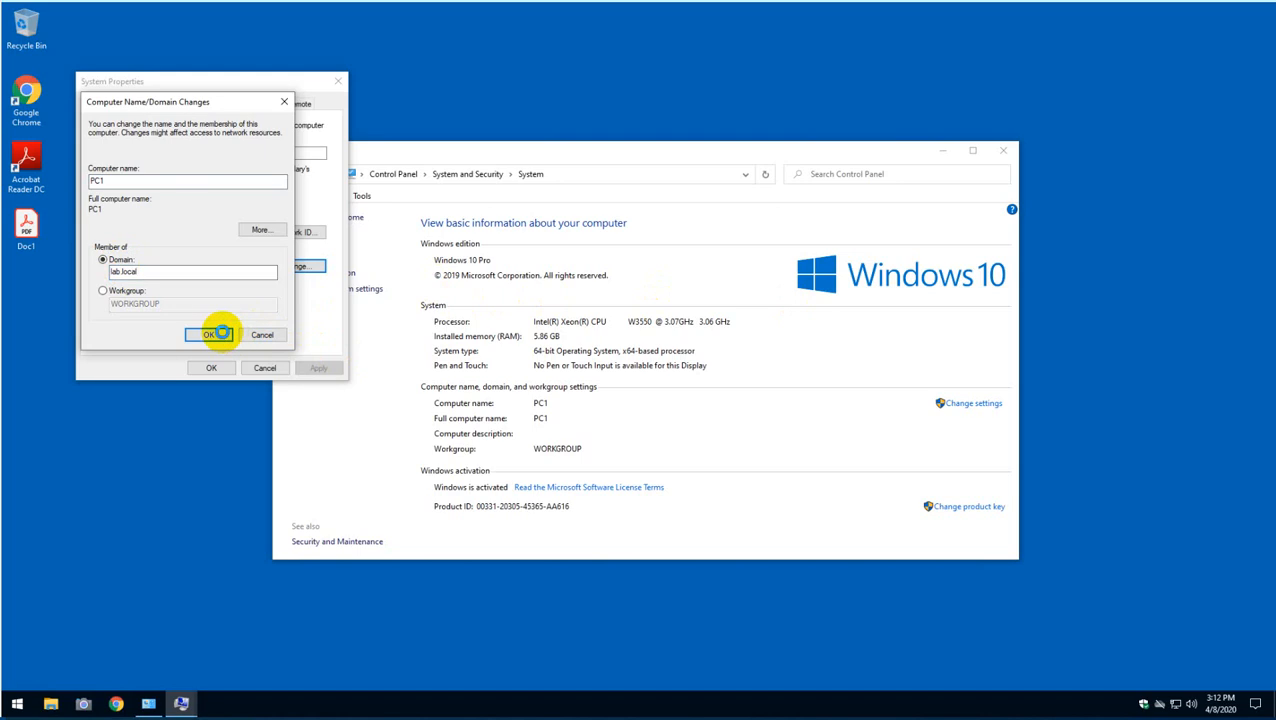
click(208, 334)
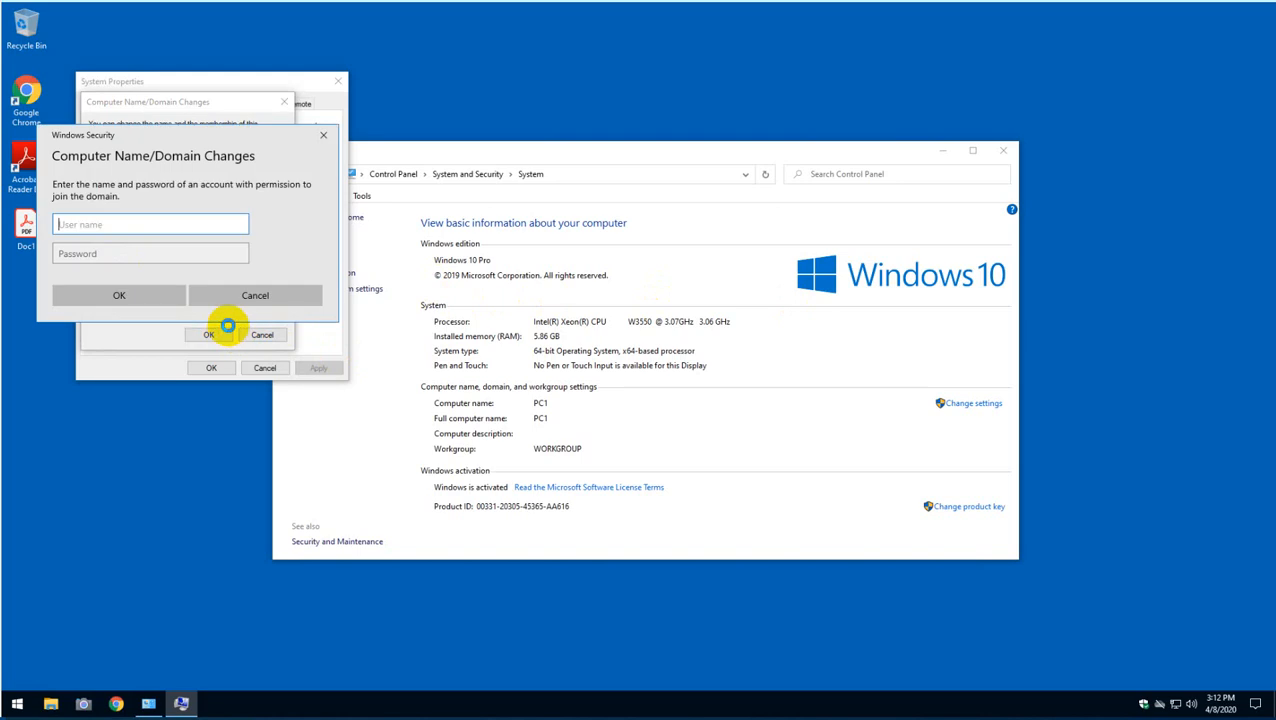
mouse_move(104, 190)
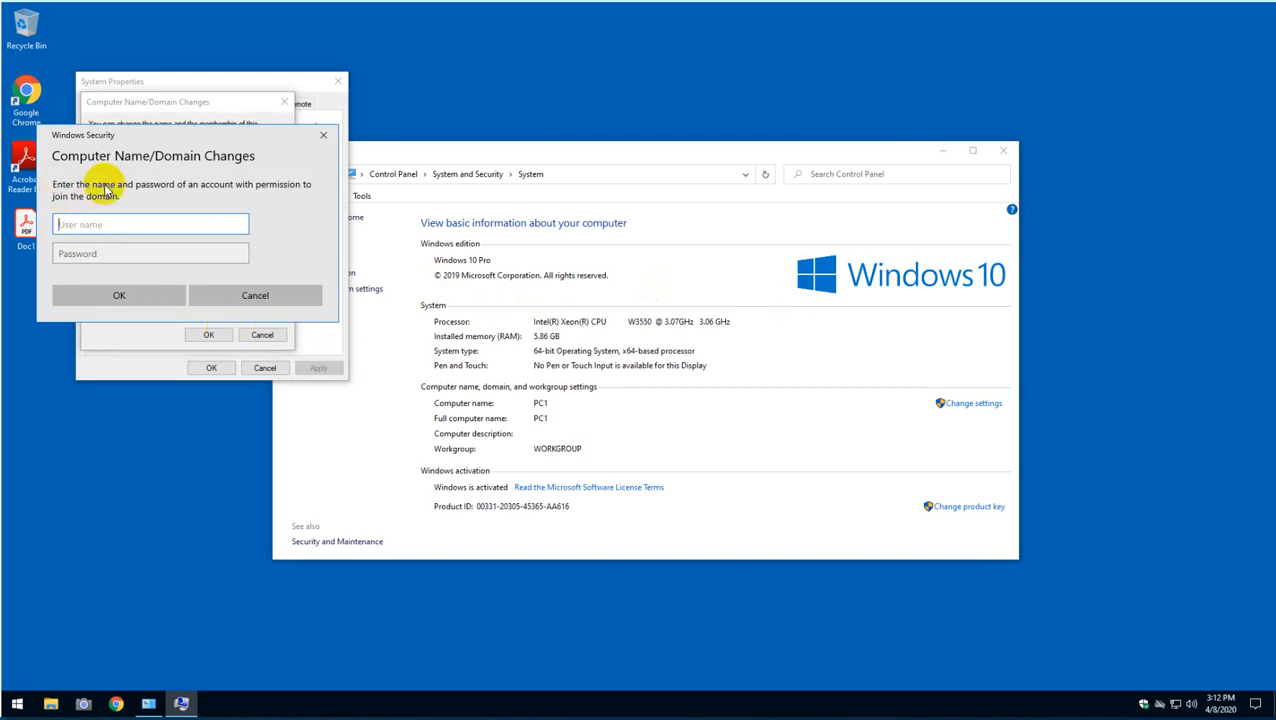
mouse_move(236, 198)
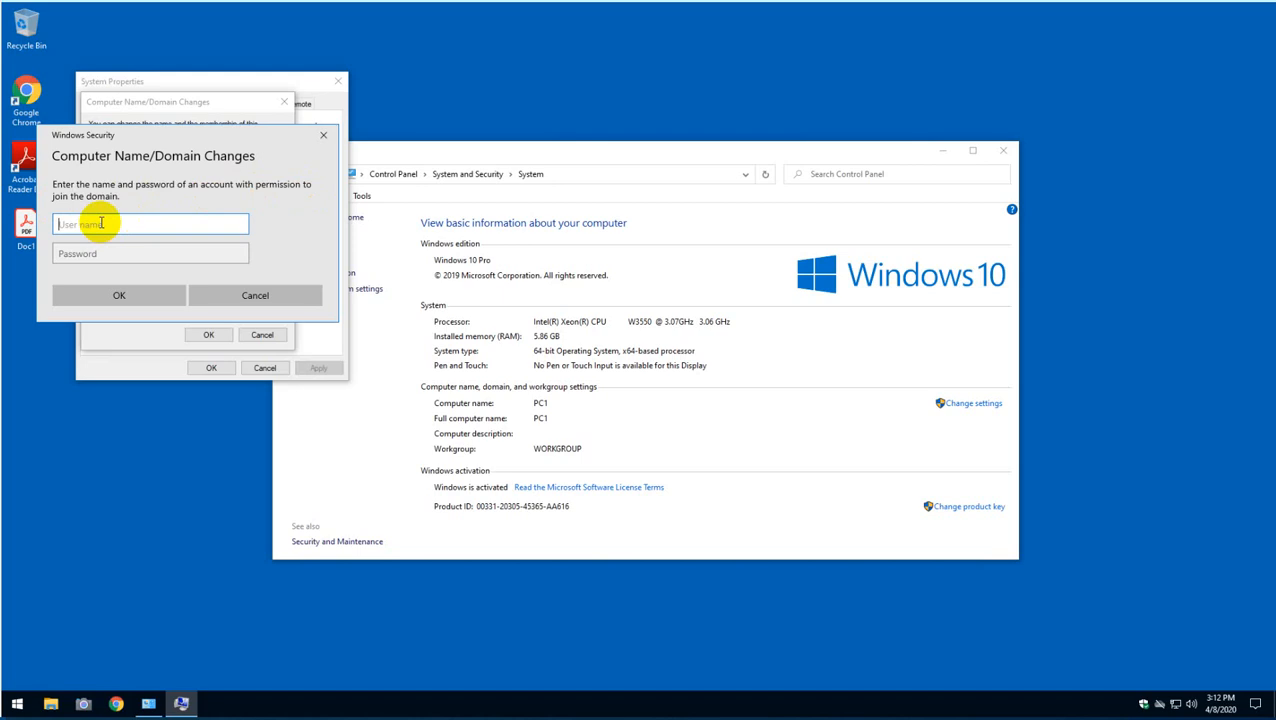
Enter LabAdmin credentials for the join, which fails with an incorrect password error.
text(LabAdmin)
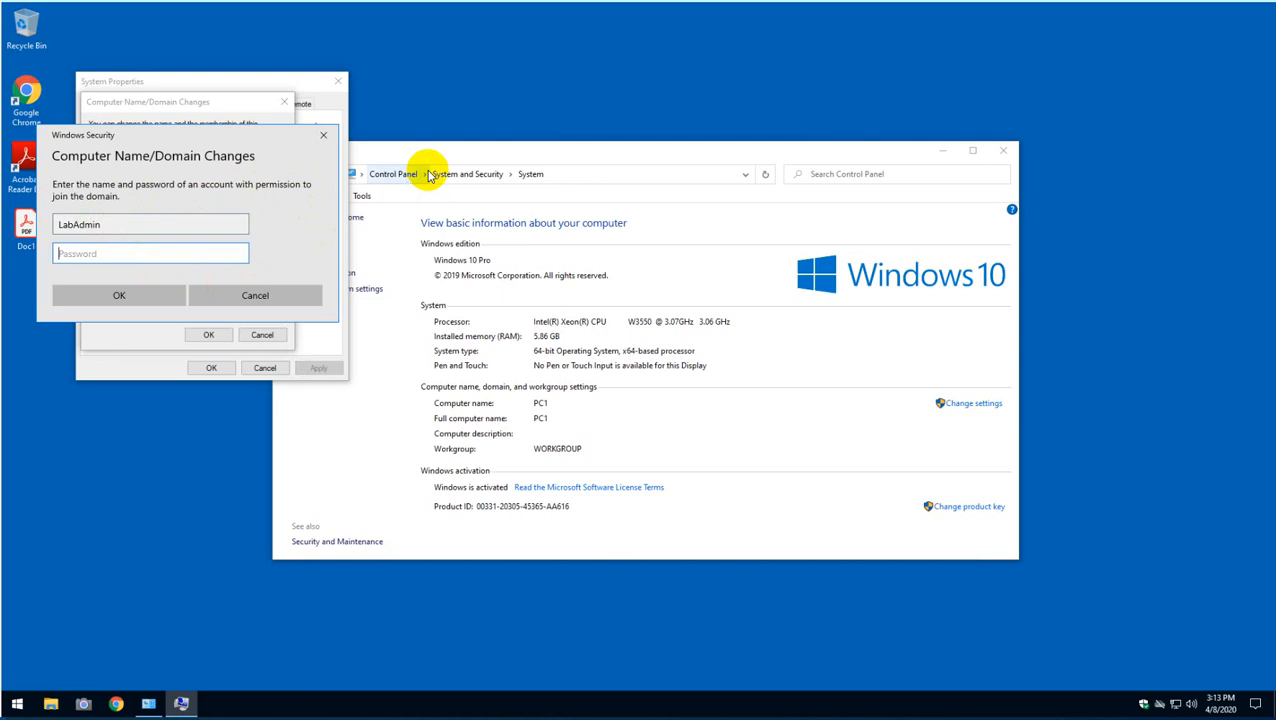
mouse_move(452, 126)
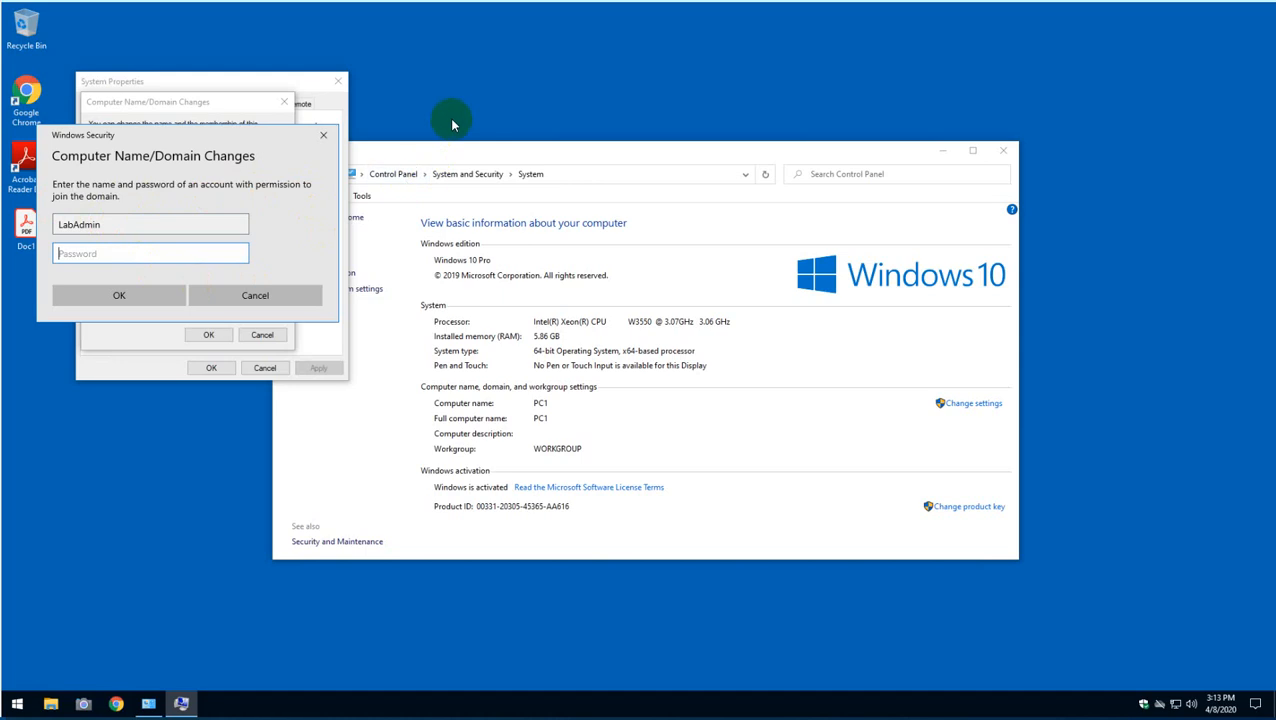
text(••)
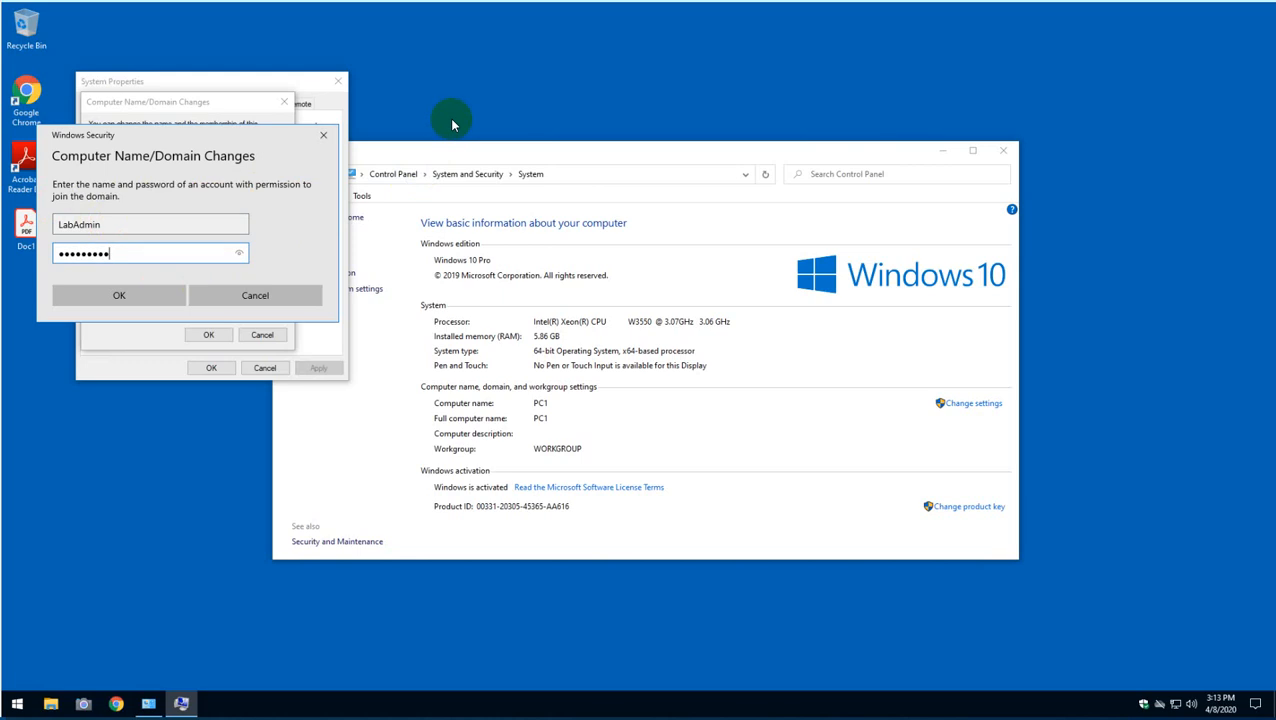
text(•)
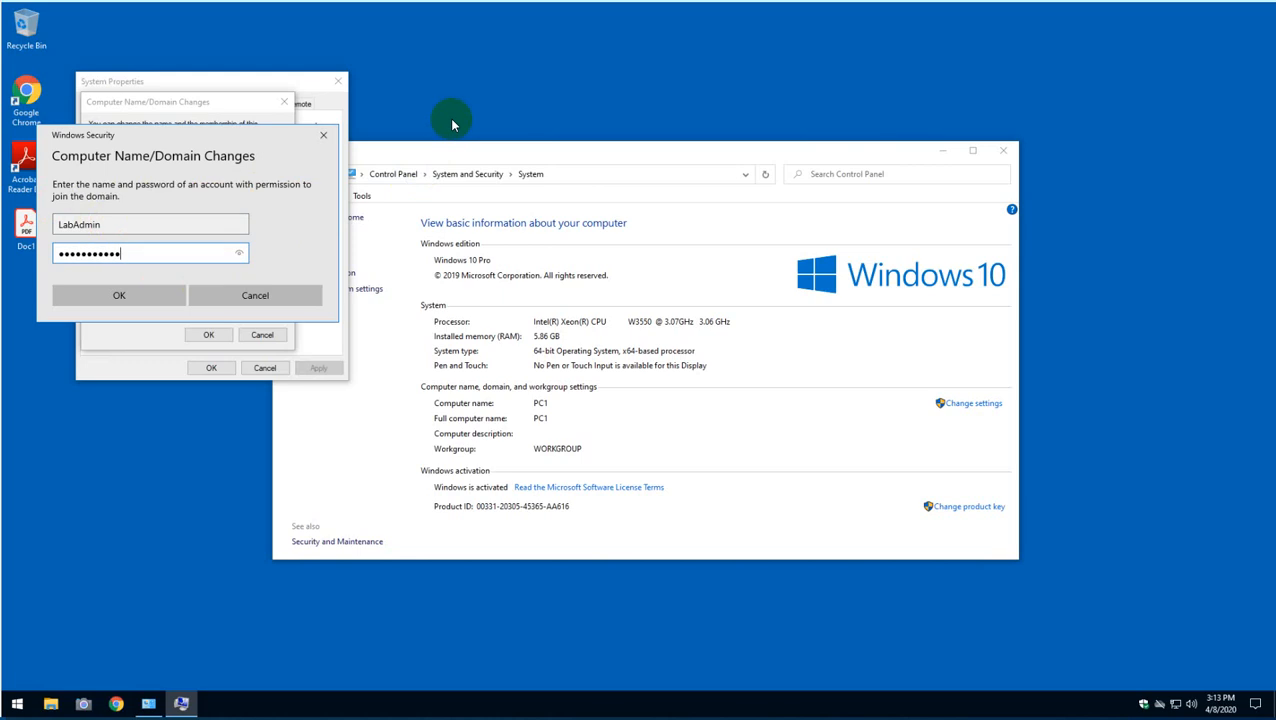
click(120, 296)
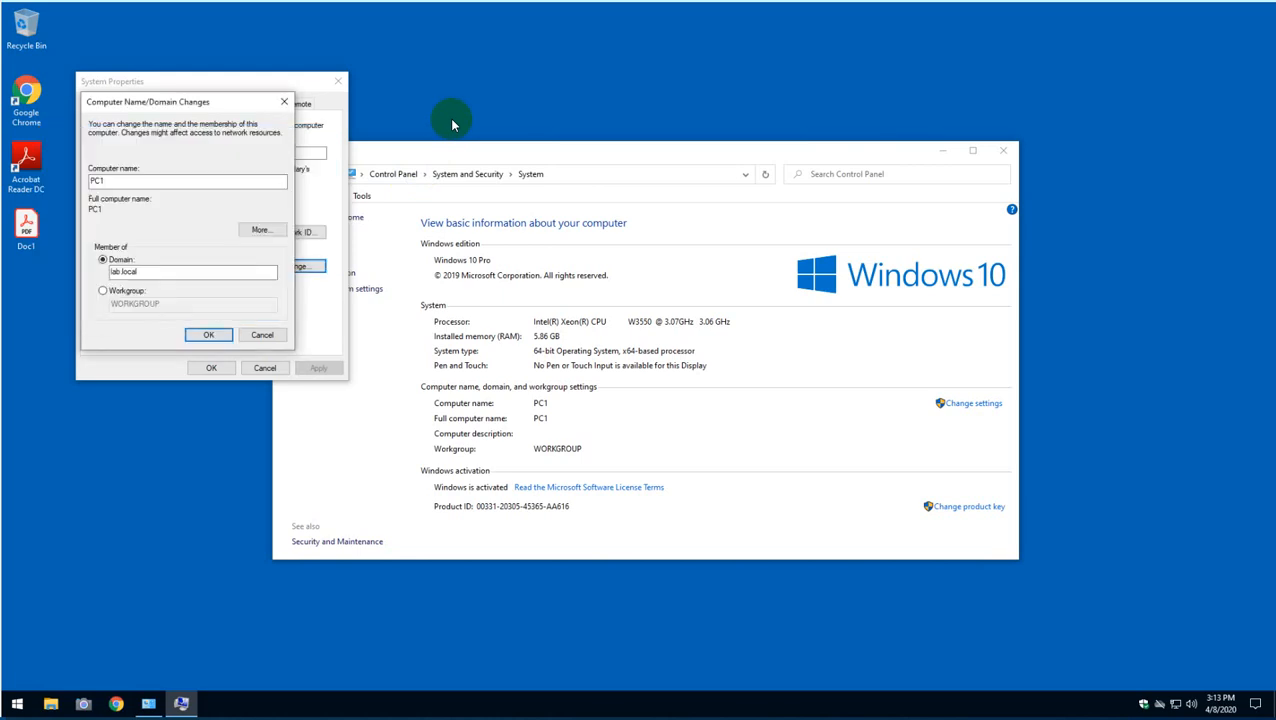
click(208, 334)
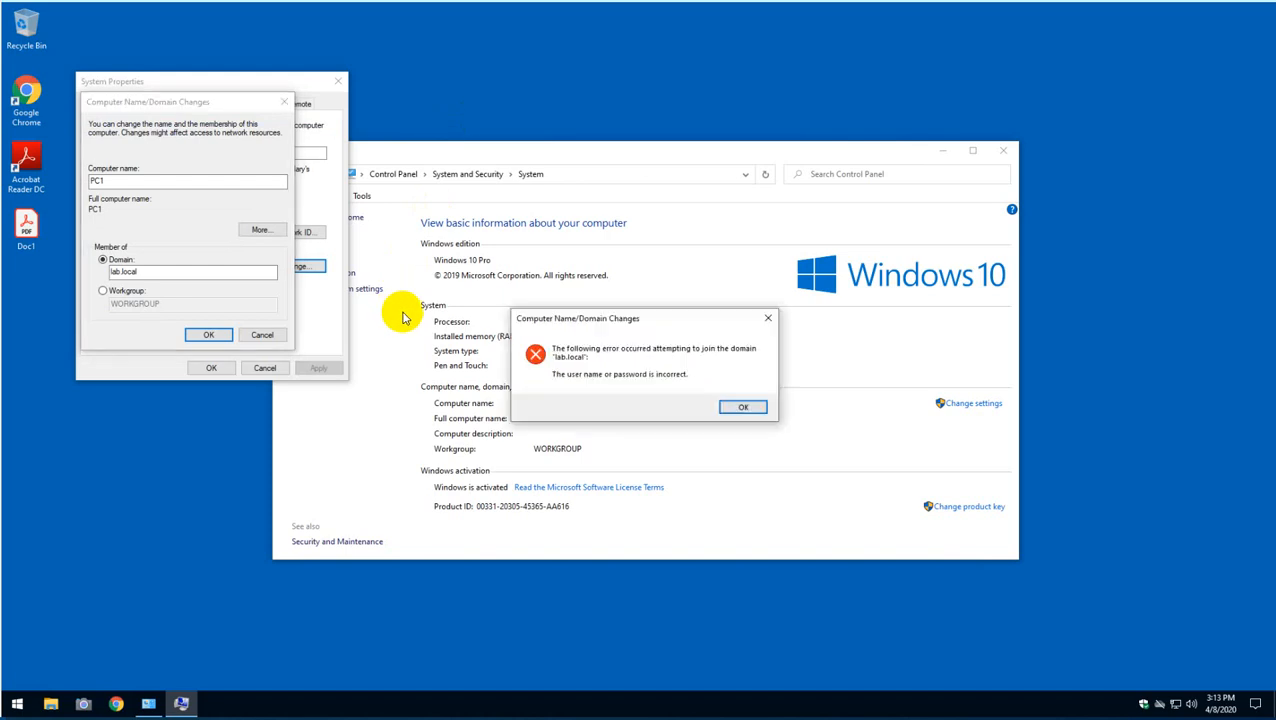
mouse_move(600, 402)
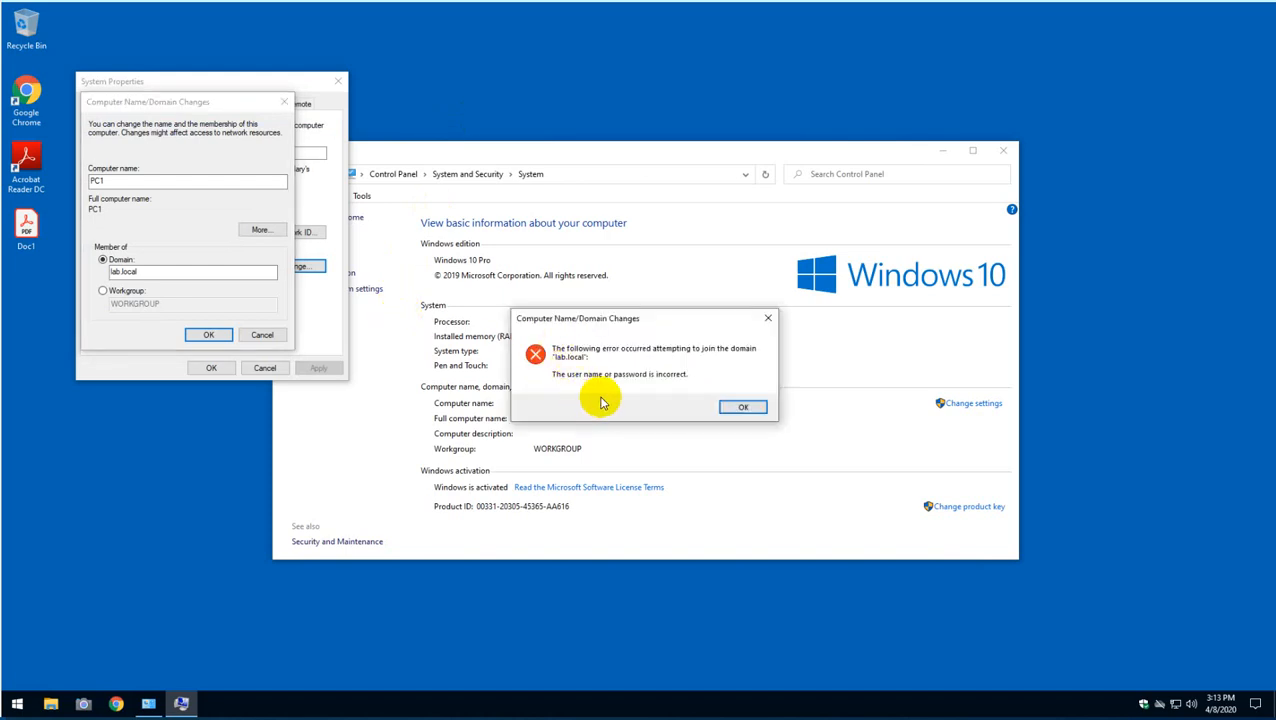
mouse_move(664, 390)
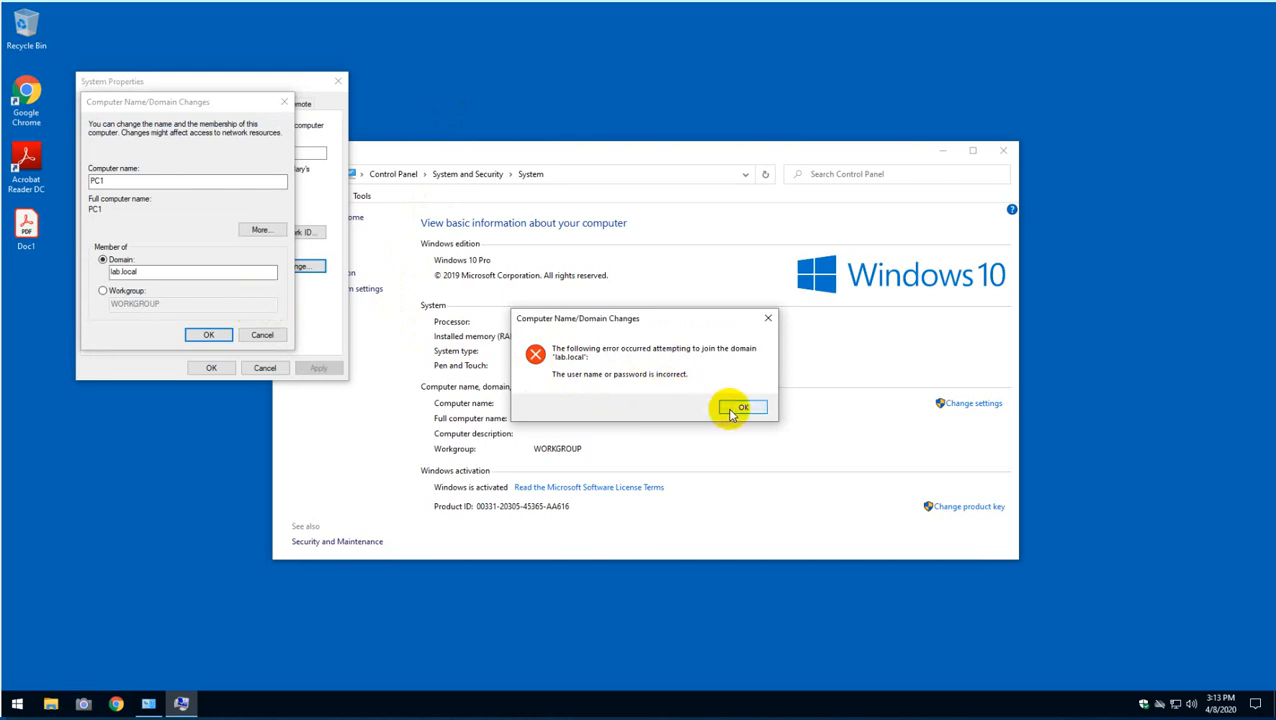
Dismiss the incorrect user name or password error.
click(740, 408)
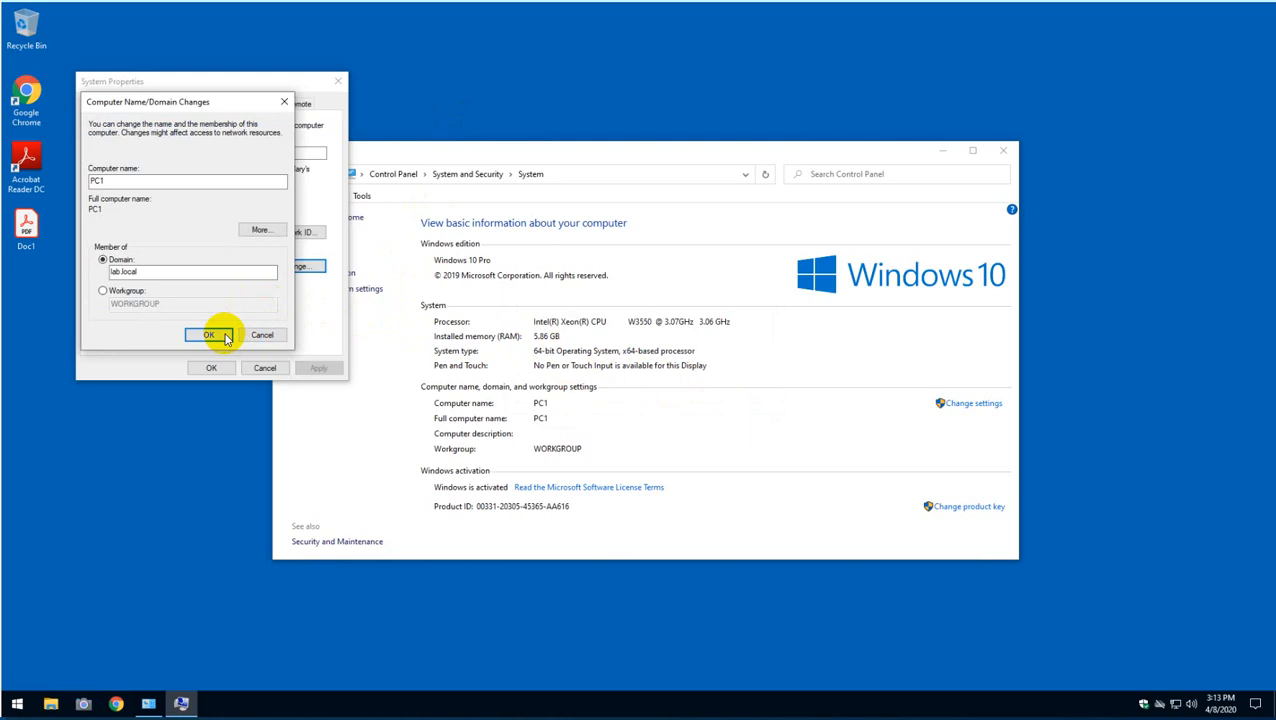
Retry the lab.local join with re-entered Lab admin credentials and submit.
click(208, 334)
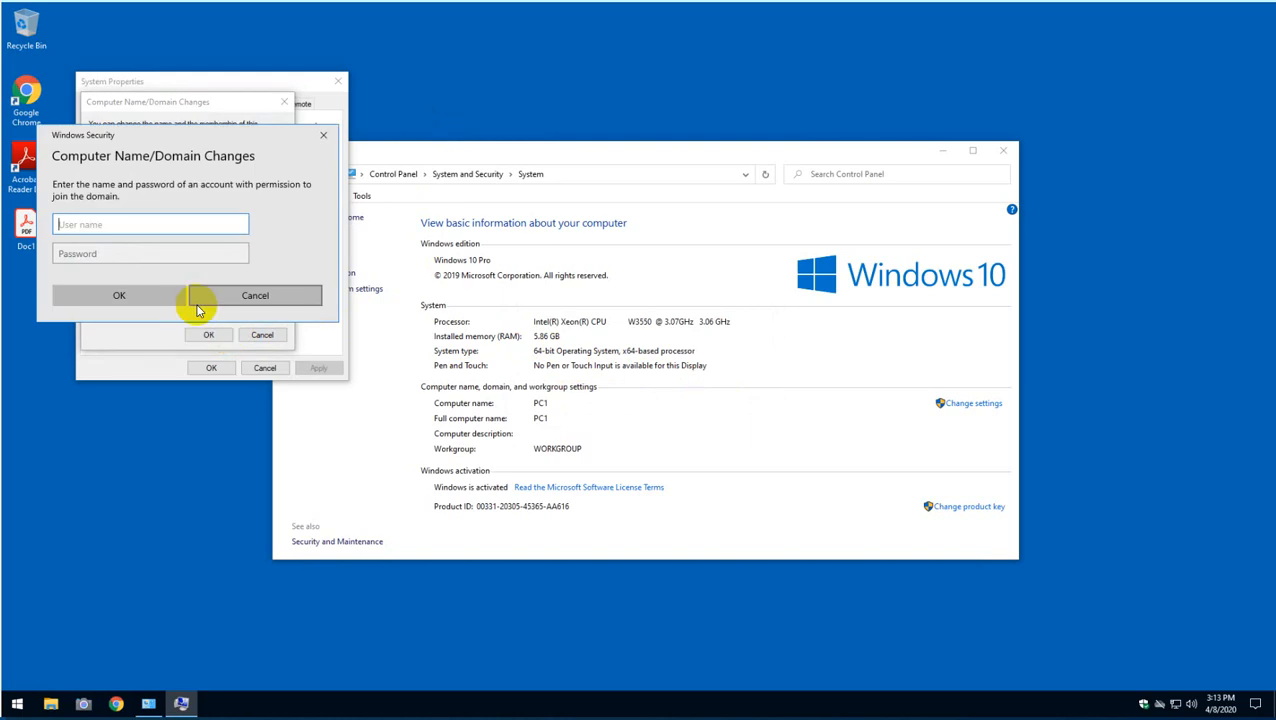
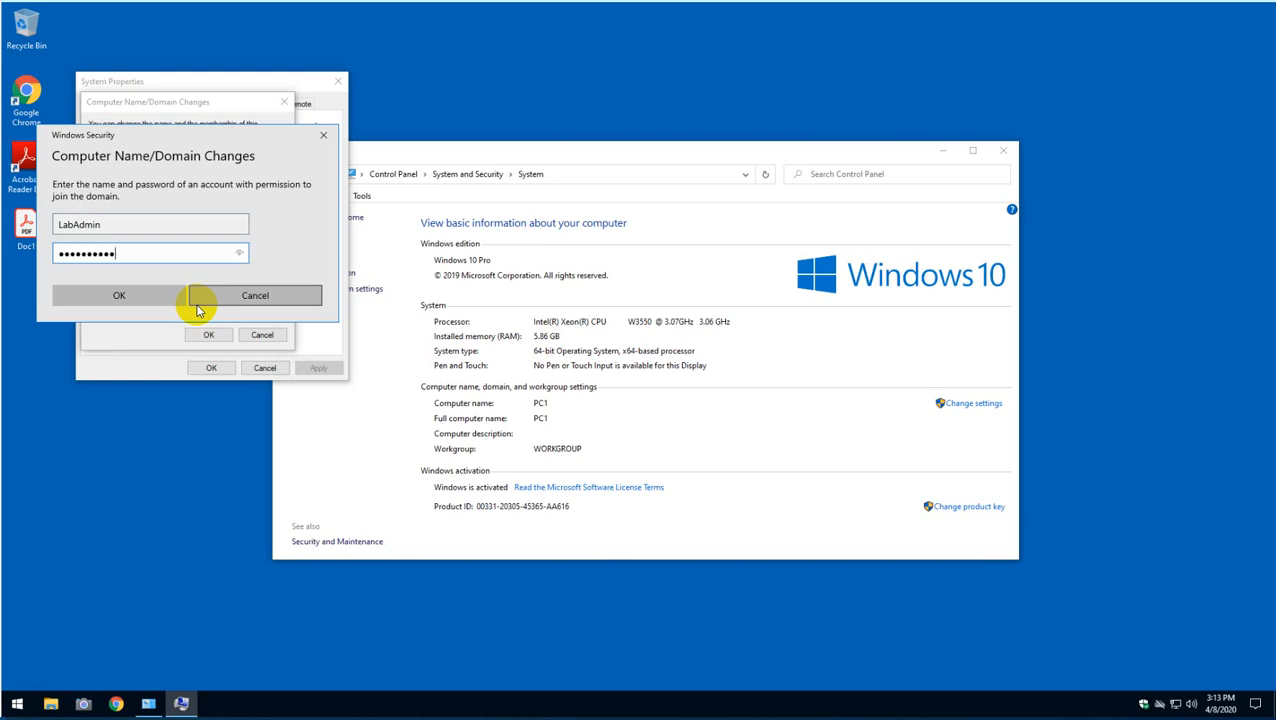
click(120, 296)
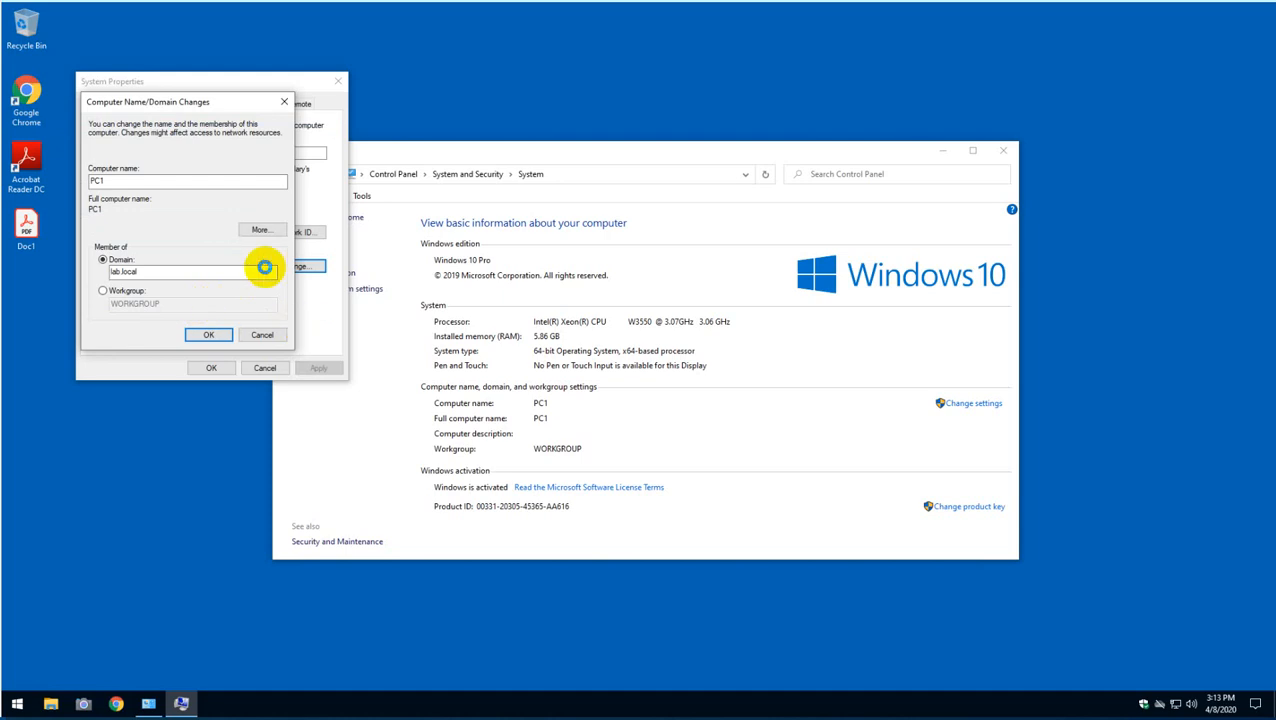
click(208, 334)
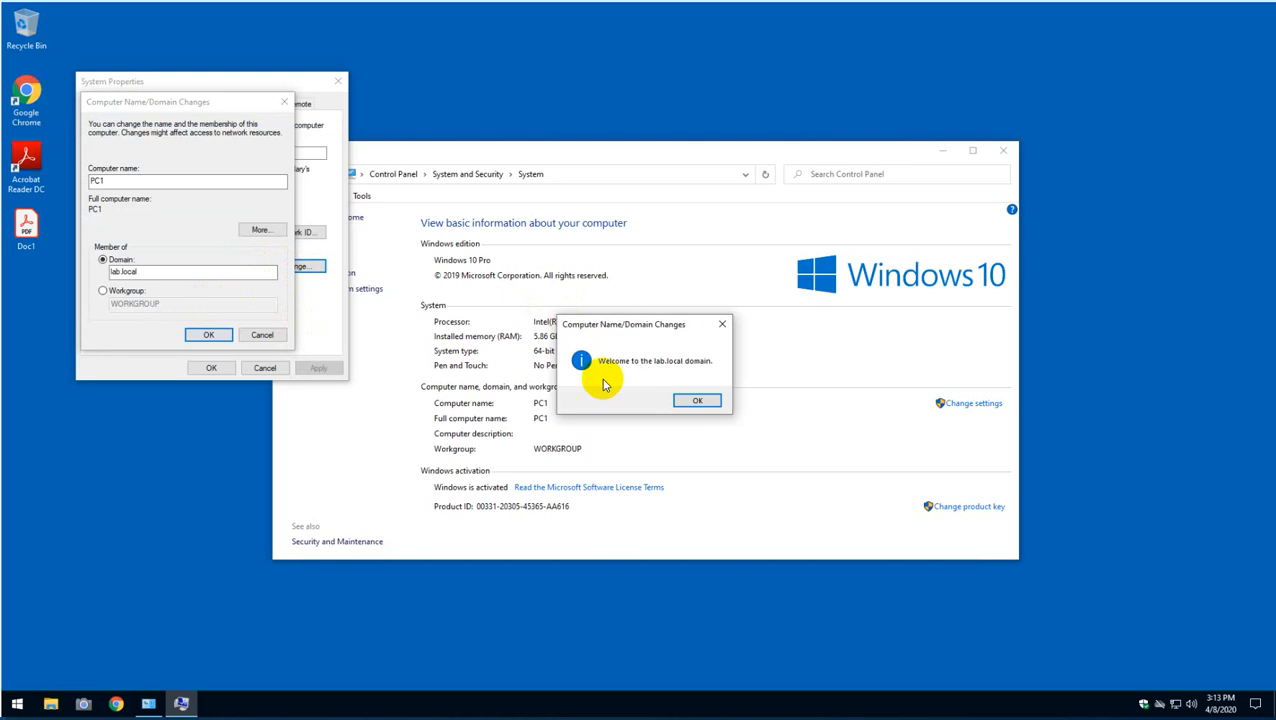
mouse_move(676, 376)
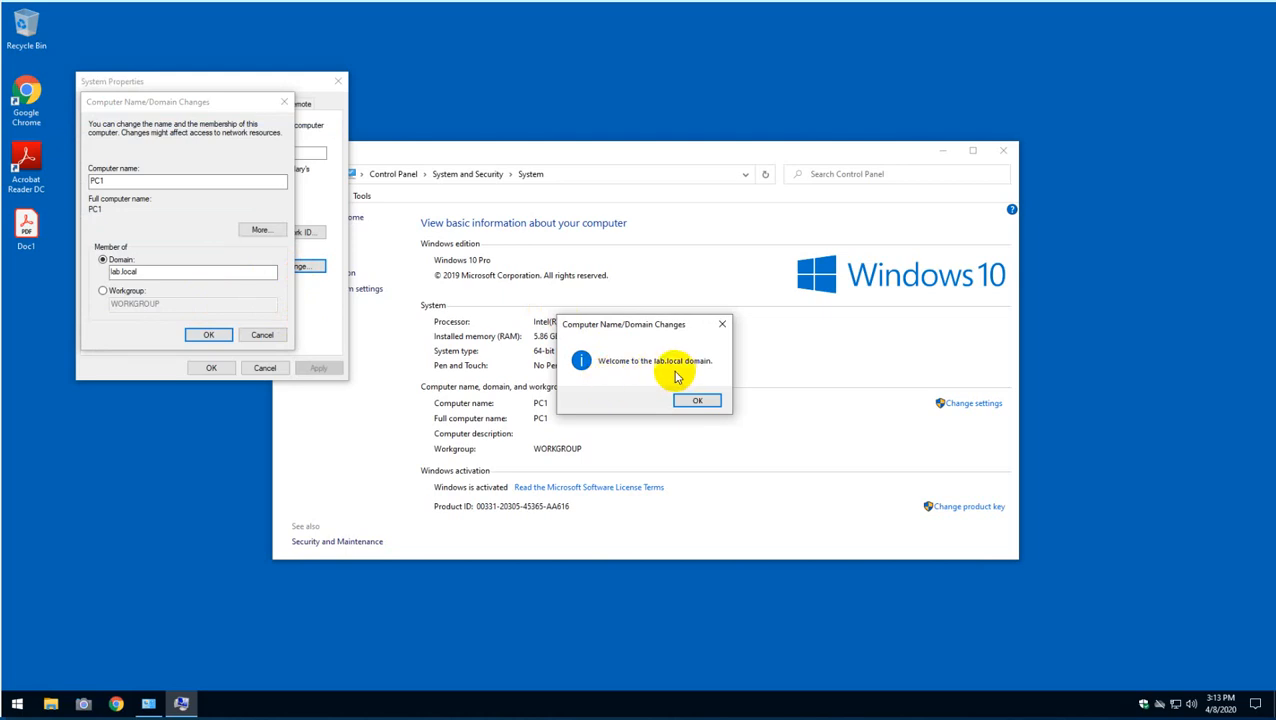
Acknowledge the Welcome to lab.local message and the restart-required notice.
click(698, 400)
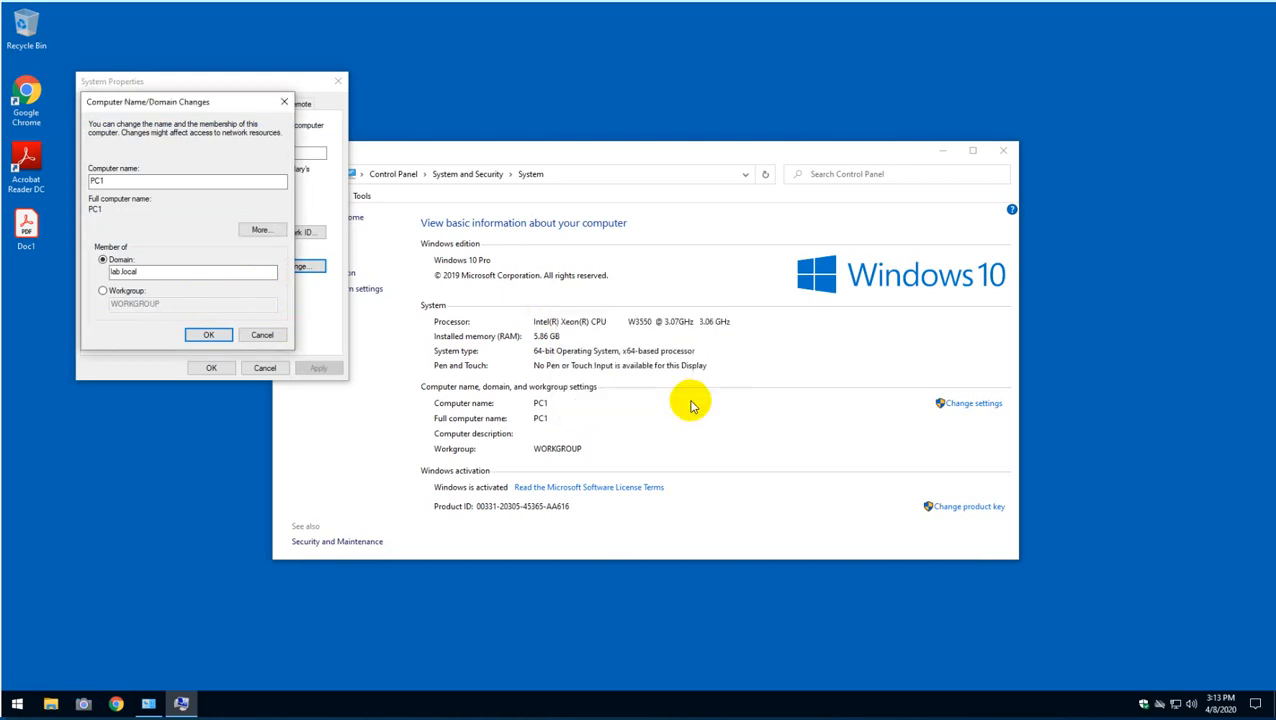
click(208, 334)
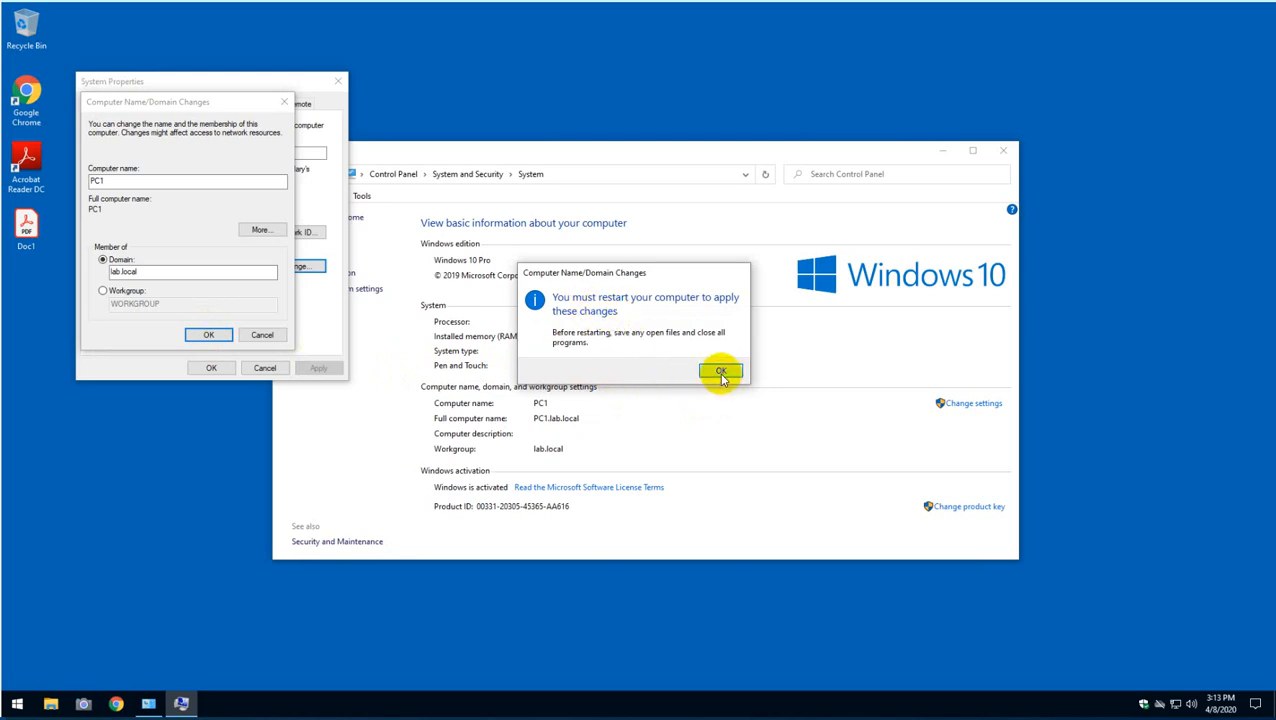
Acknowledge the restart-required notice and answer the Restart Now / Later prompt.
click(720, 372)
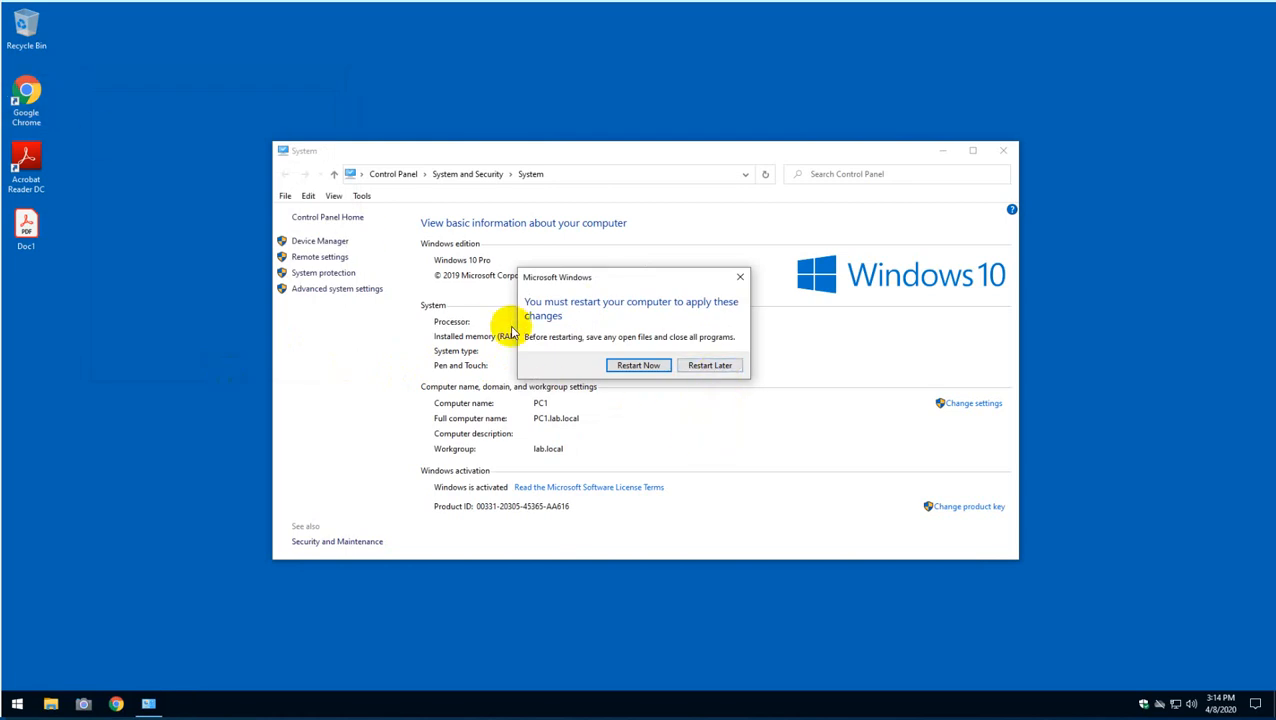
click(638, 364)
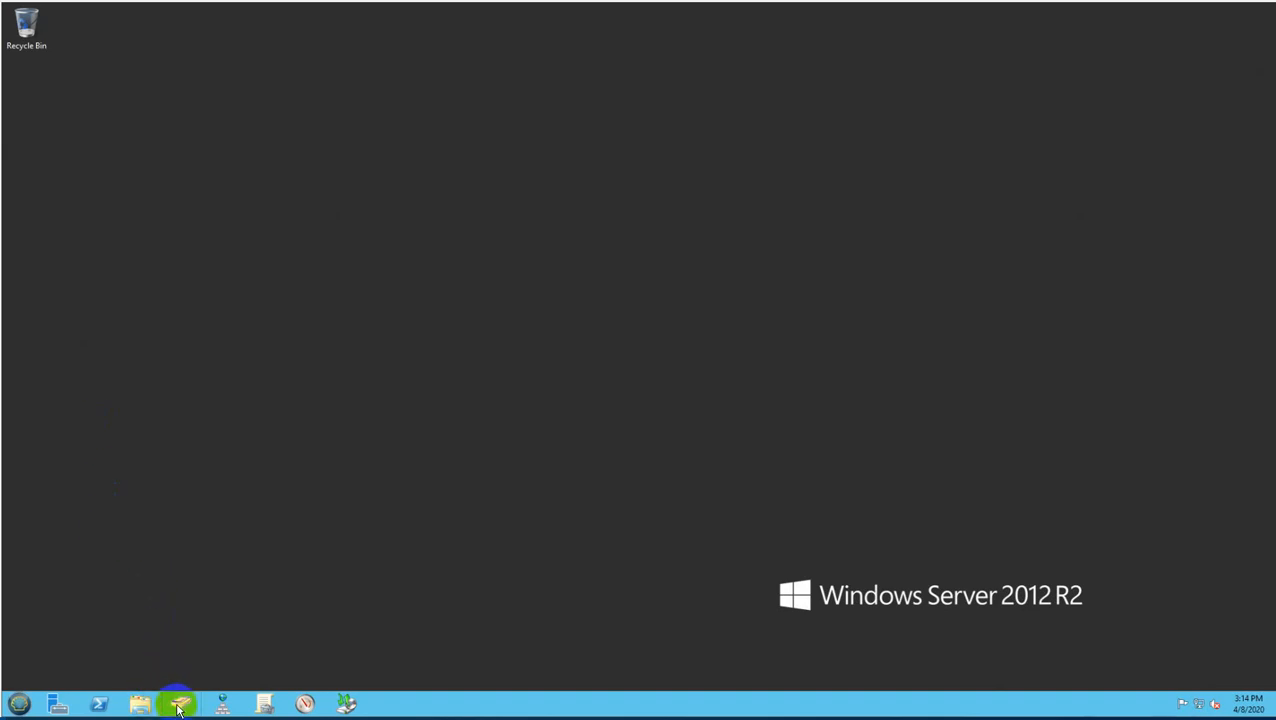
Confirm PC1 appears as a computer object in lab.local's Computers container.
click(180, 704)
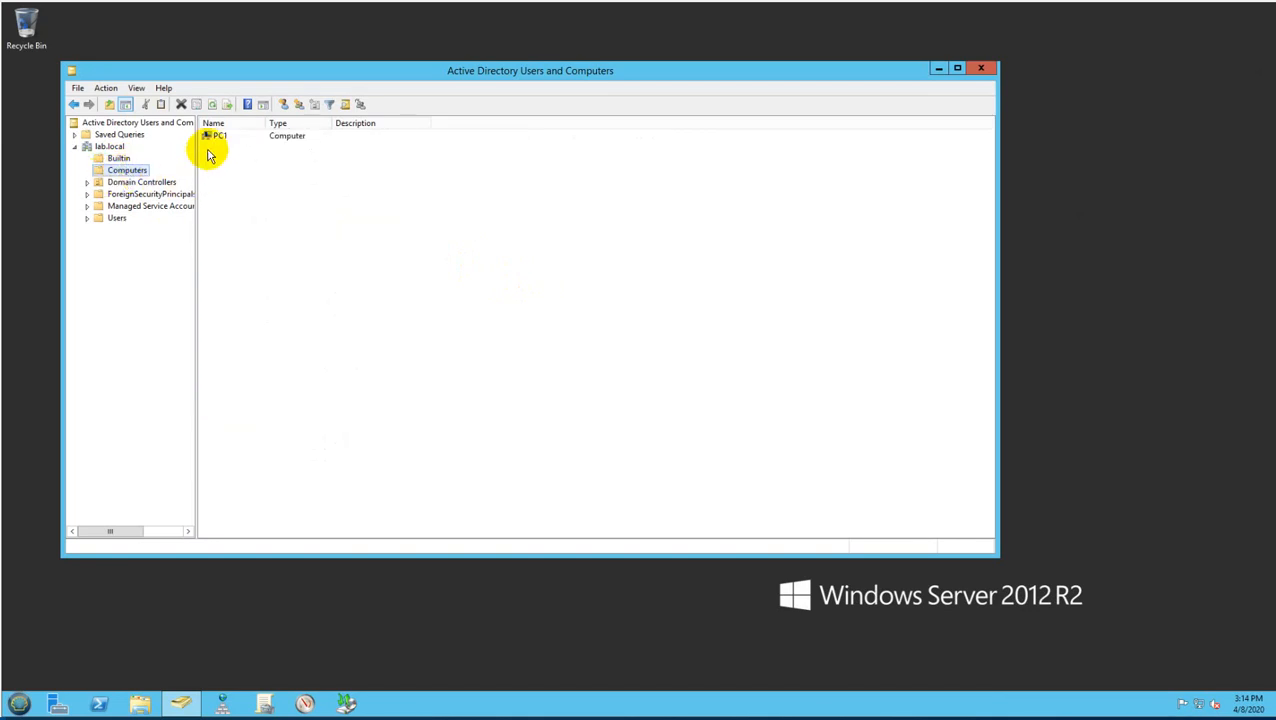
click(218, 136)
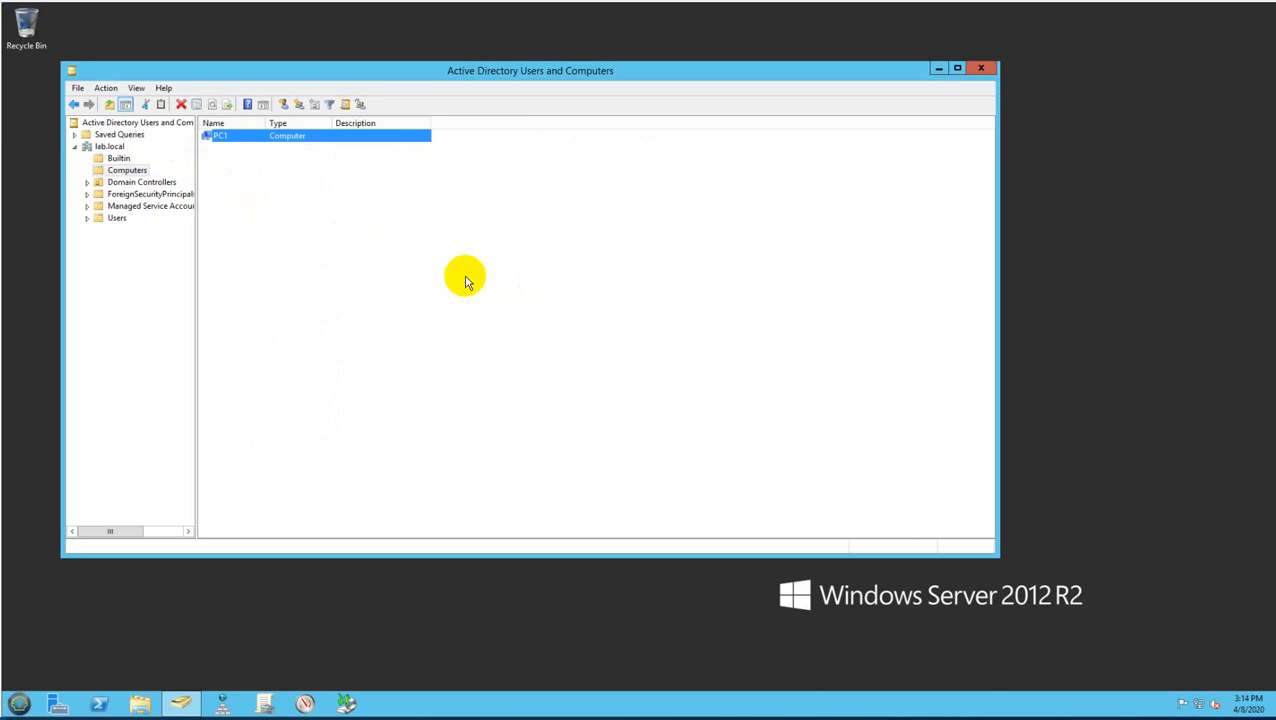
mouse_move(448, 272)
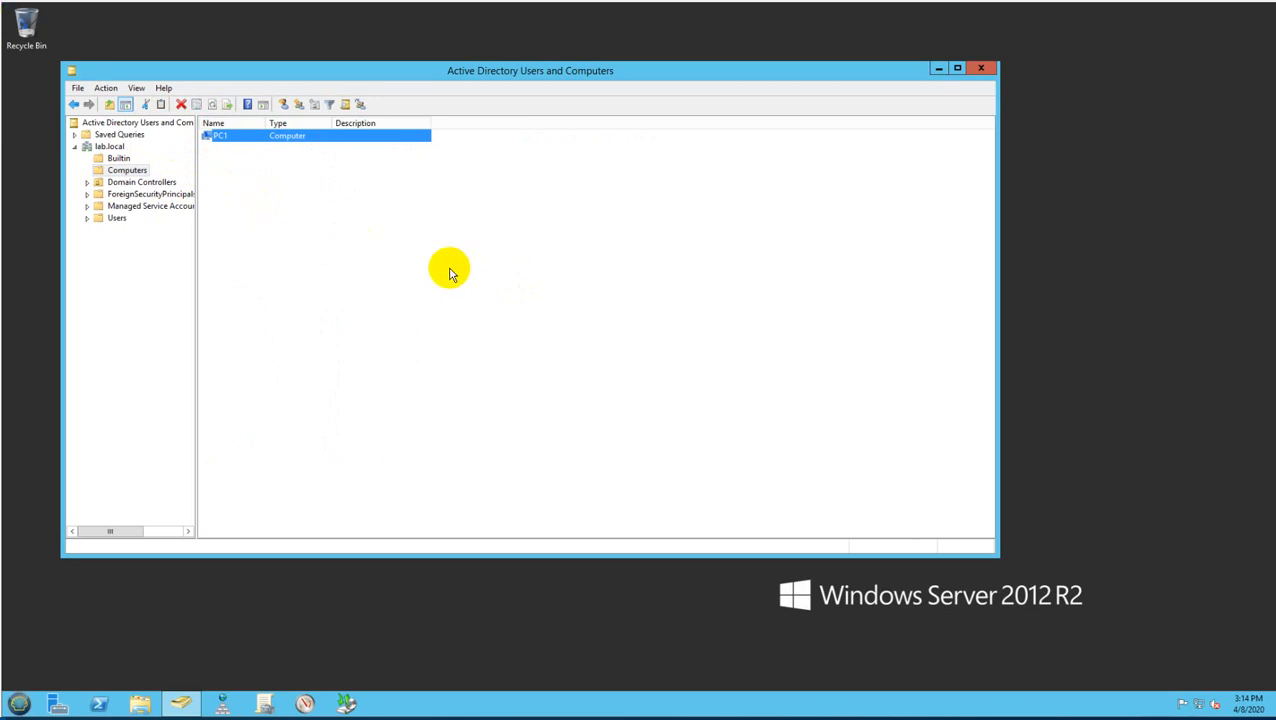
mouse_move(498, 368)
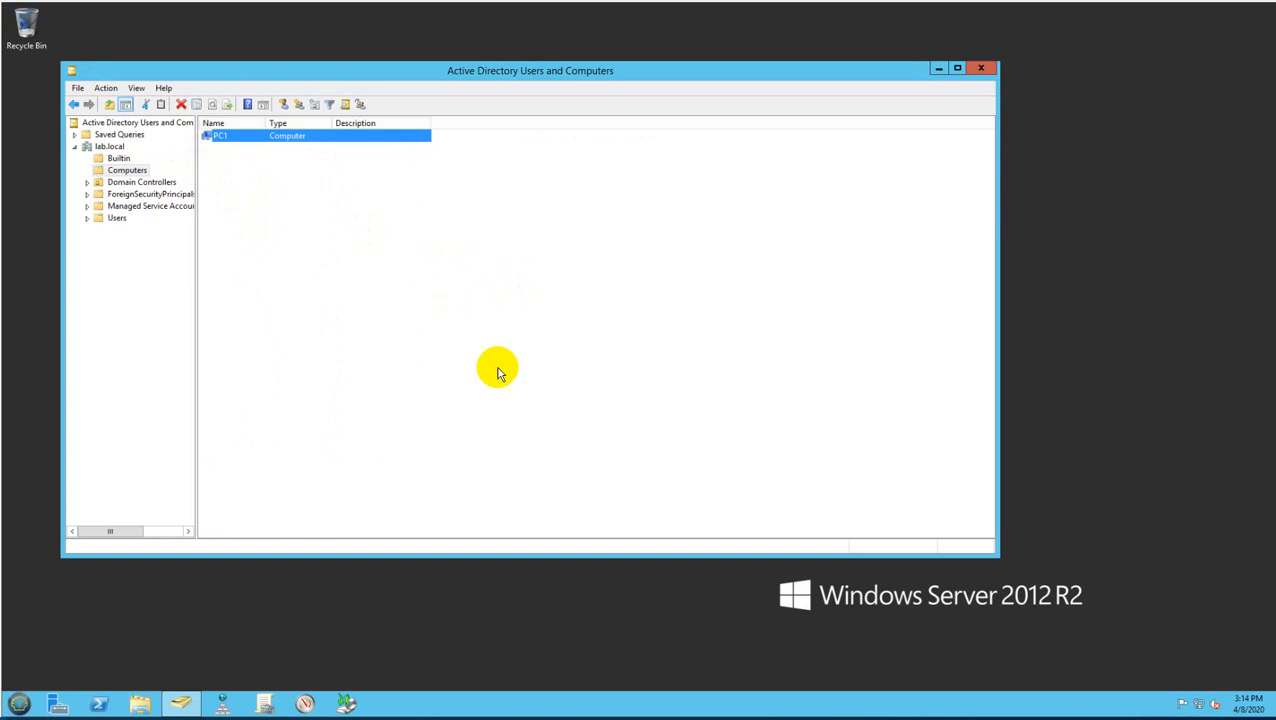
mouse_move(636, 480)
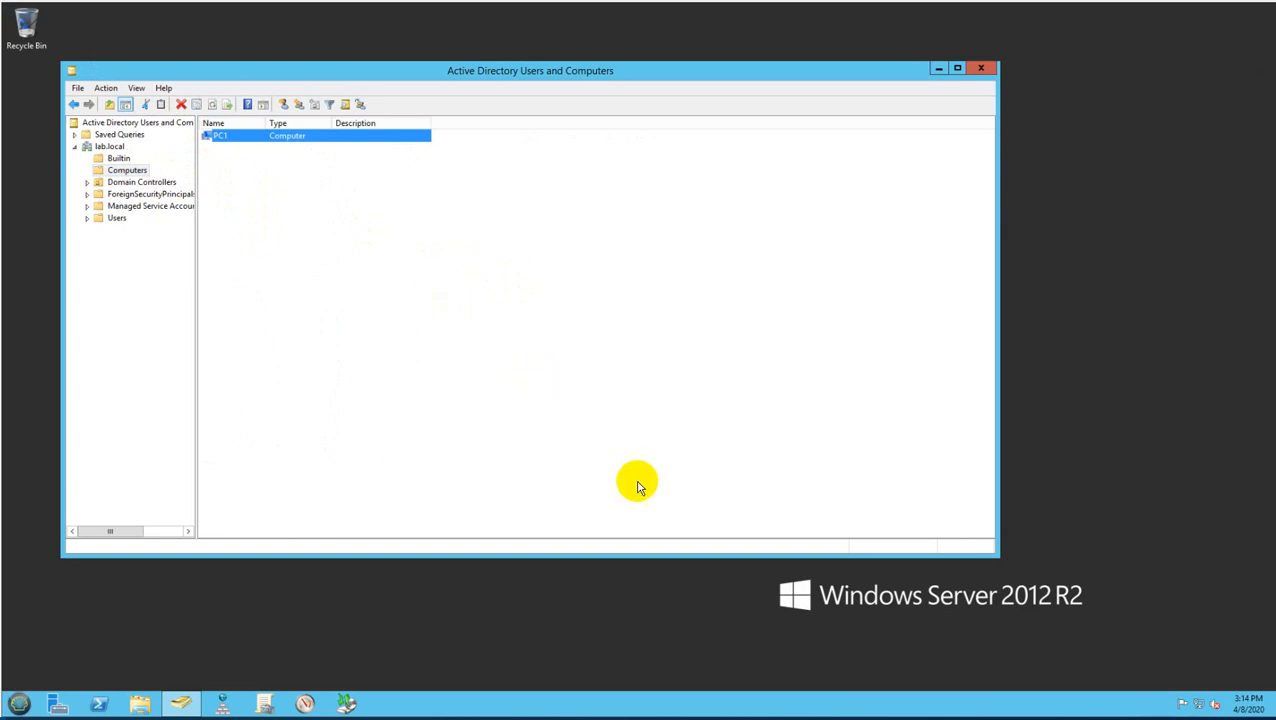